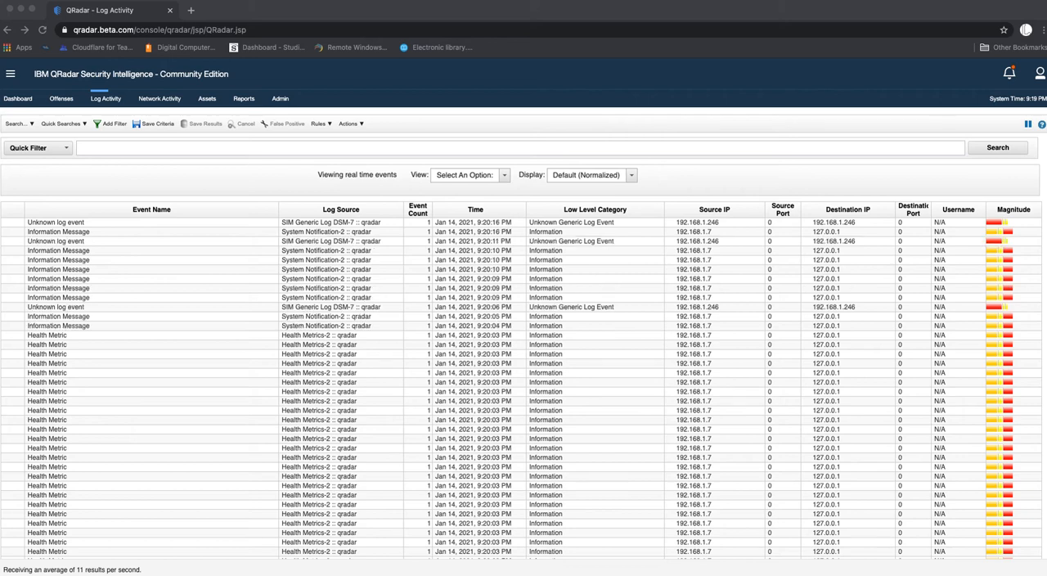
mouse_move(745, 240)
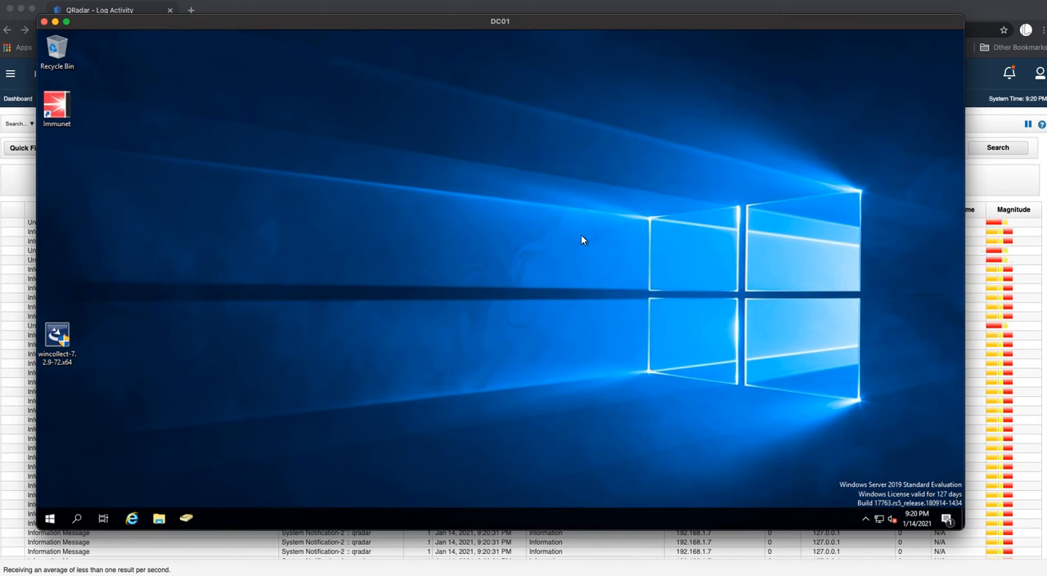
mouse_move(418, 237)
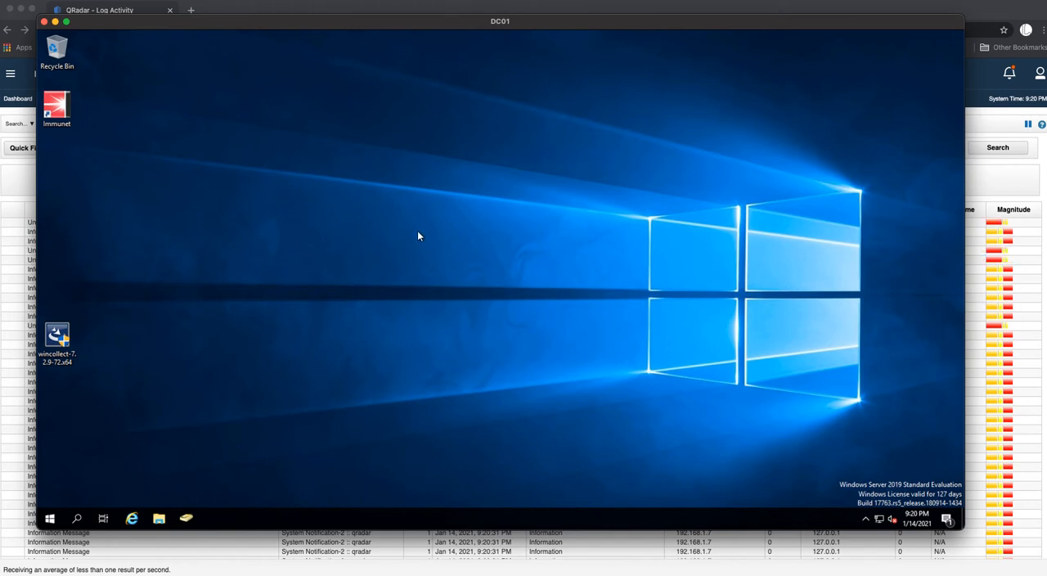
mouse_move(173, 219)
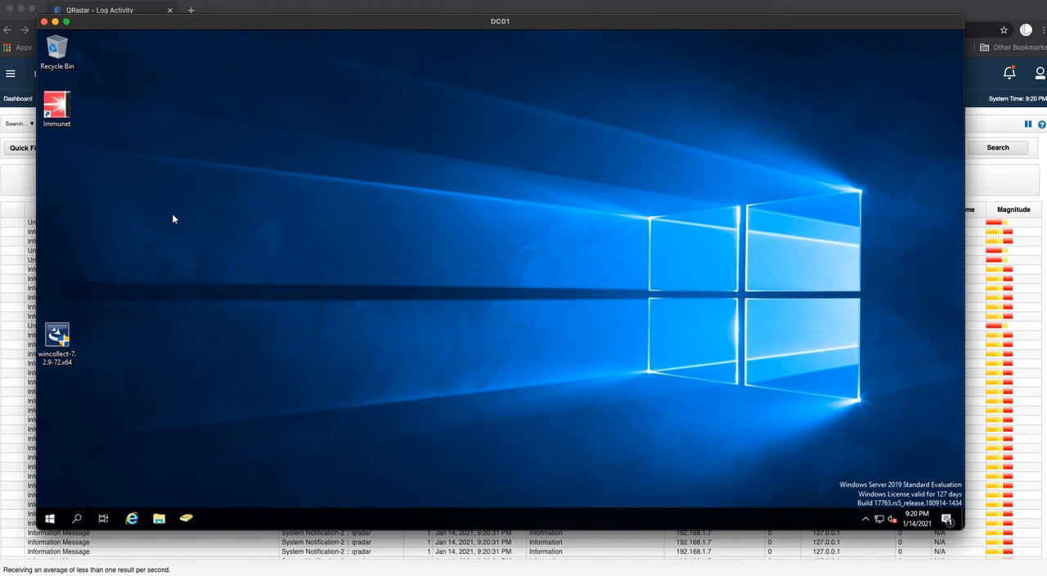
- Search a new tab for 'wincollect agent qradar' download and open the Fix Central result
right_click(172, 218)
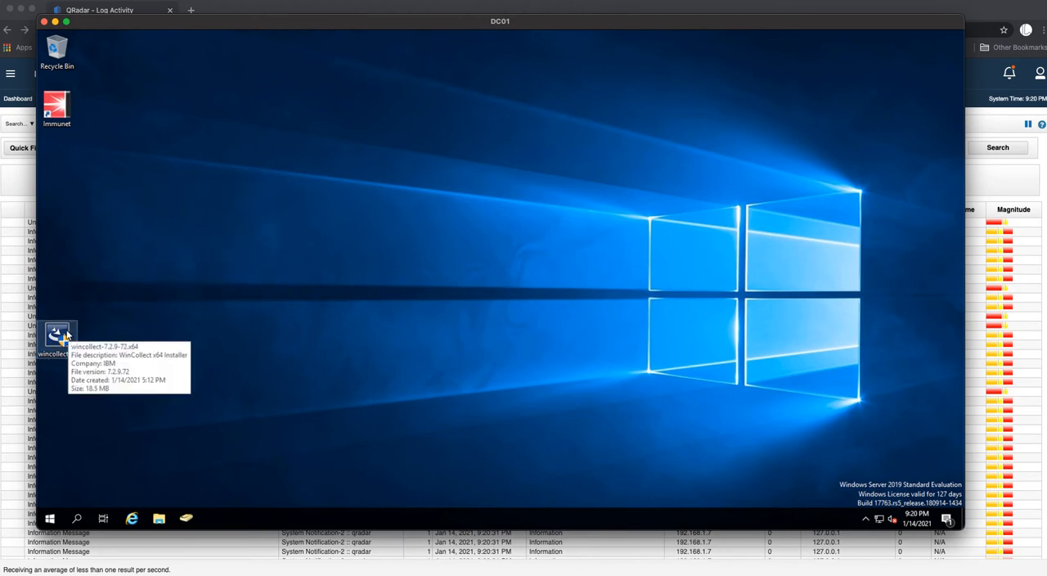
mouse_move(327, 229)
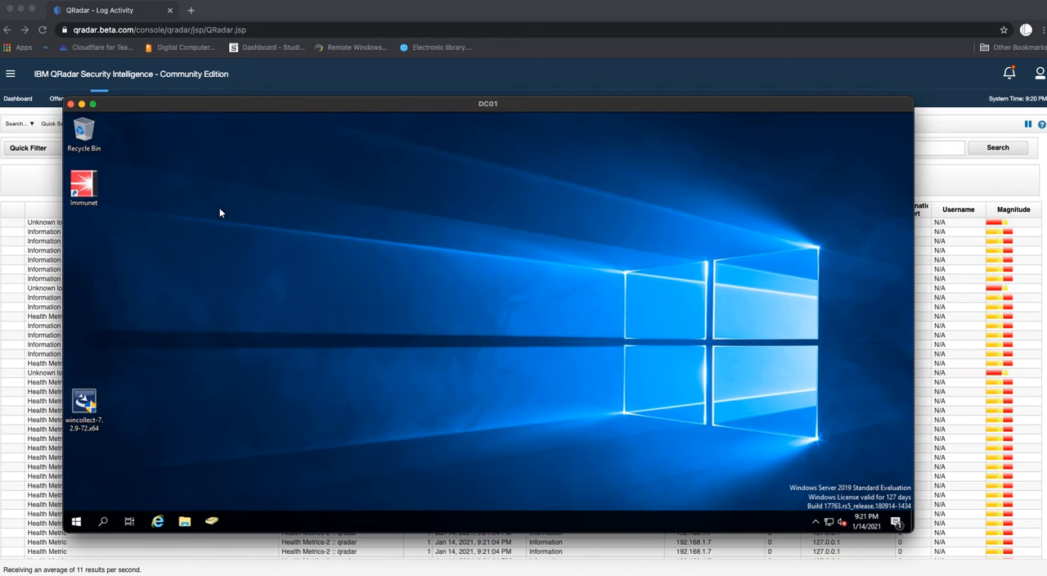
mouse_move(214, 166)
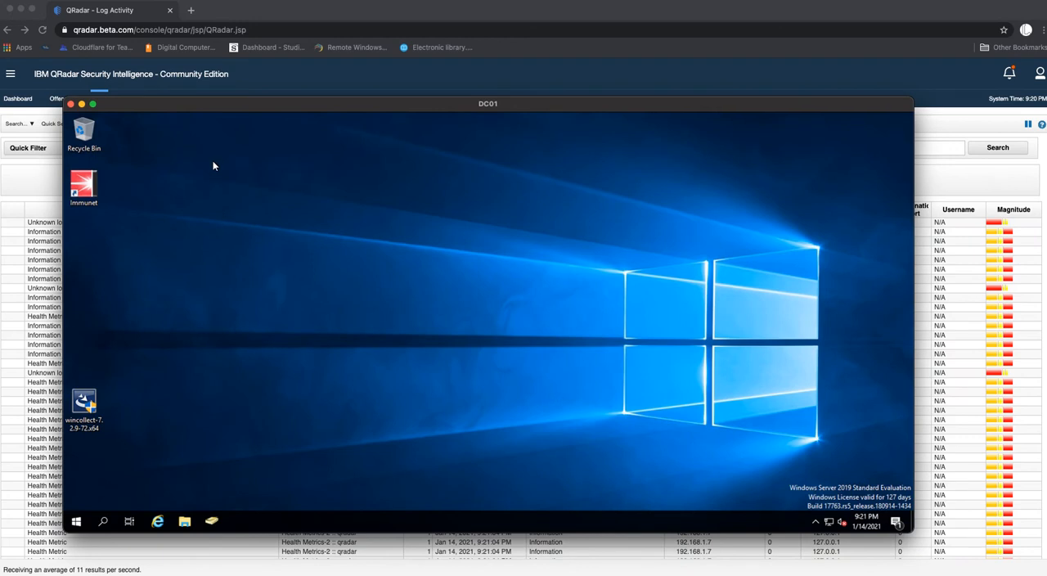
mouse_move(194, 16)
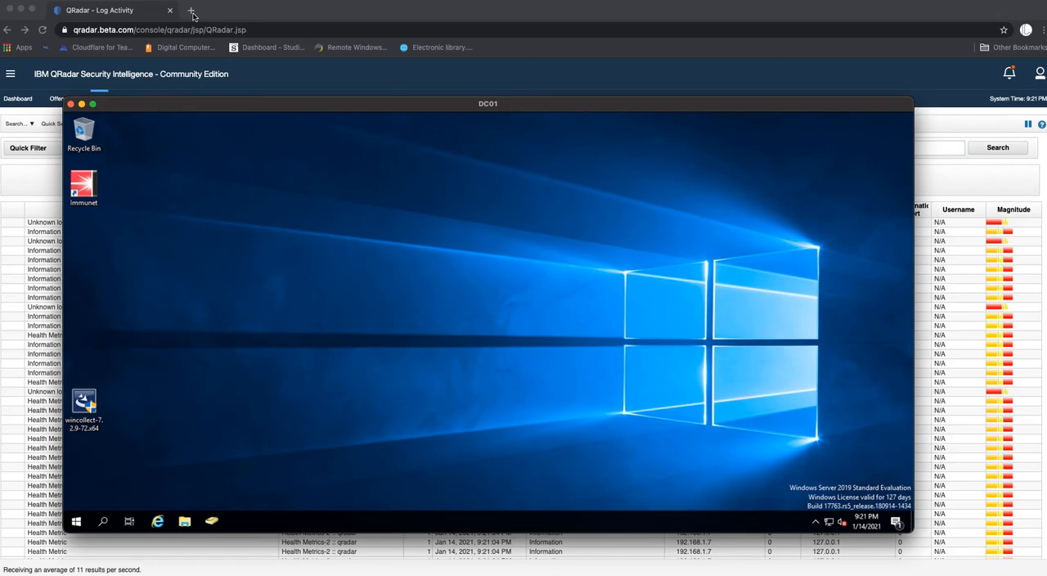
left_click(191, 10)
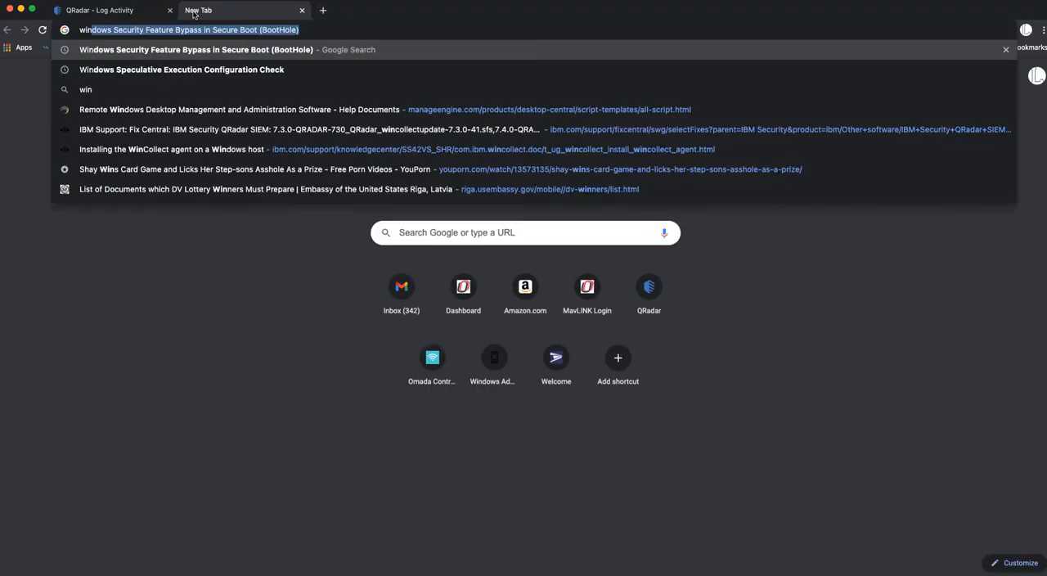
type("wincollect a")
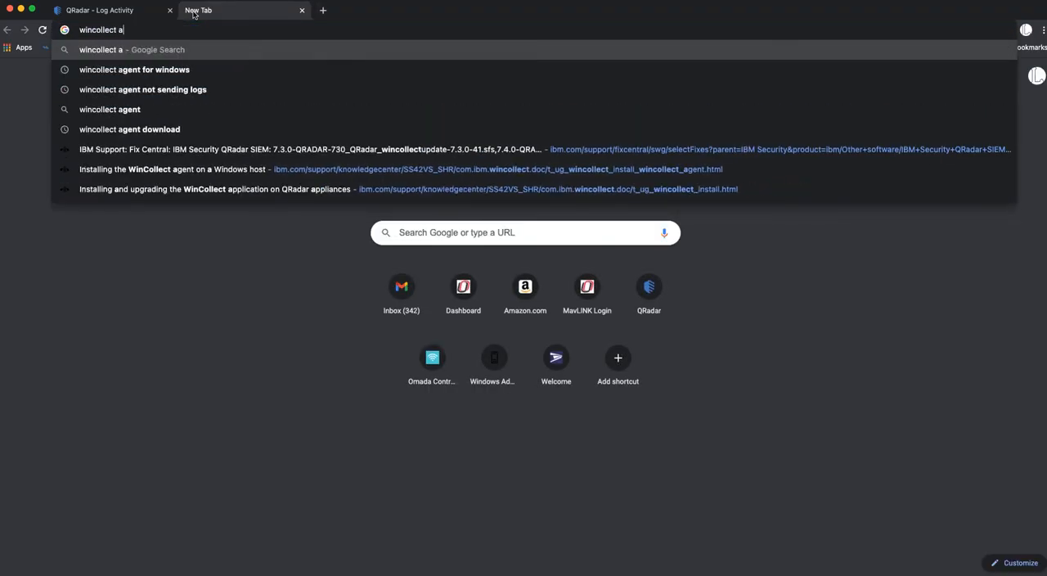
type("gent qradar")
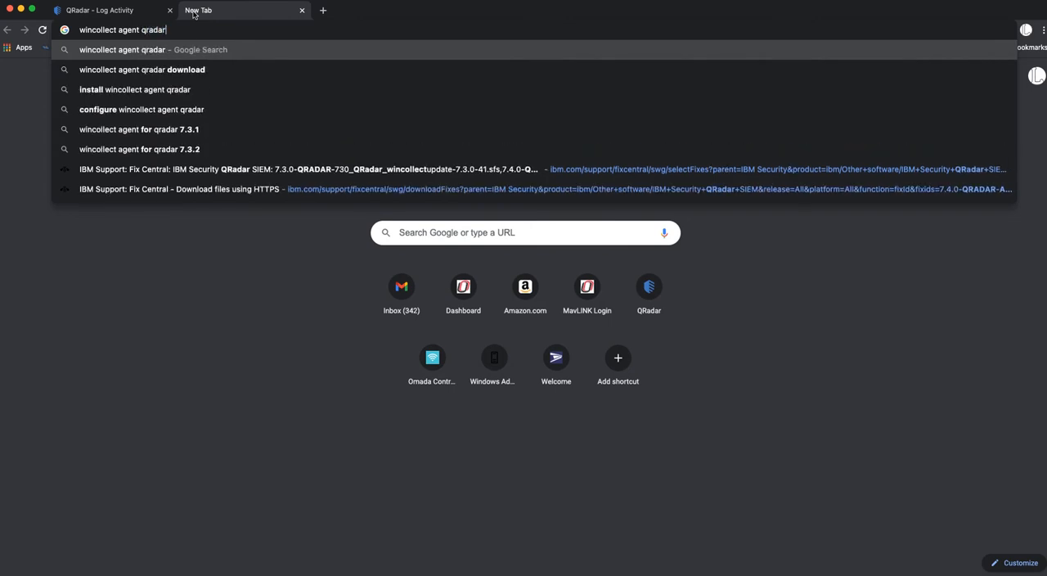
left_click(141, 69)
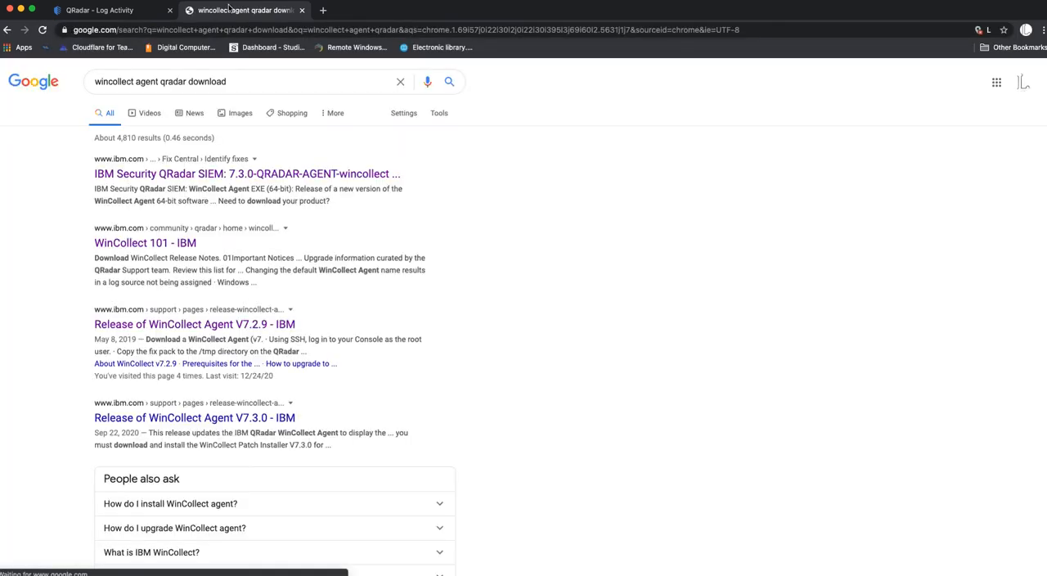
left_click(246, 173)
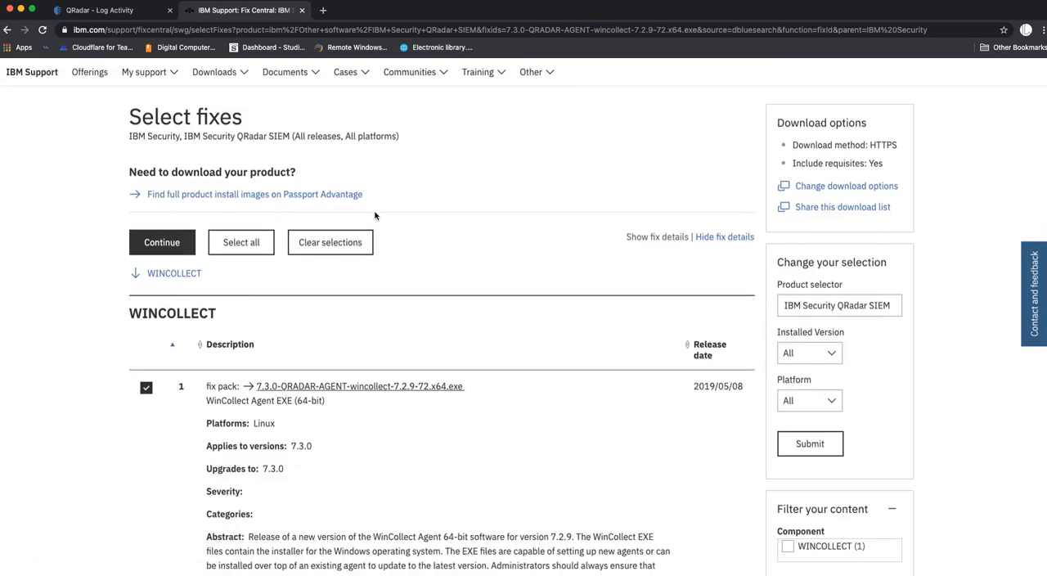
- Review the 7.3.0-QRADAR-AGENT-wincollect-7.2.9-72.x64.exe fix pack details on Select fixes
scroll("down", 3)
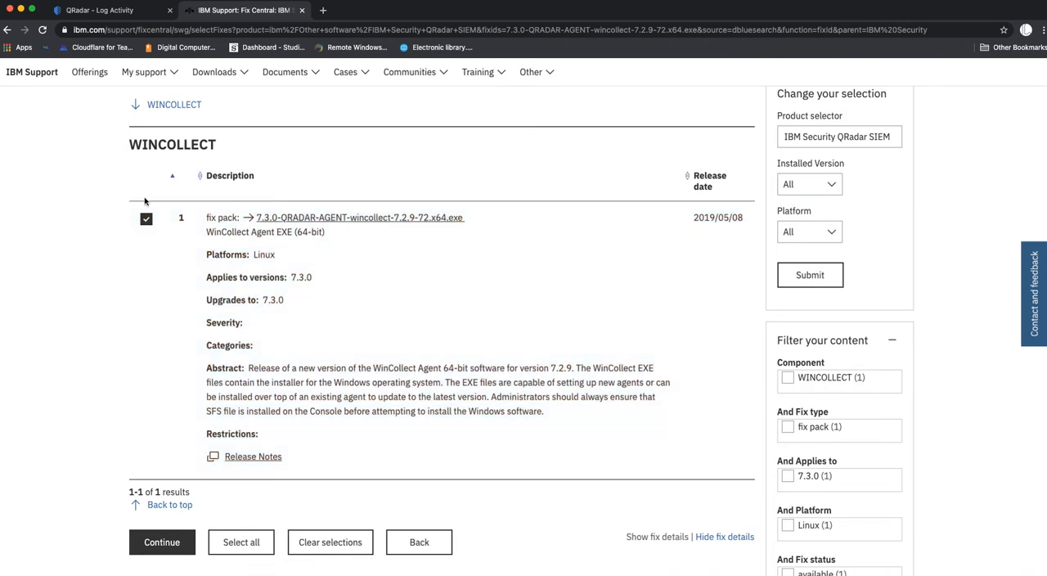
left_click(146, 218)
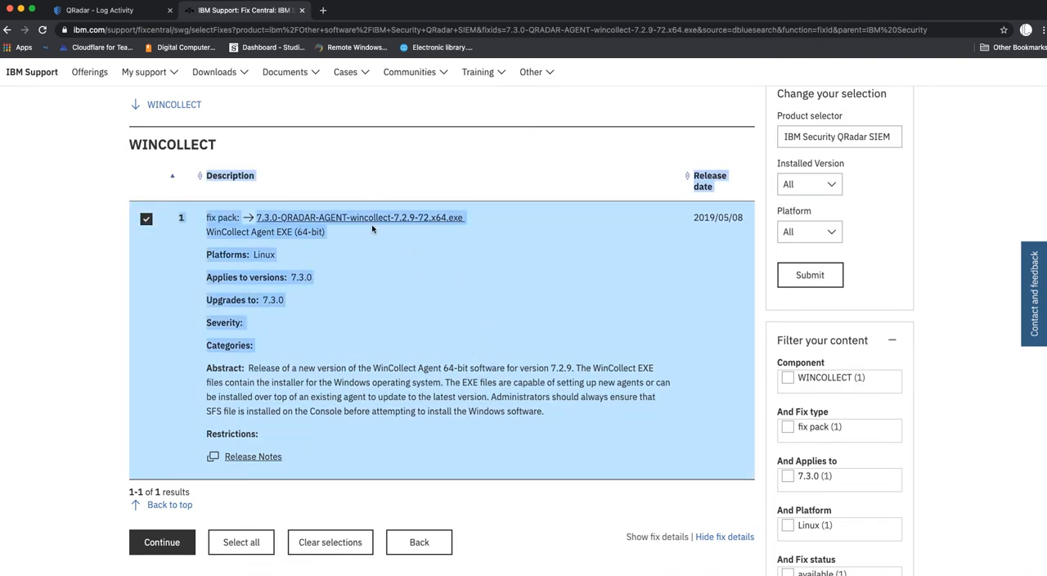
mouse_move(461, 226)
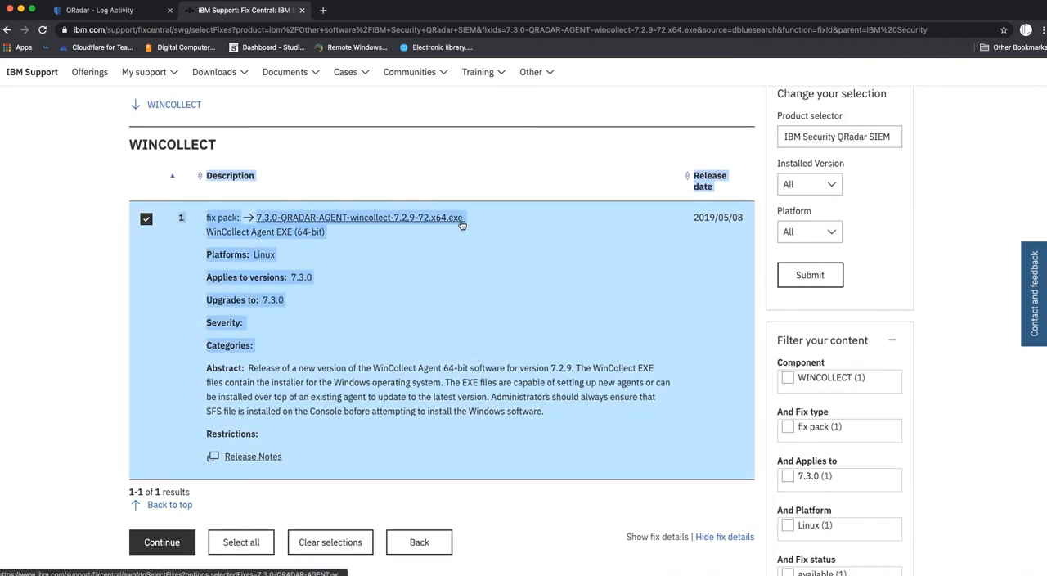
scroll("down", 3)
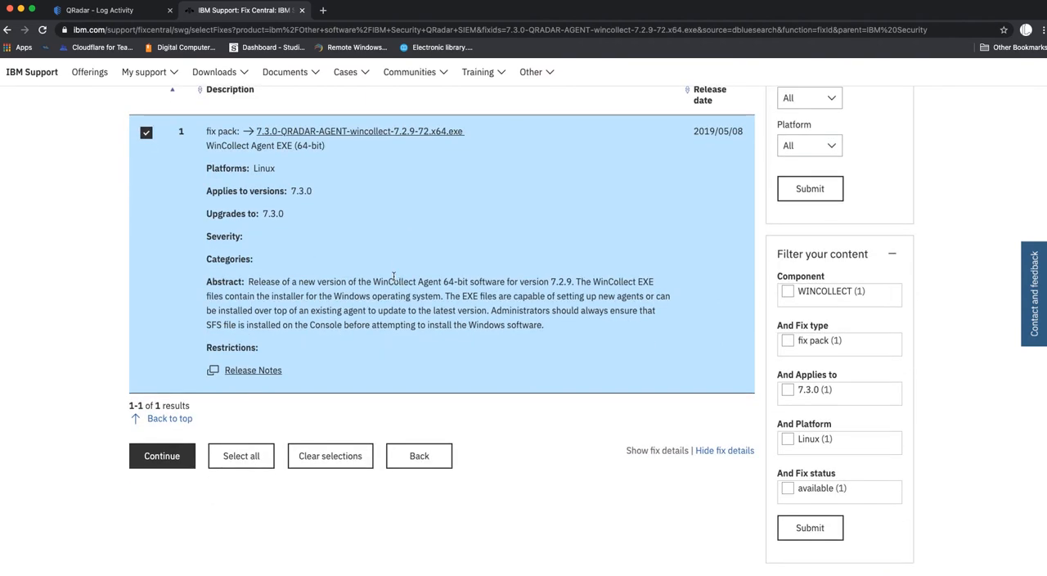
scroll("up", 3)
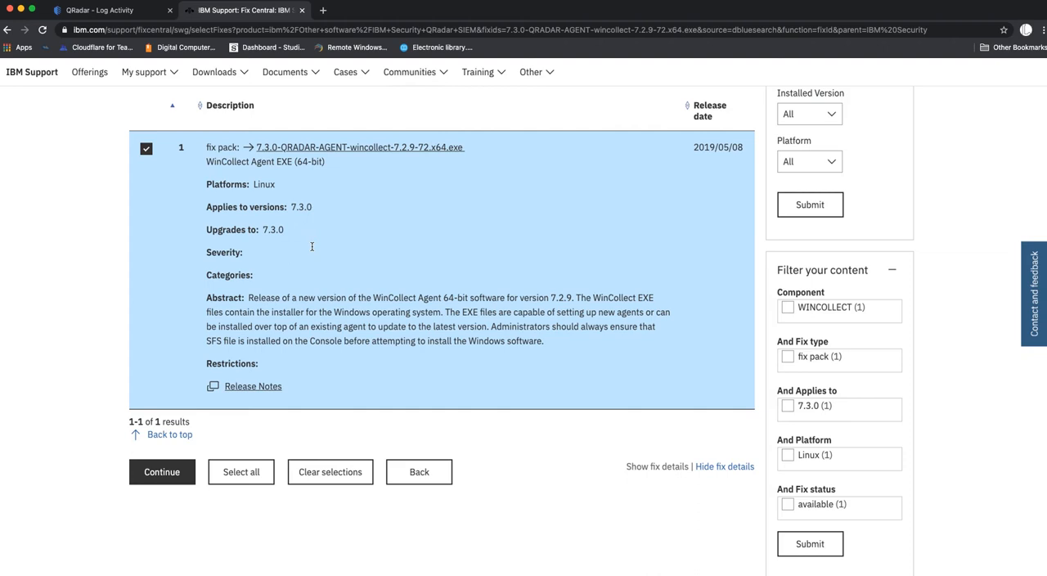
mouse_move(365, 198)
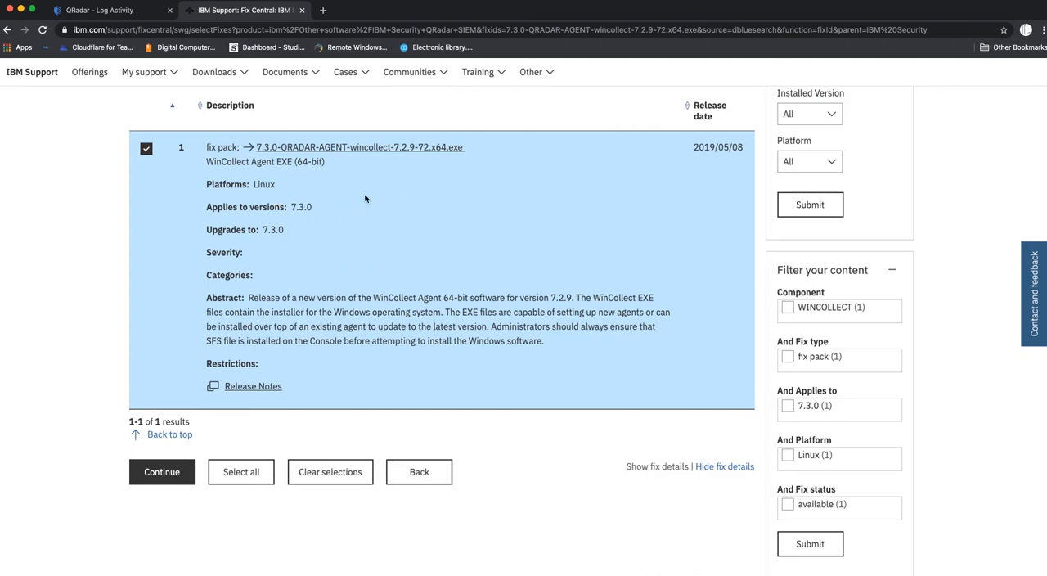
scroll("down", 3)
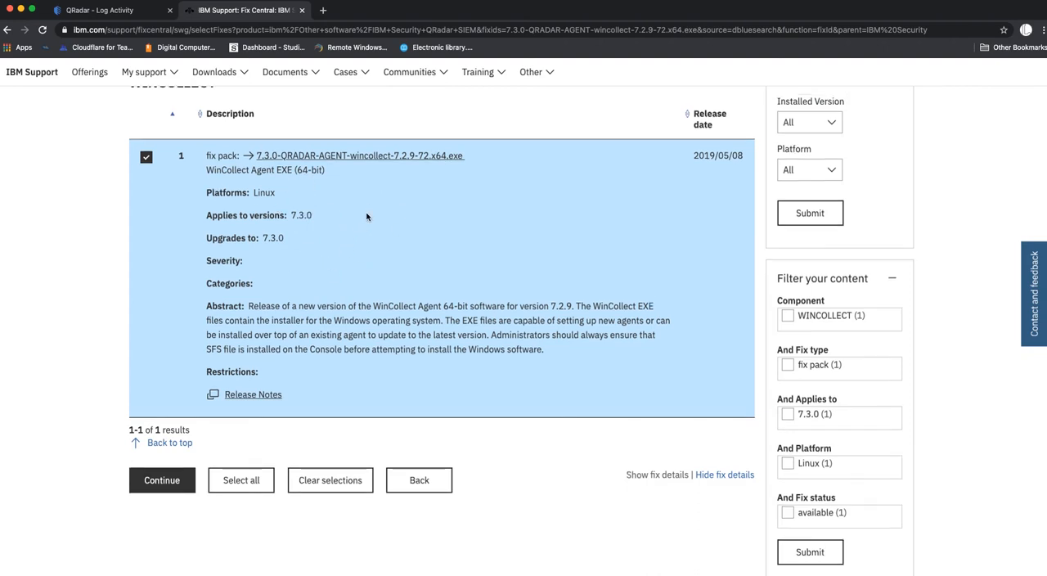
scroll("up", 3)
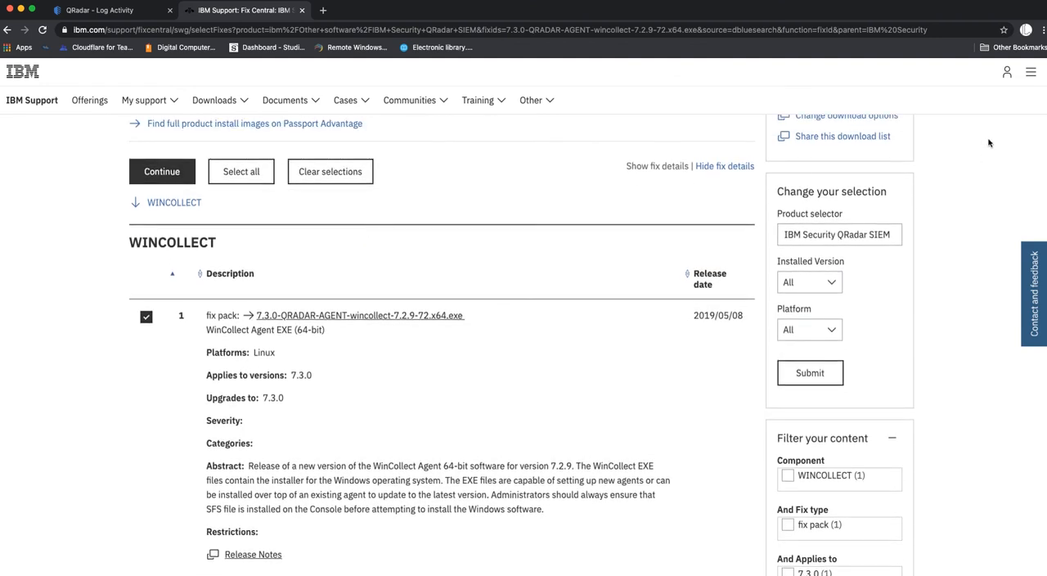
mouse_move(1007, 72)
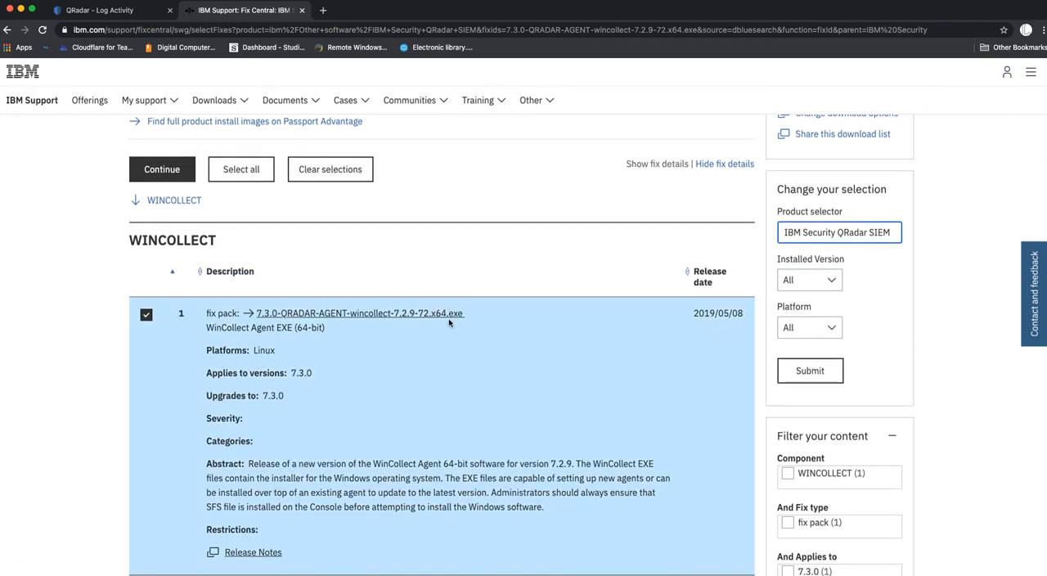
scroll("down", 3)
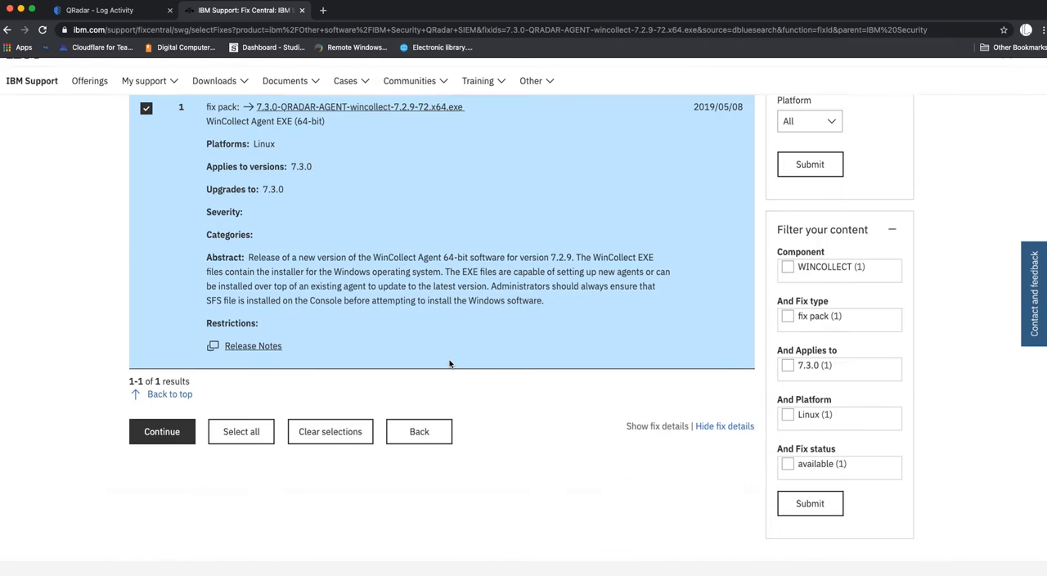
scroll("down", 3)
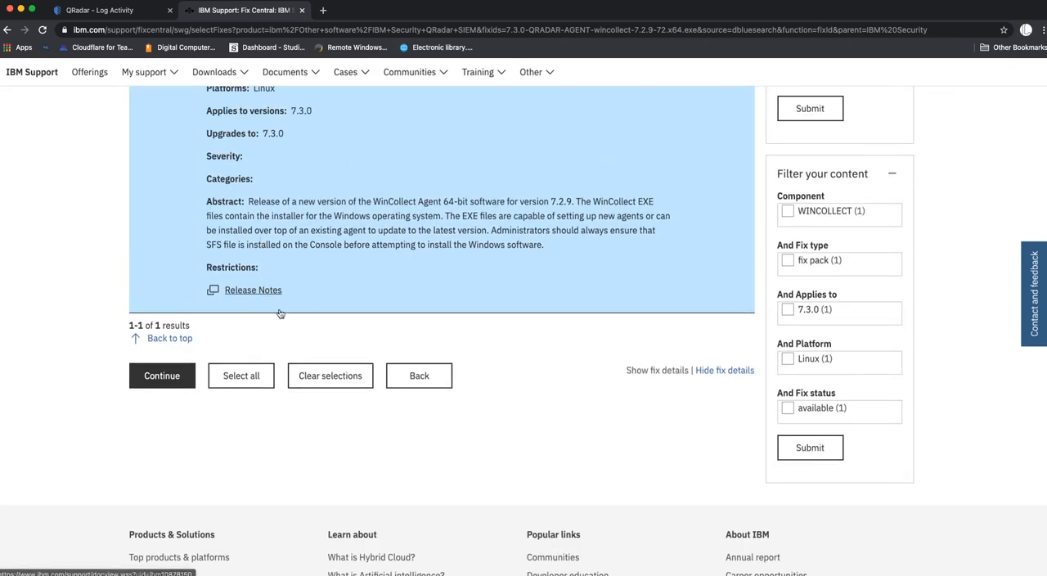
- Read through the Release of WinCollect Agent V7.2.9 notes page, then close it
left_click(253, 289)
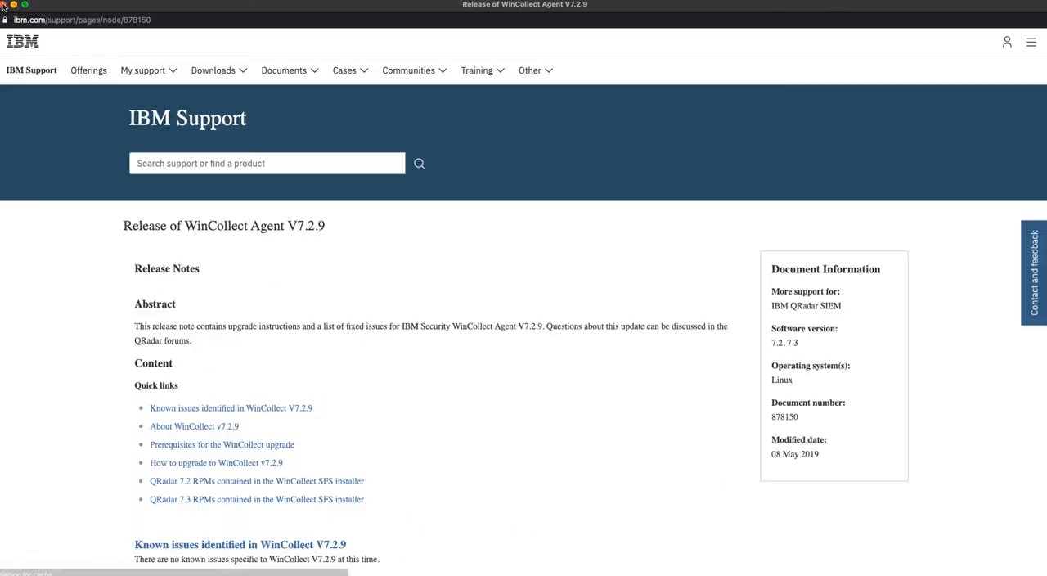
scroll("down", 3)
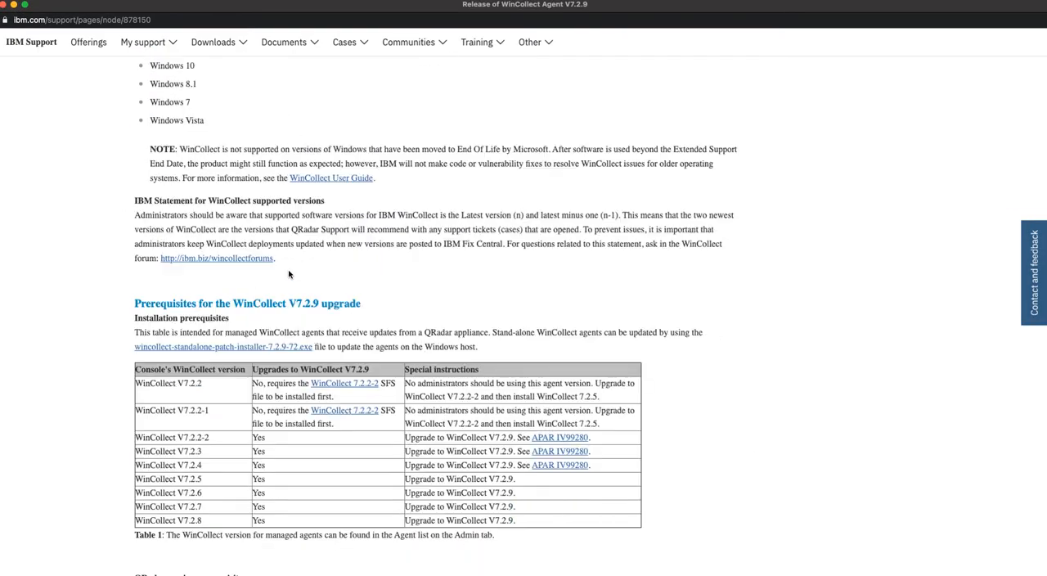
scroll("down", 3)
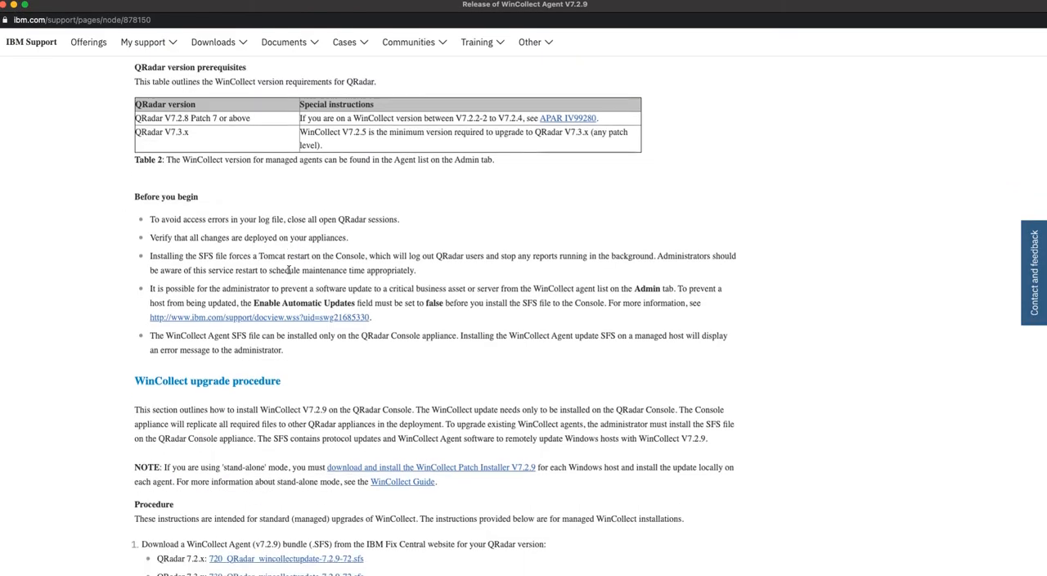
scroll("down", 3)
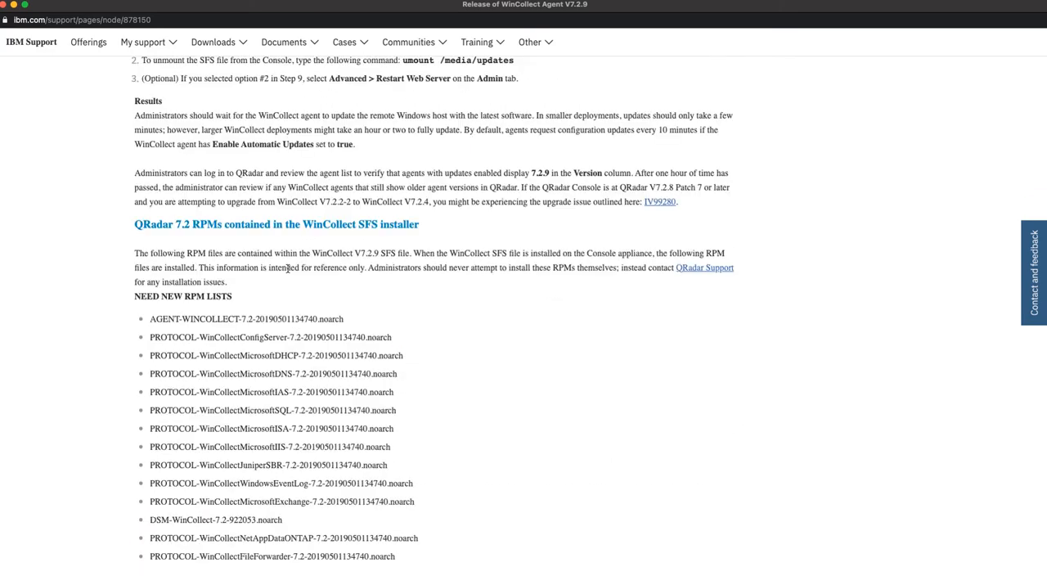
scroll("down", 3)
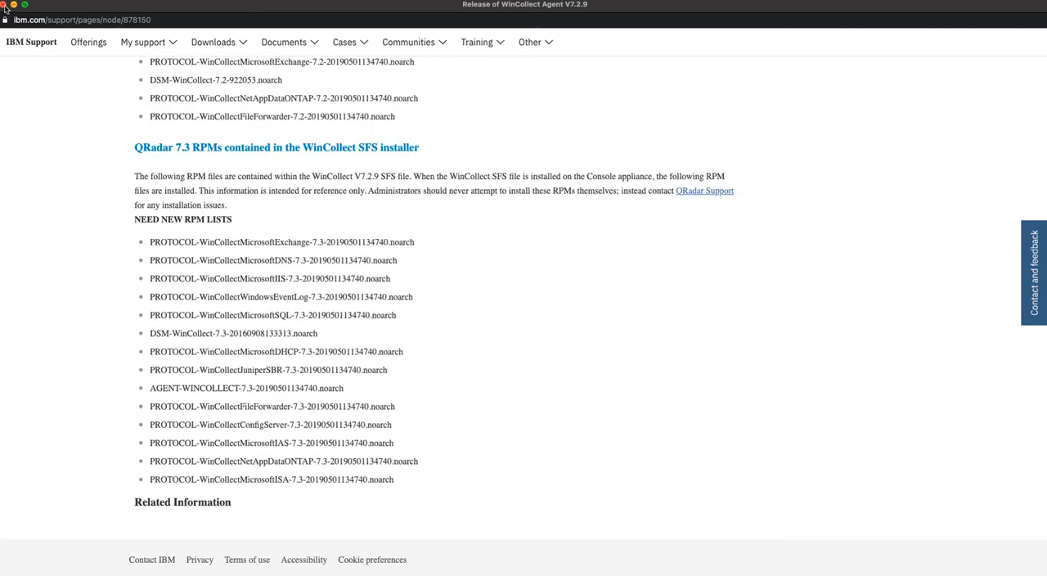
left_click(98, 9)
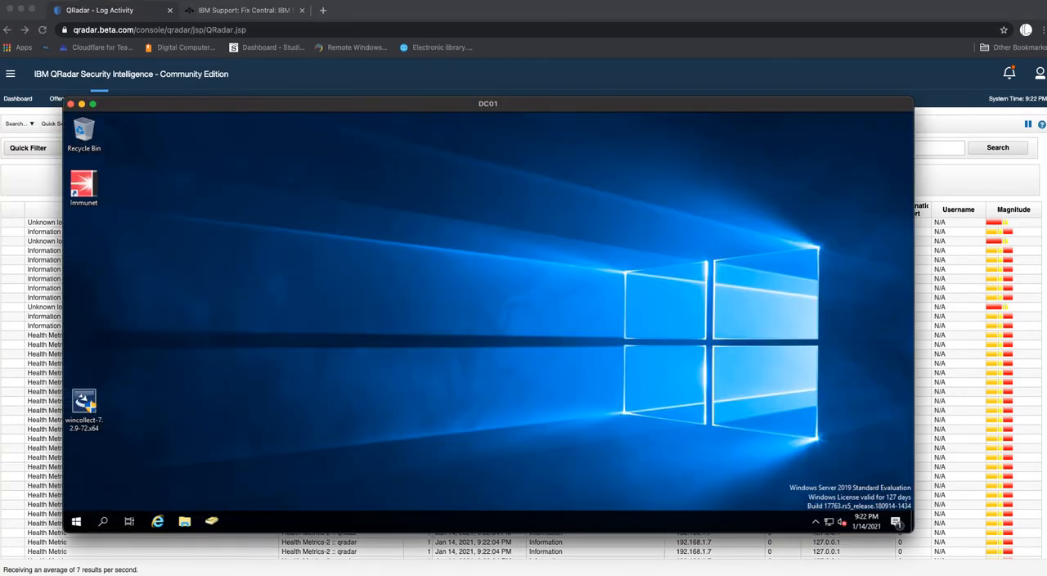
- Run the desktop wincollect installer as administrator and approve the User Account Control prompt
left_click(84, 407)
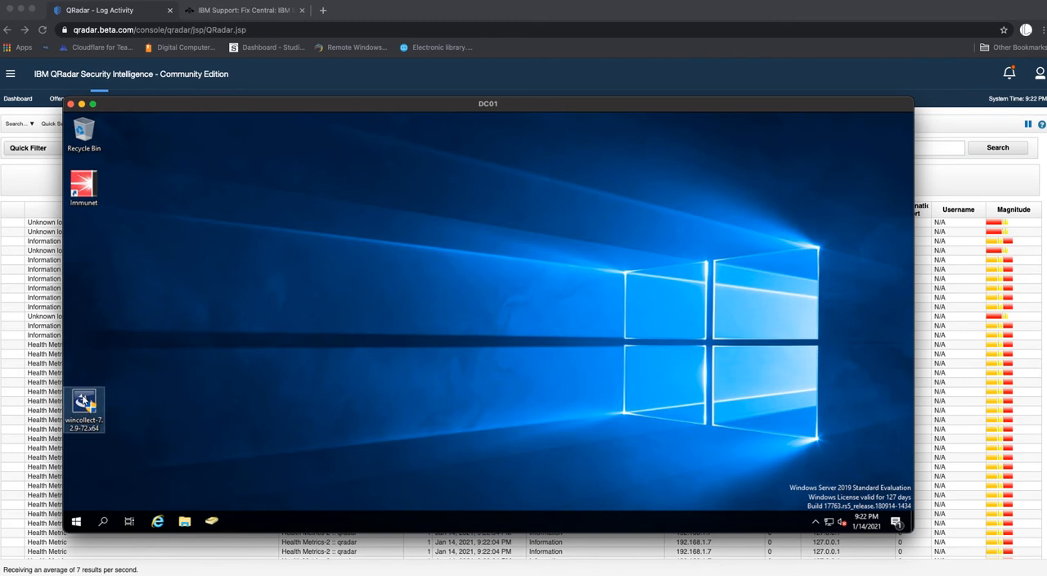
double_click(84, 409)
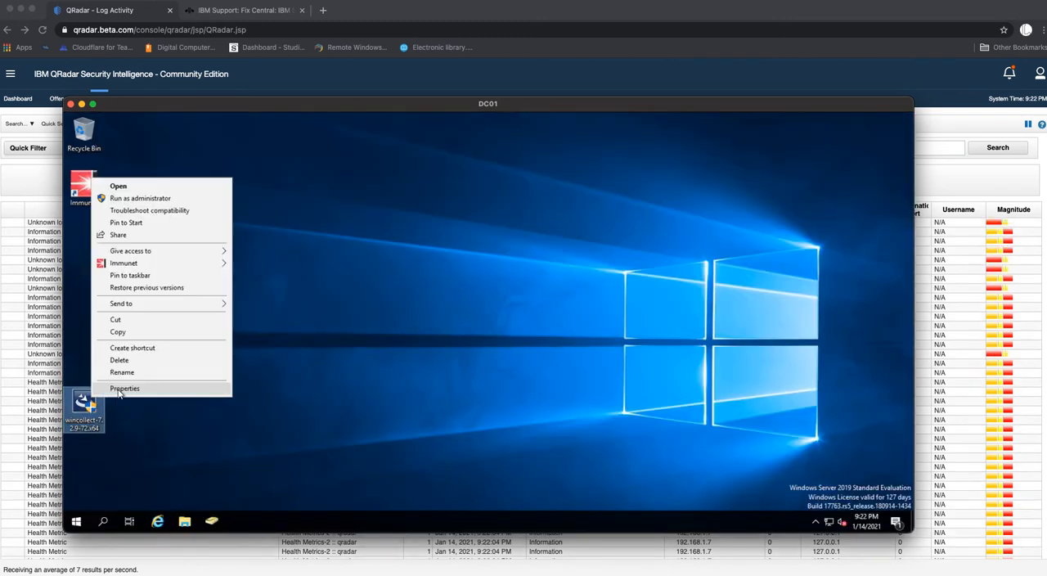
left_click(140, 198)
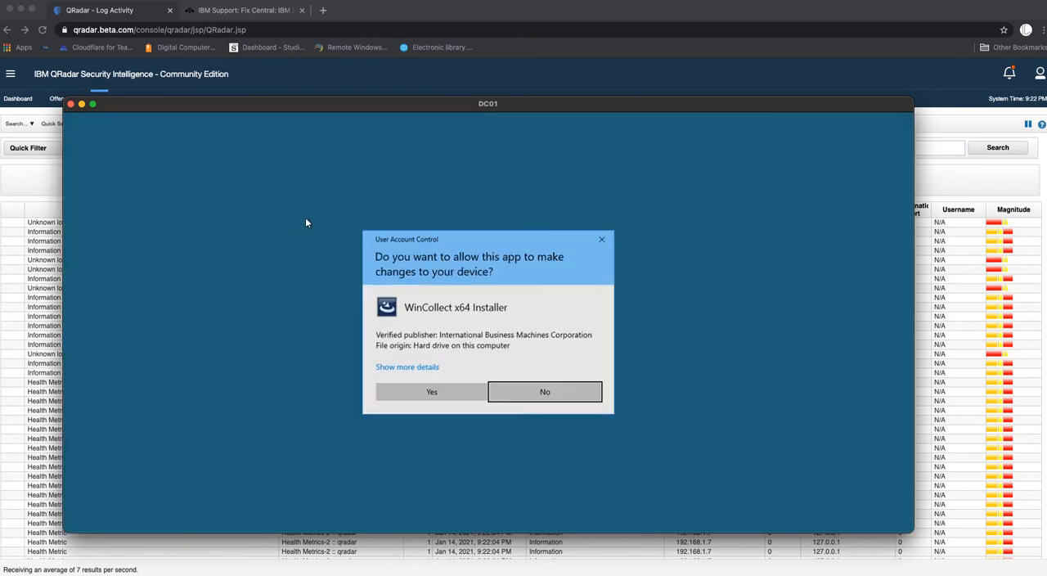
left_click(431, 391)
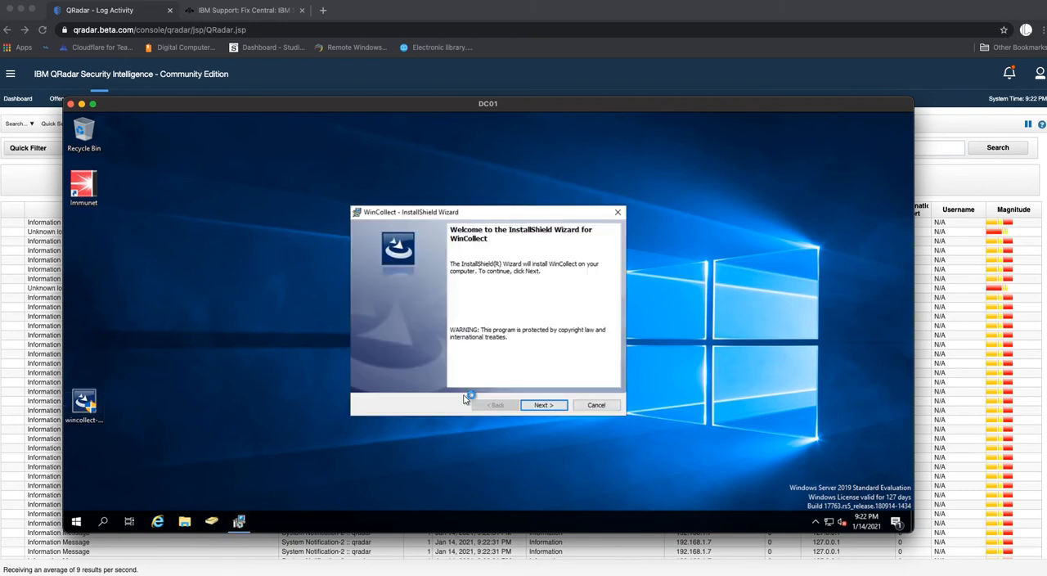
- Pass the welcome page, accept the WinCollect license terms, and advance to Customer Information
left_click(544, 405)
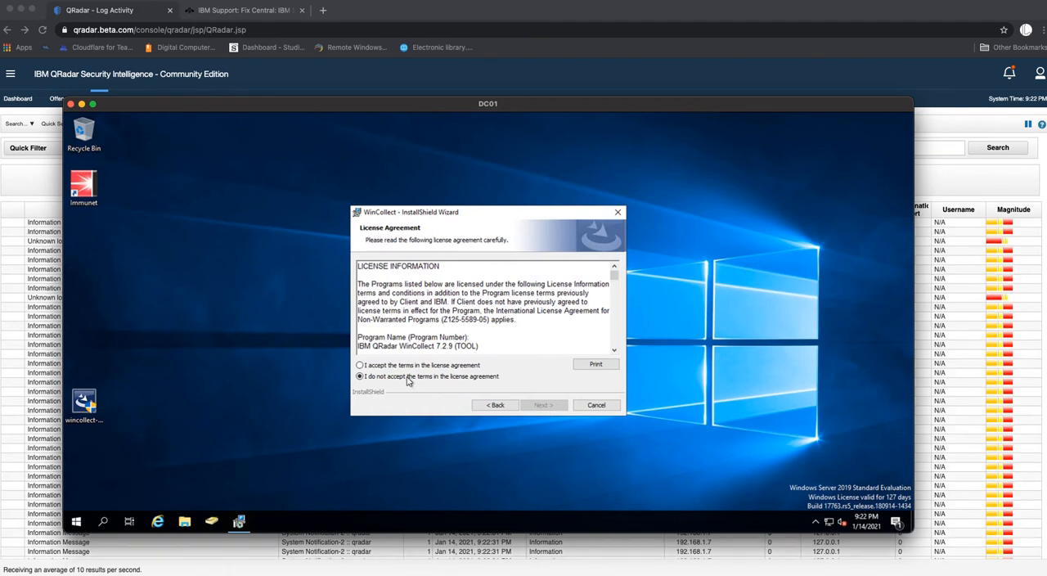
left_click(359, 365)
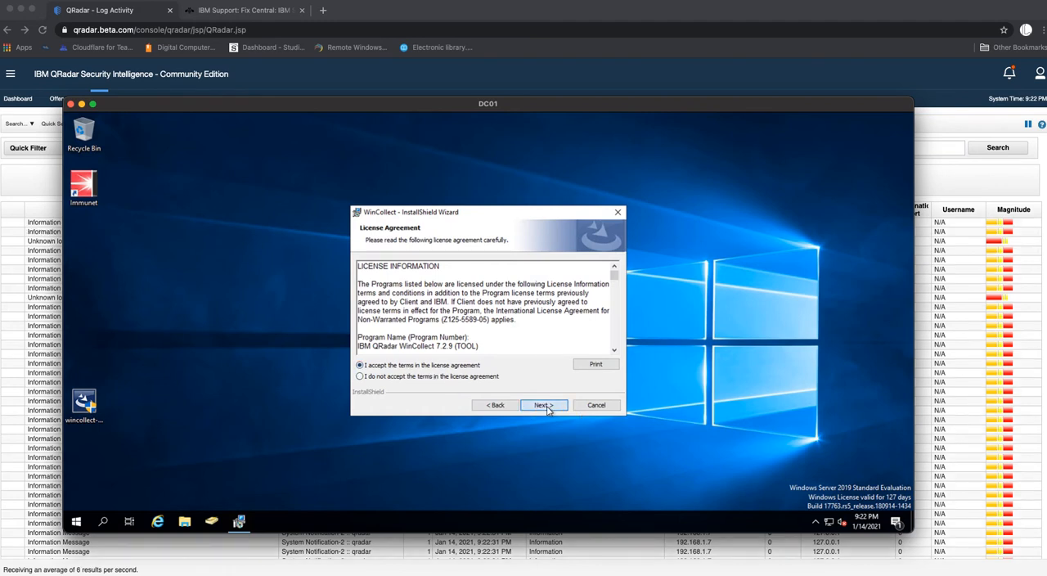
left_click(542, 405)
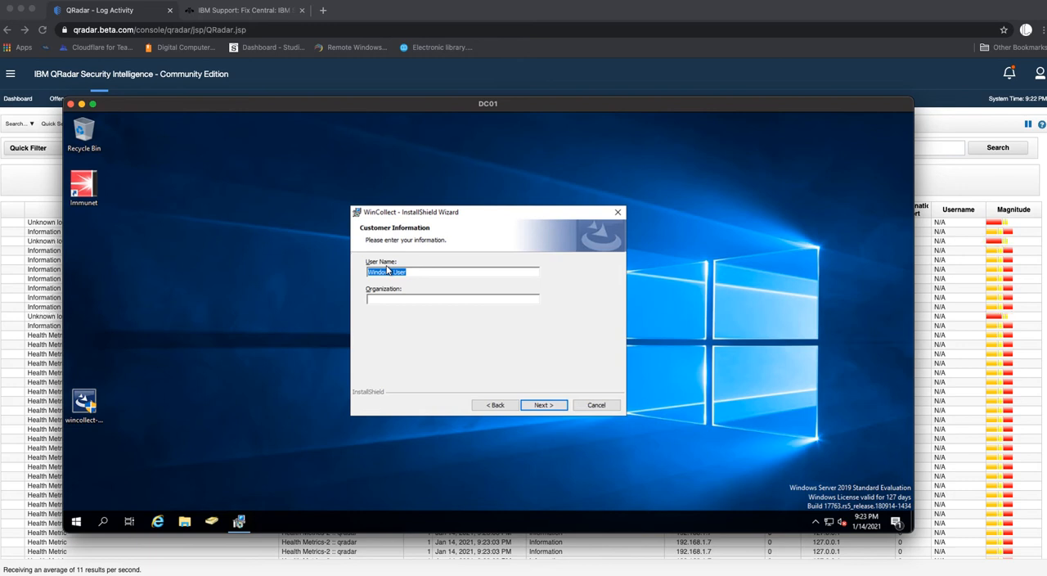
- Enter beta.com as the organization in Customer Information
left_click(452, 298)
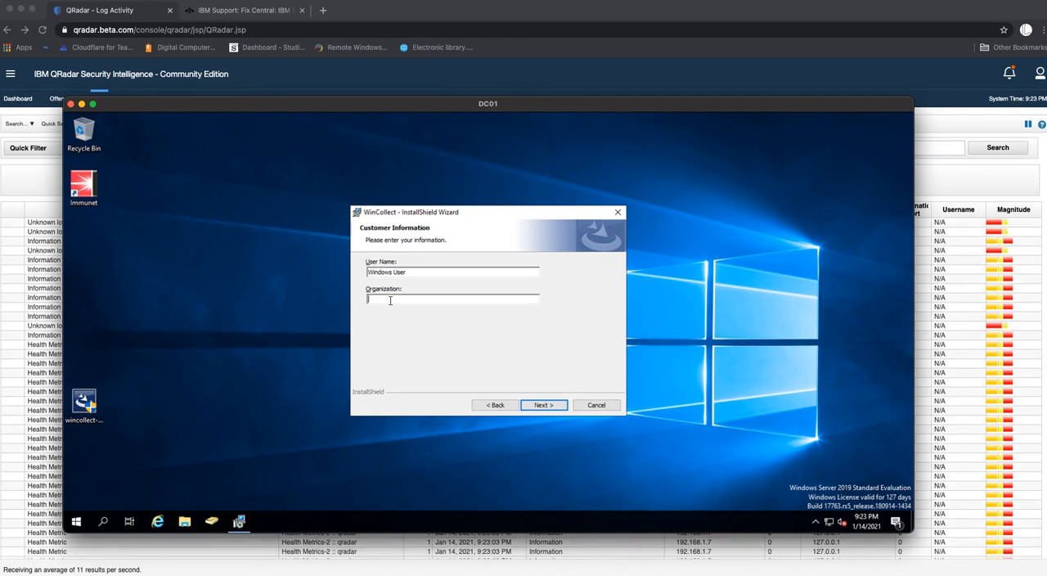
type("beta")
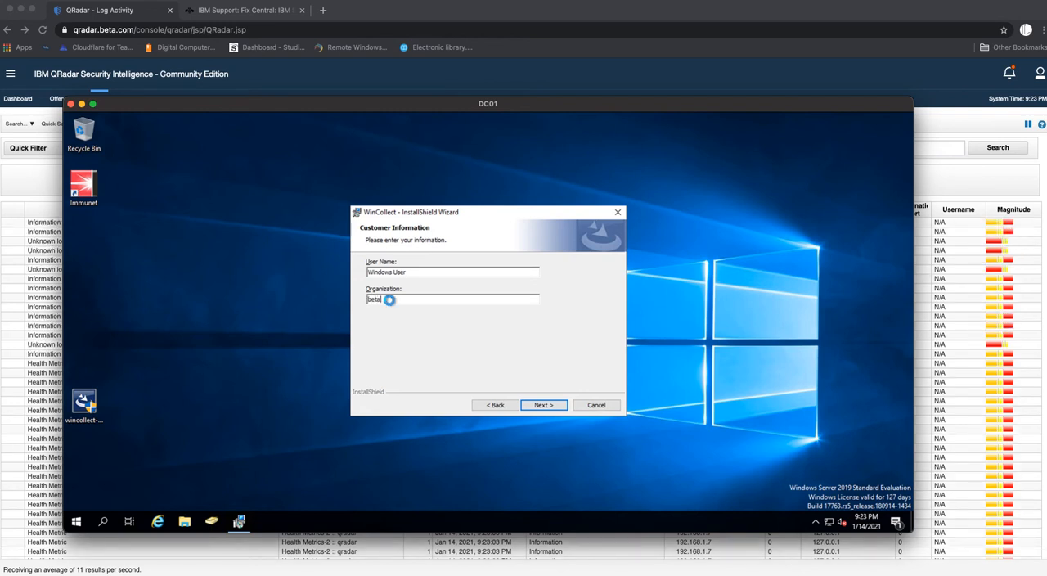
type(".com")
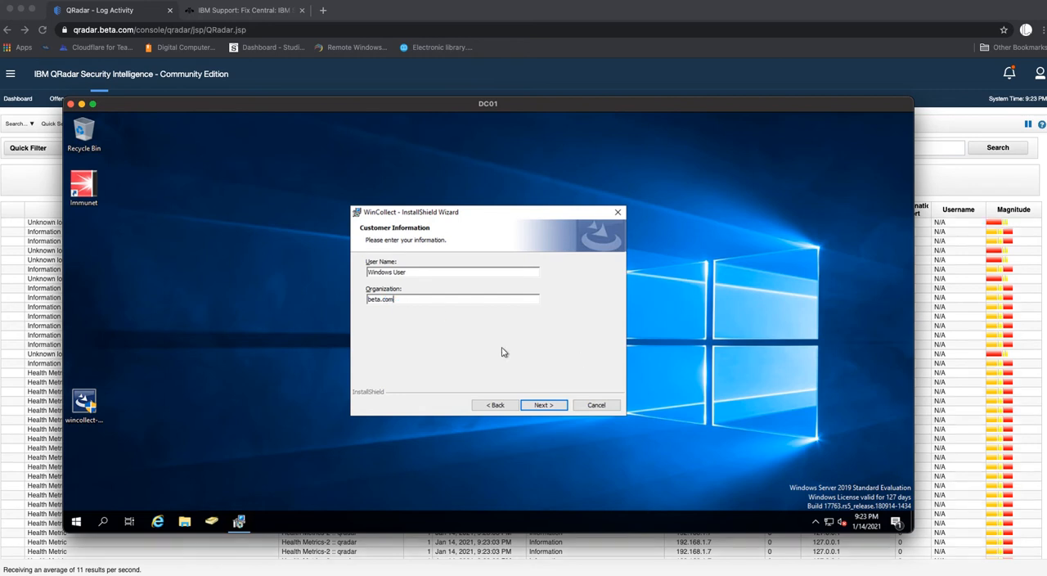
left_click(543, 406)
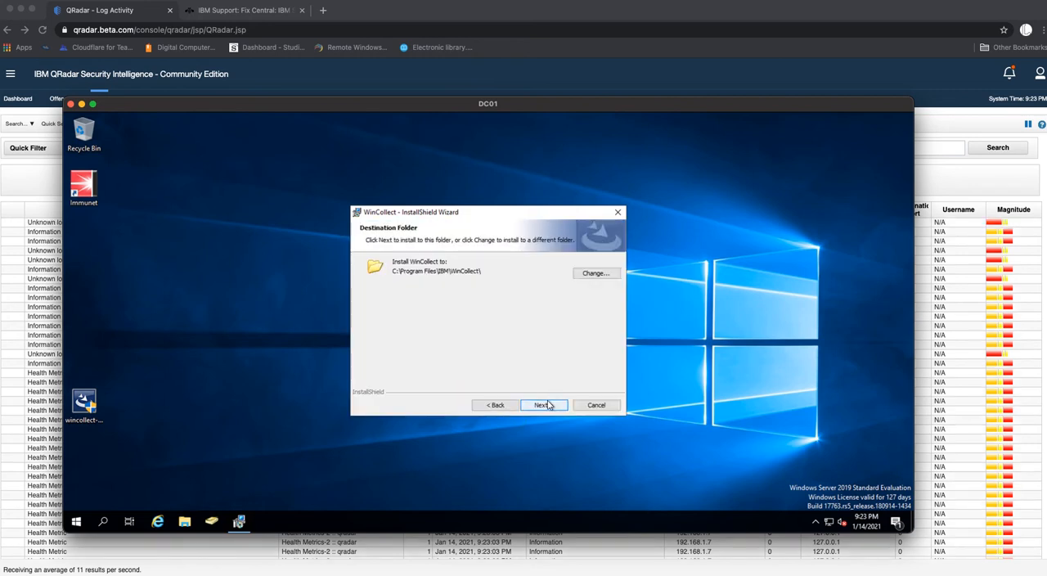
- Keep the default install folder and choose the Stand Alone setup type
left_click(542, 405)
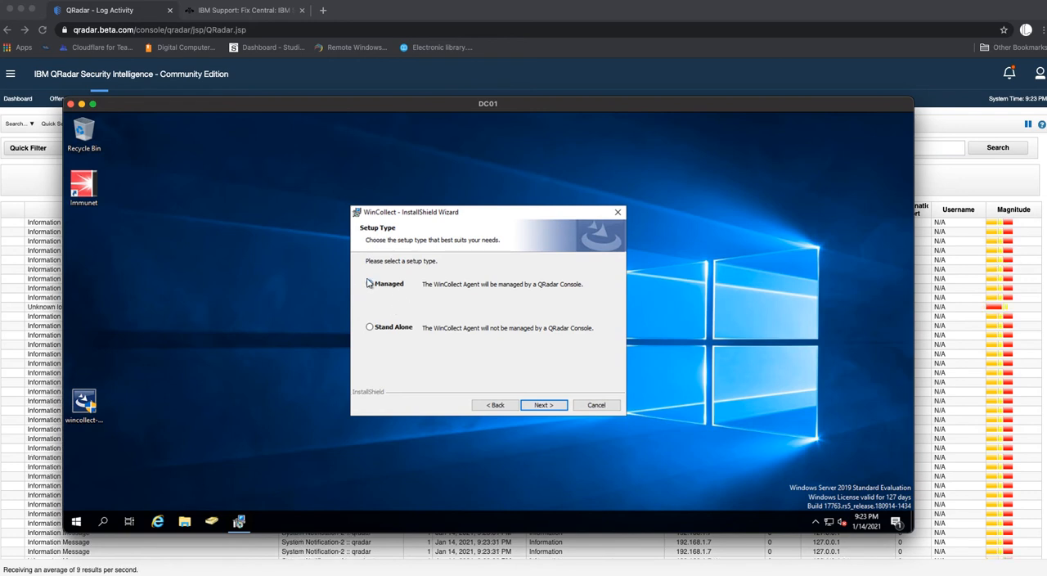
left_click(369, 283)
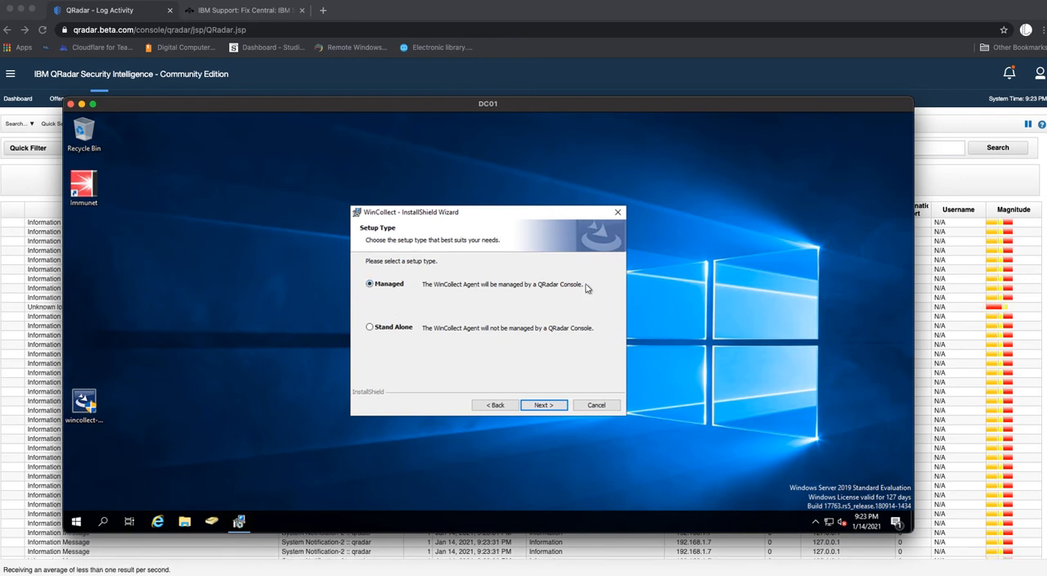
left_click(370, 327)
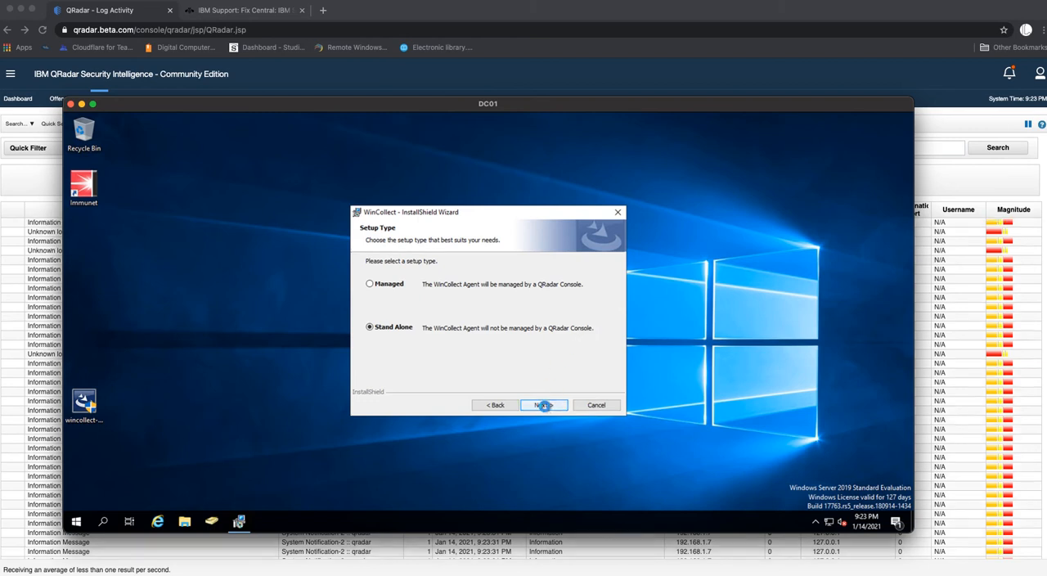
left_click(544, 405)
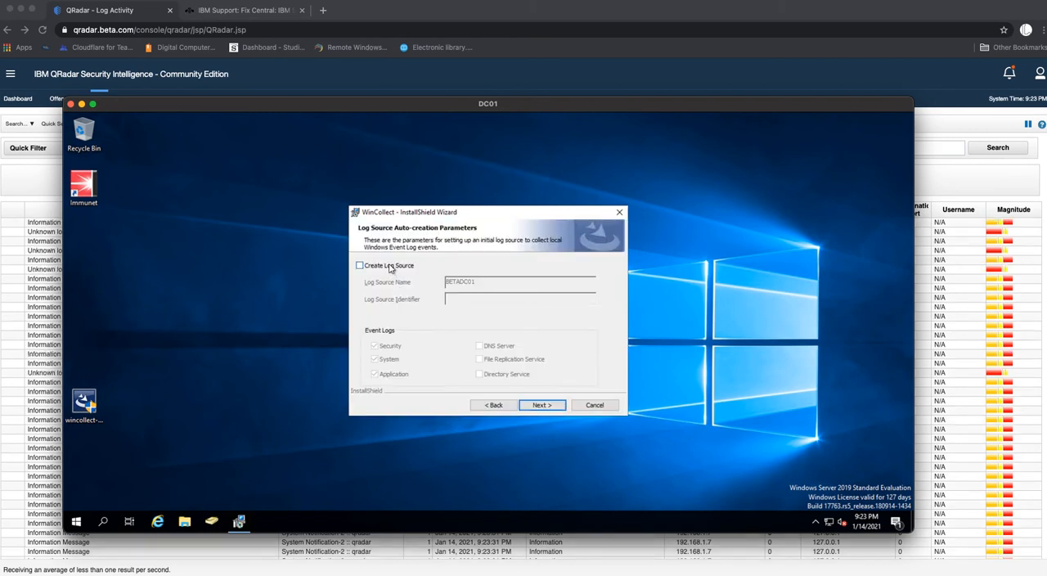
- Enable log source creation named BETADC01 with identifier 192.168.1.13
left_click(359, 265)
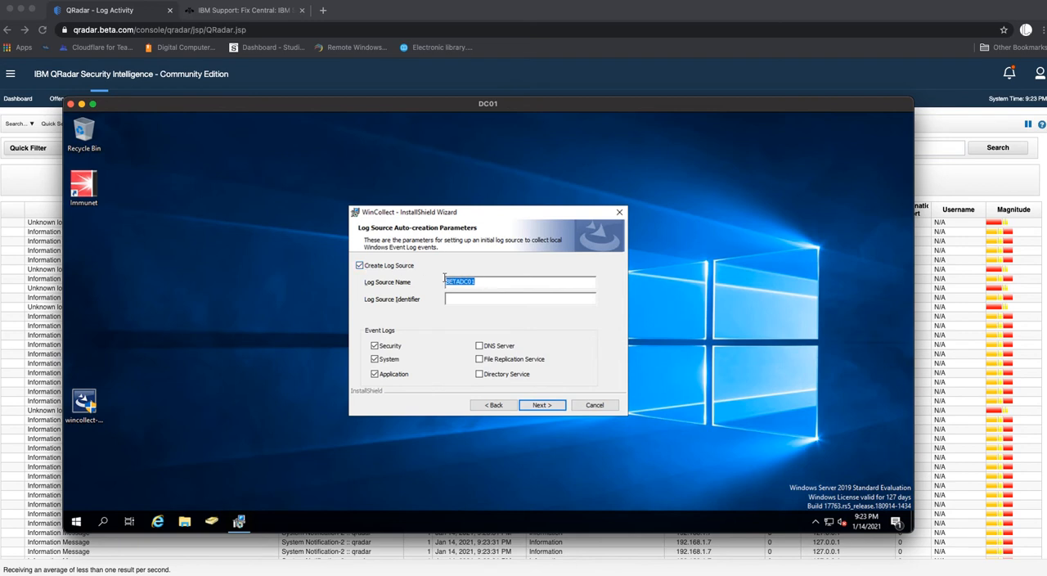
left_click(520, 298)
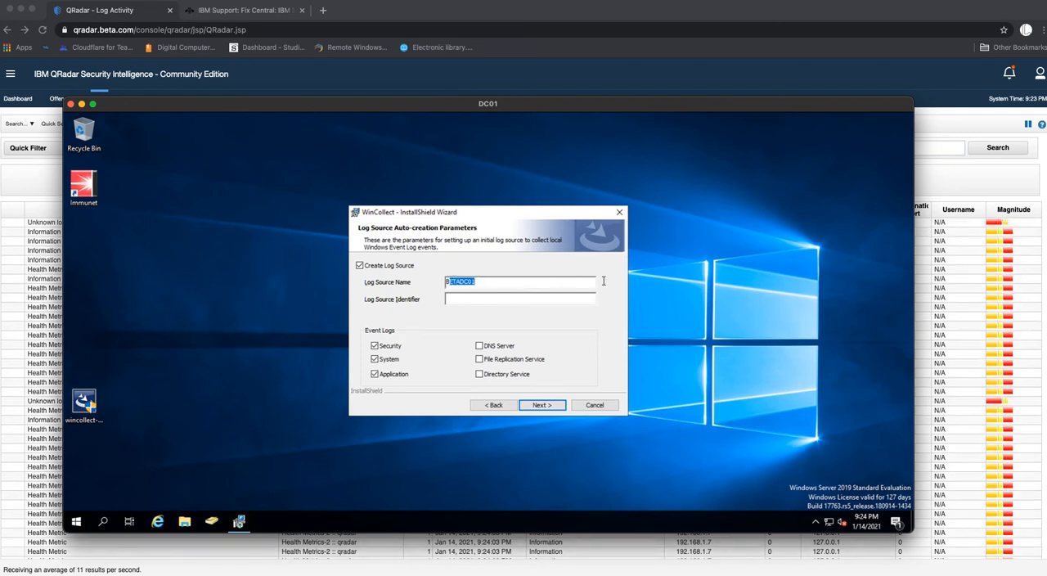
mouse_move(430, 280)
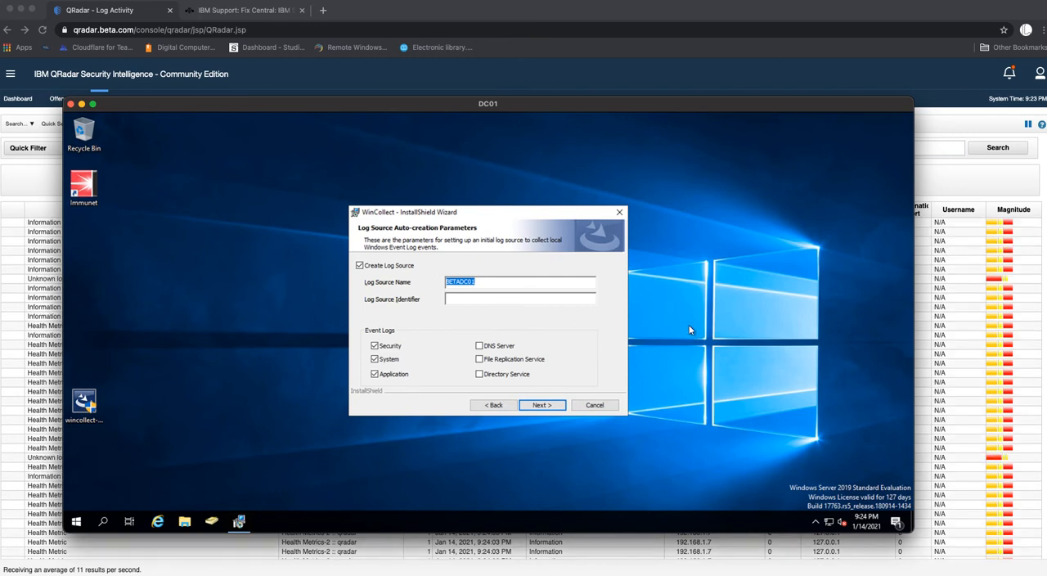
mouse_move(602, 309)
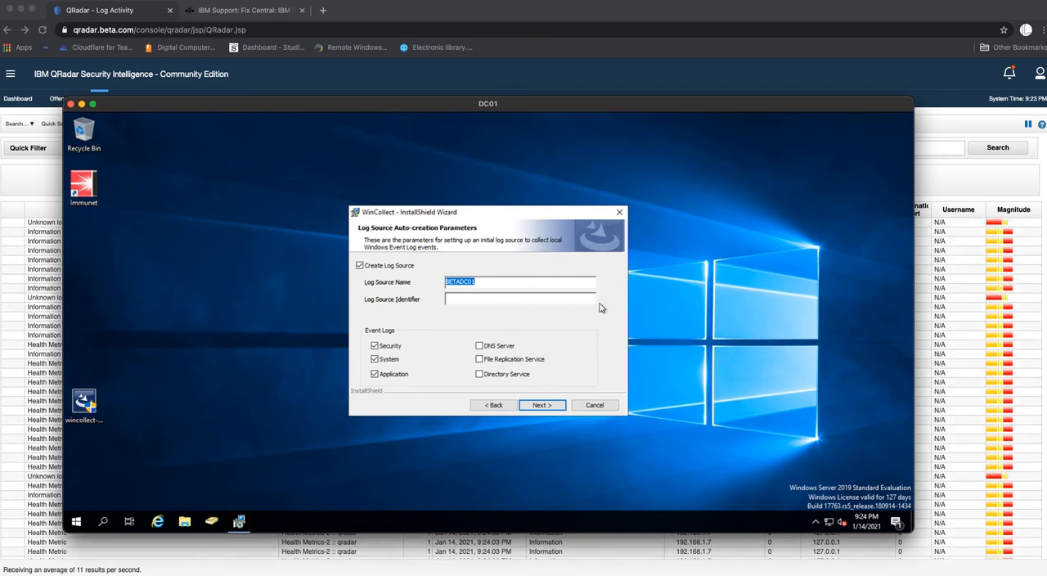
left_click(519, 298)
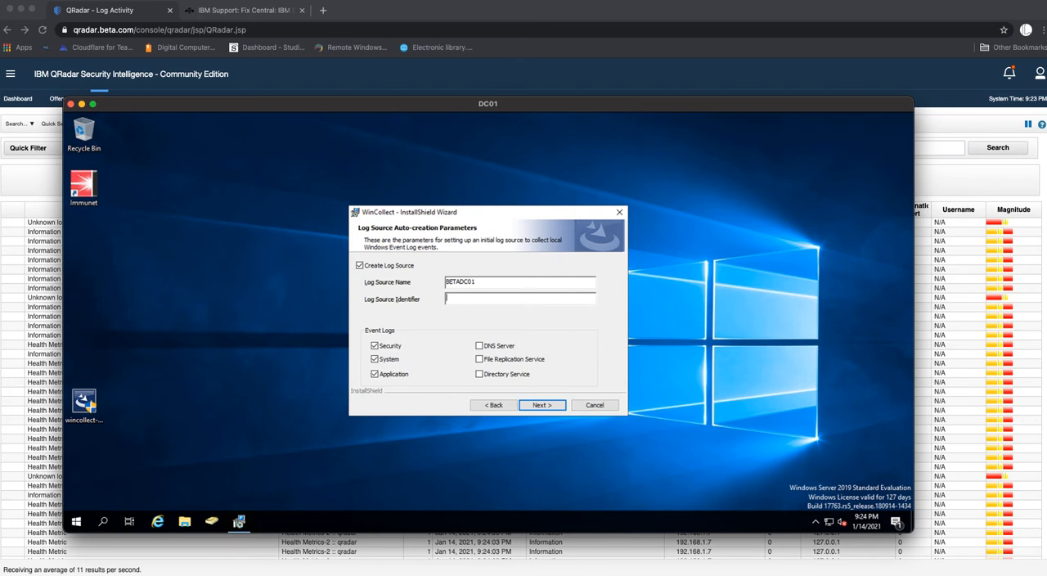
type("192.168.")
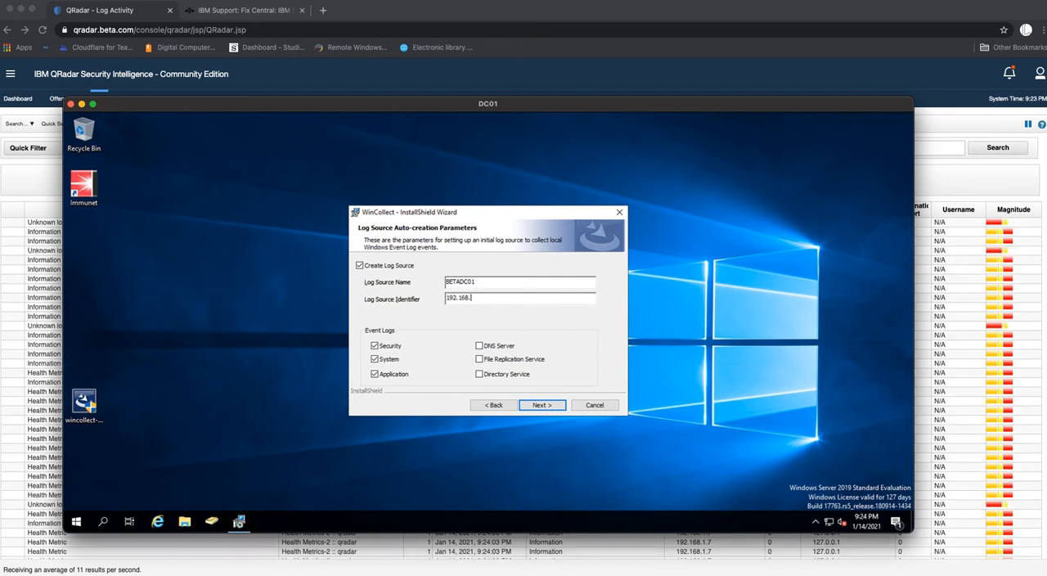
type("1.13")
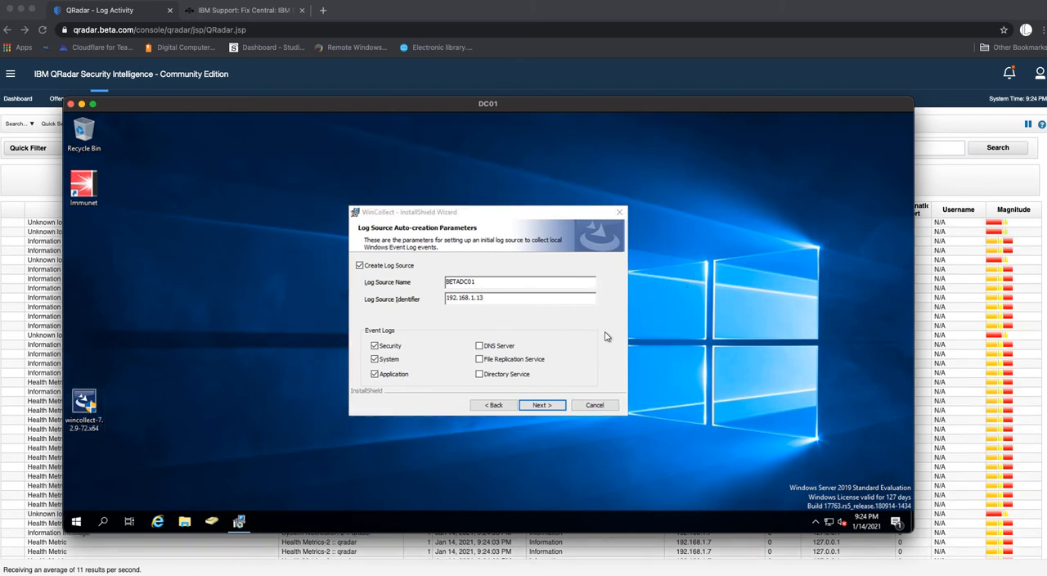
mouse_move(492, 330)
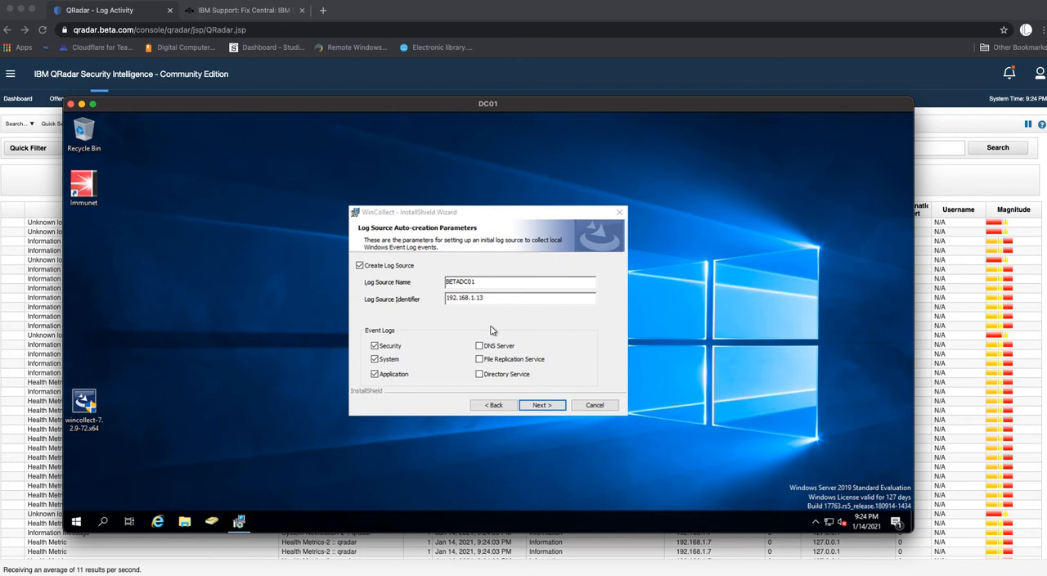
- Tick the remaining event logs, including DNS Server and File Replication Service
left_click(374, 359)
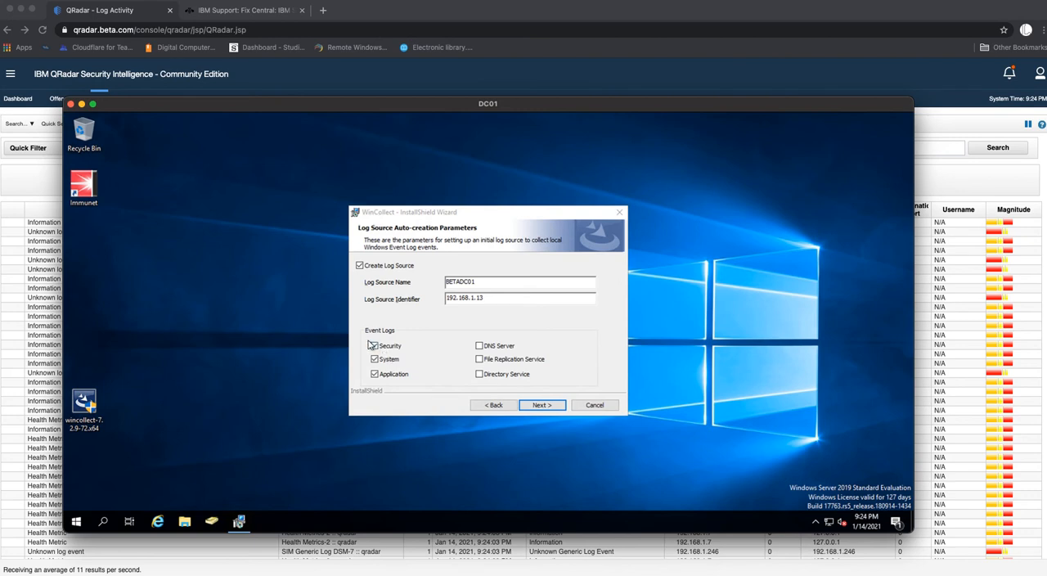
left_click(374, 346)
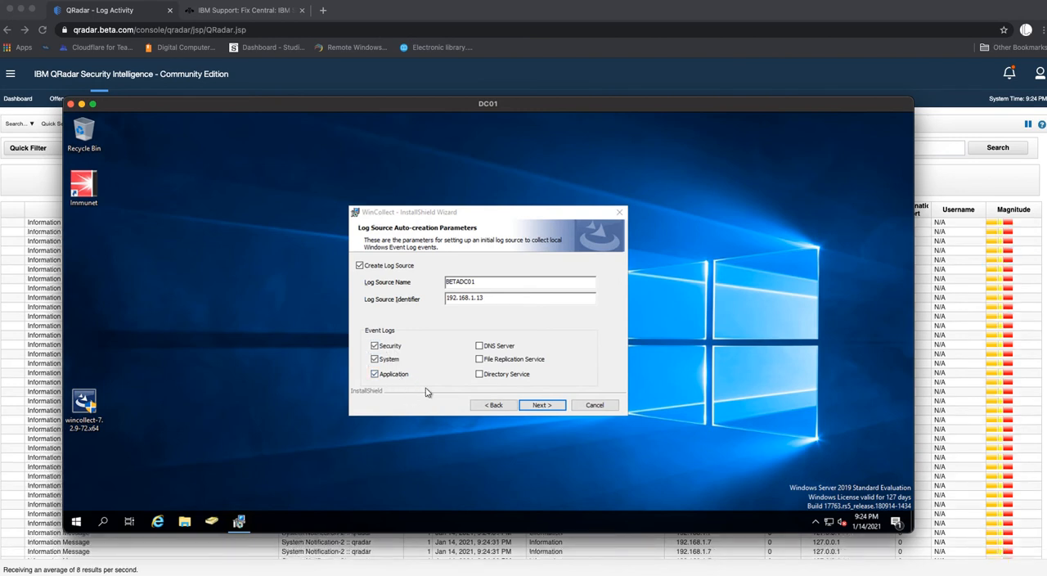
left_click(479, 345)
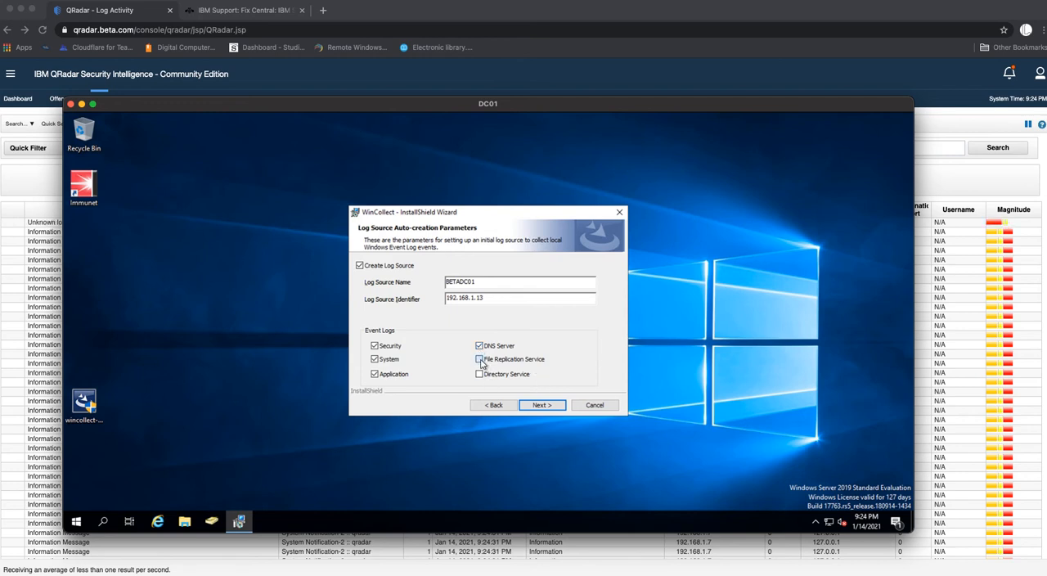
left_click(480, 359)
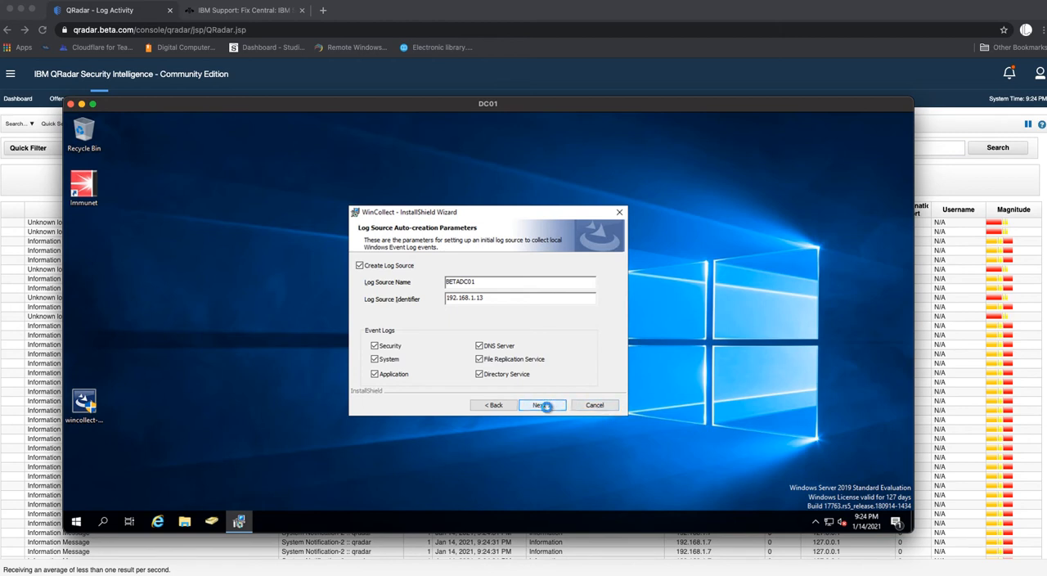
- Set the destination name to qradar.beta.com and hostname/IP to 192.168.1.7
left_click(542, 405)
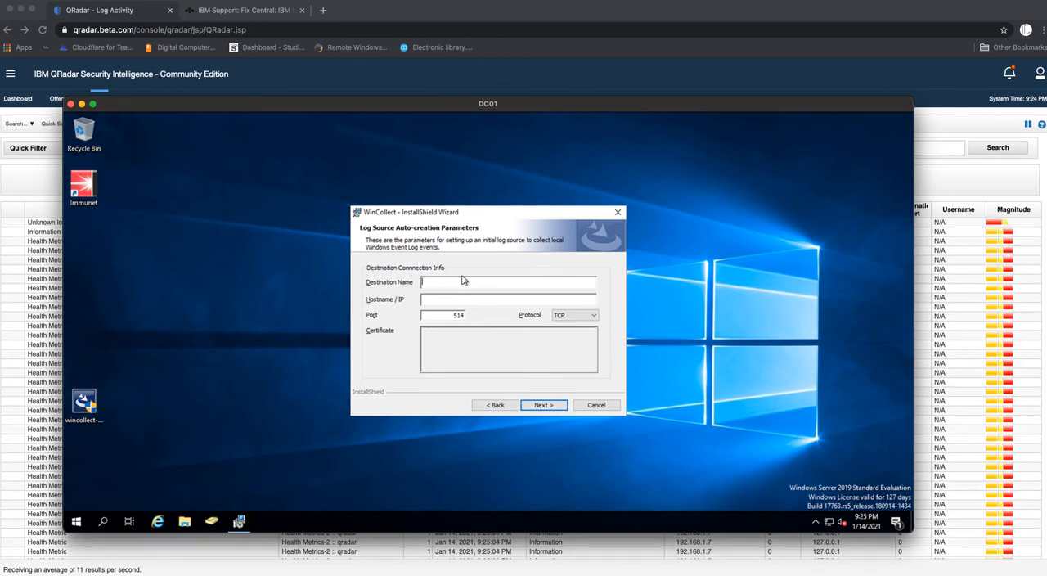
mouse_move(636, 237)
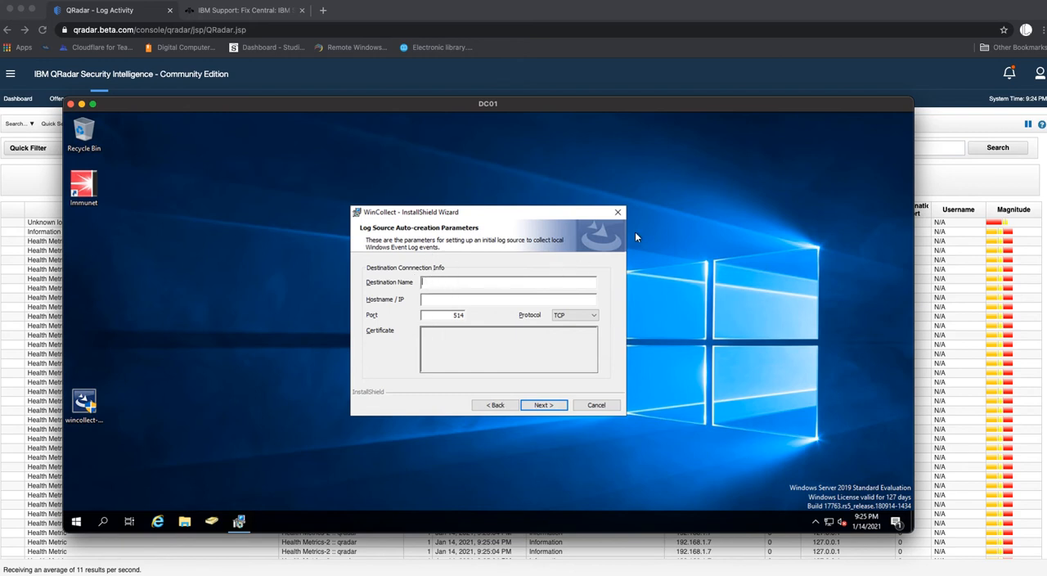
type("qradar")
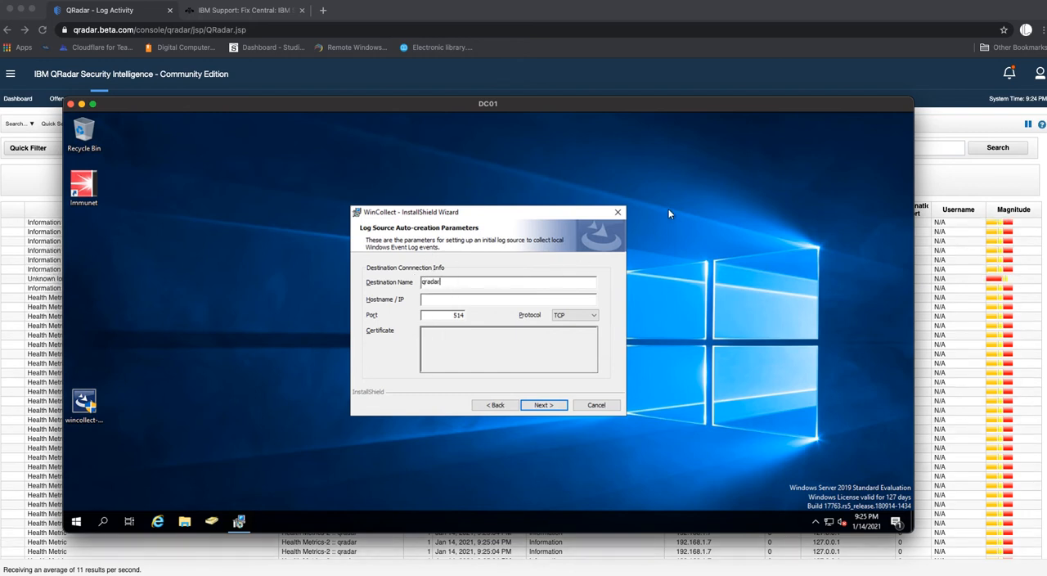
type(".beta")
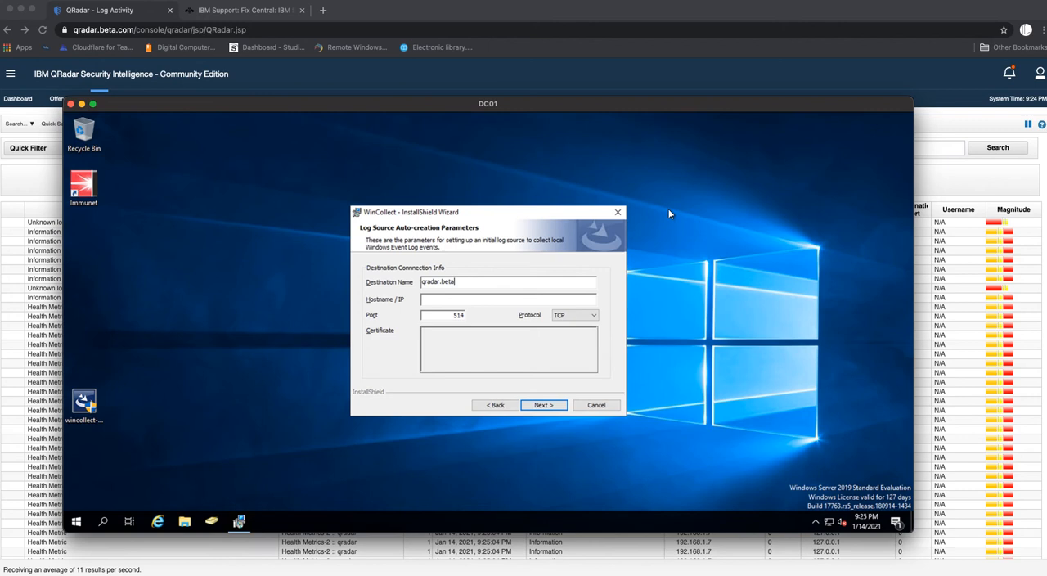
type(".com")
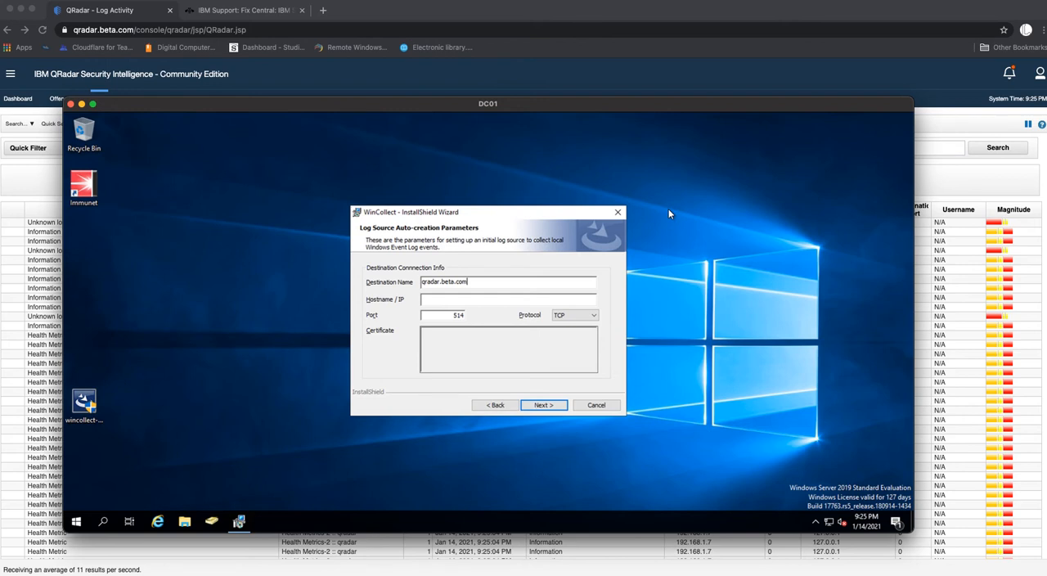
type("19")
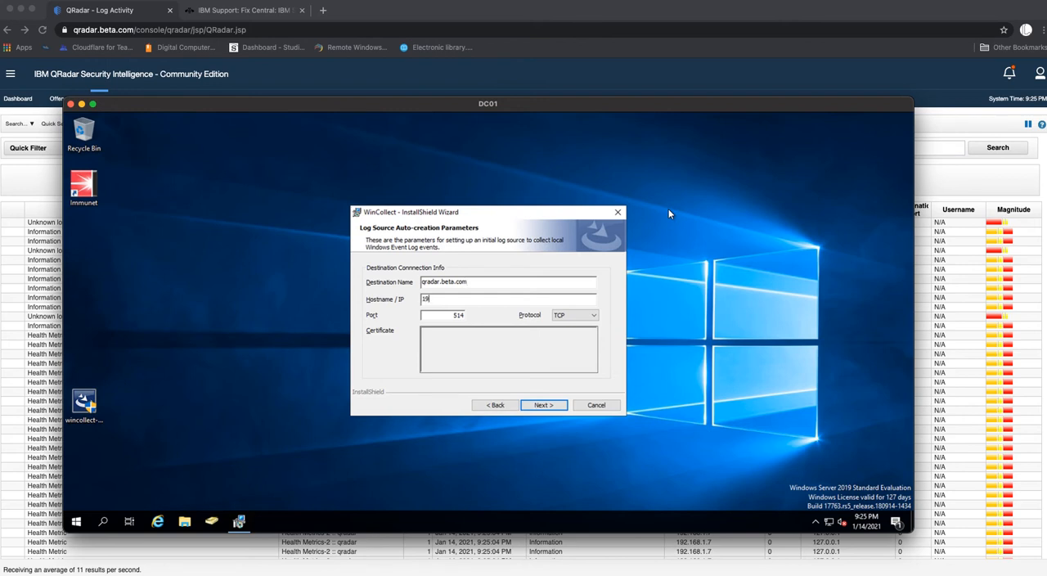
type("3")
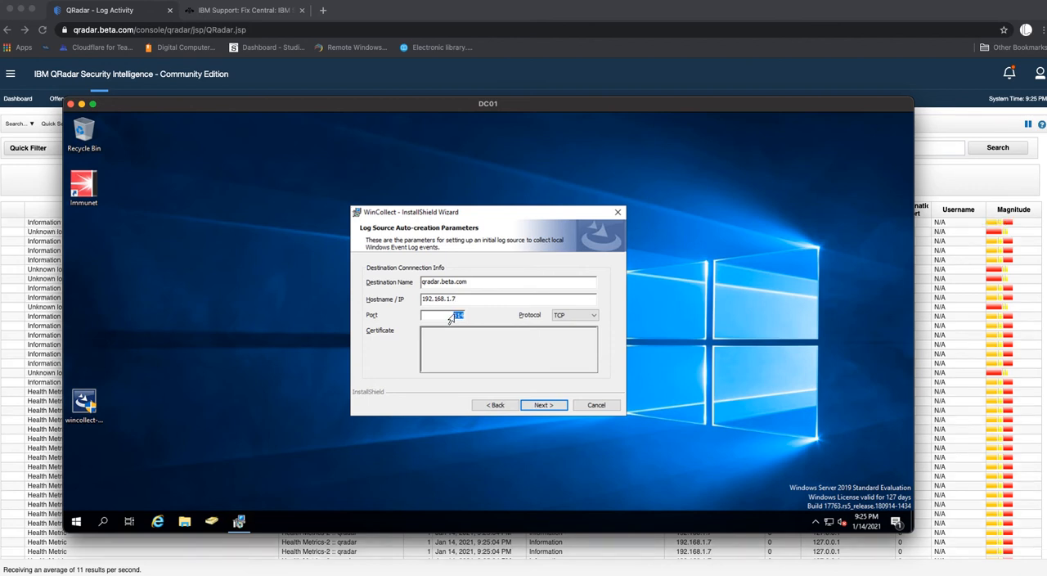
- Set the destination protocol to TCP, keeping port 514
left_click(594, 315)
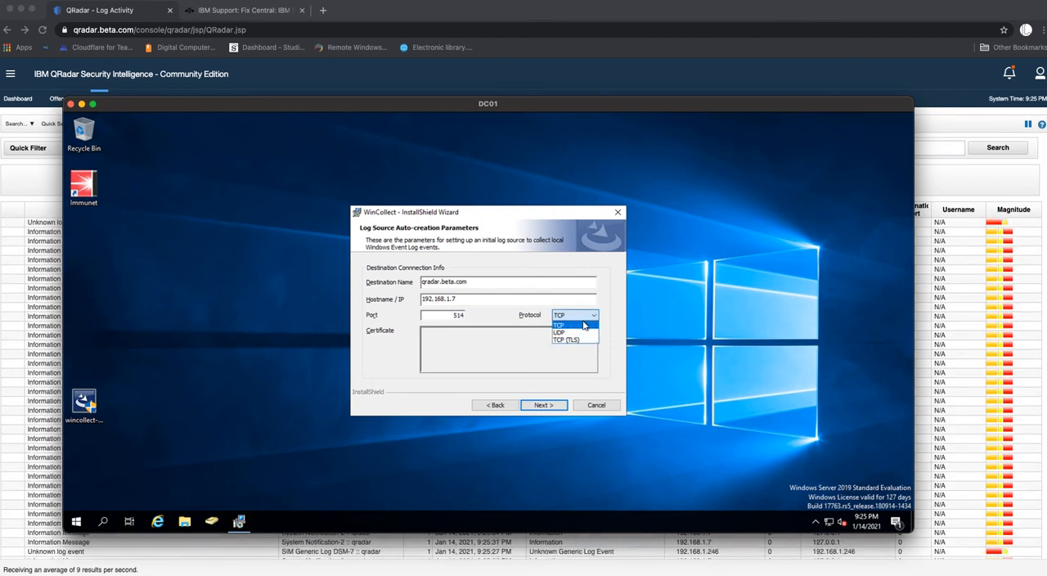
left_click(573, 339)
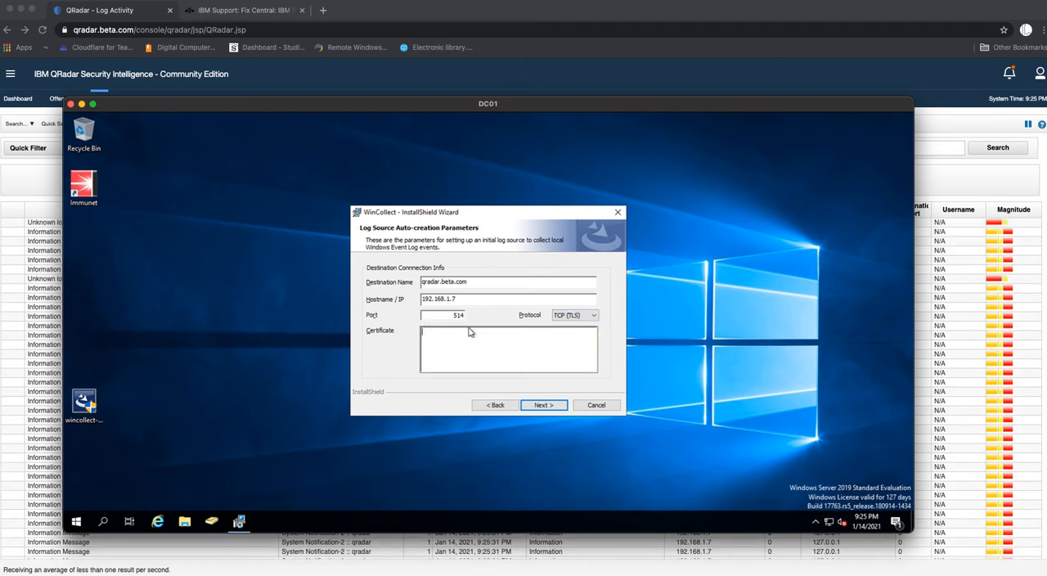
mouse_move(521, 340)
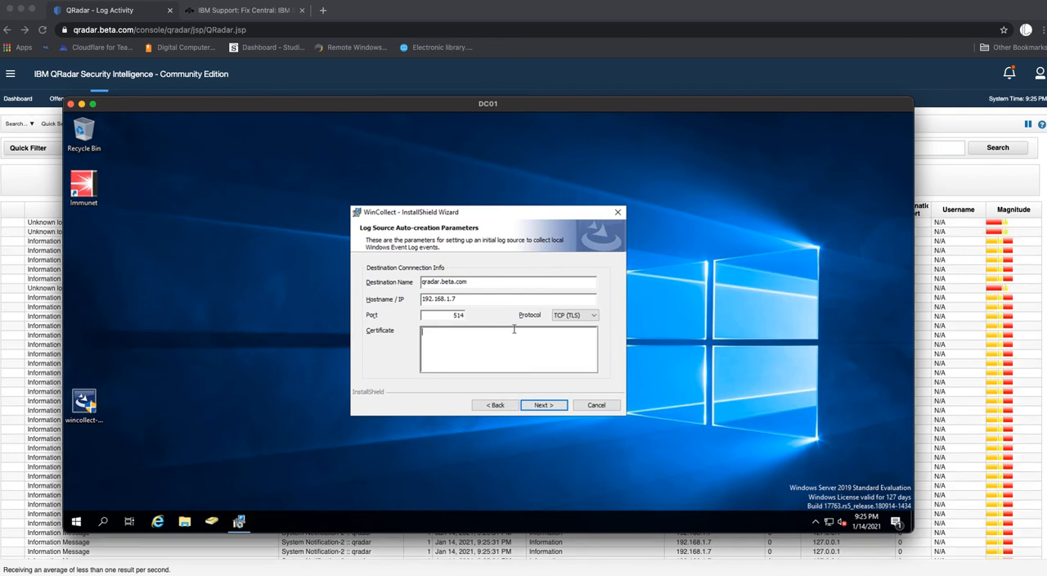
mouse_move(491, 393)
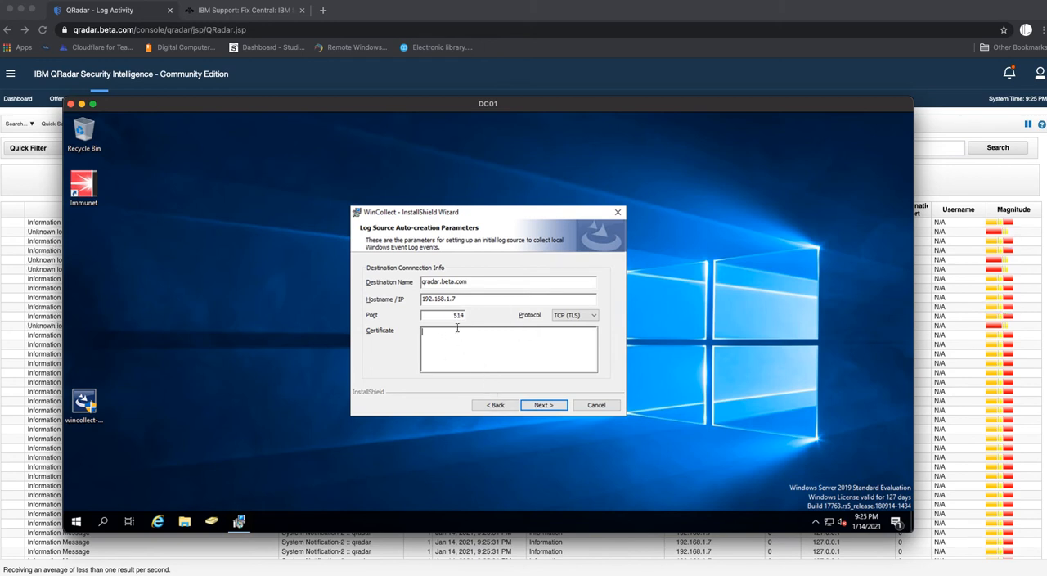
mouse_move(539, 308)
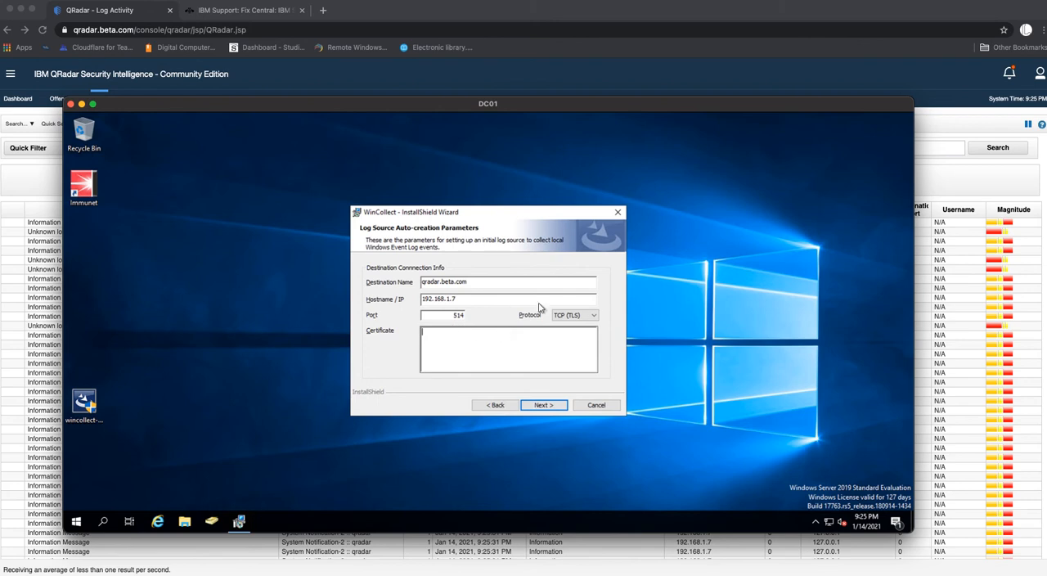
left_click(594, 315)
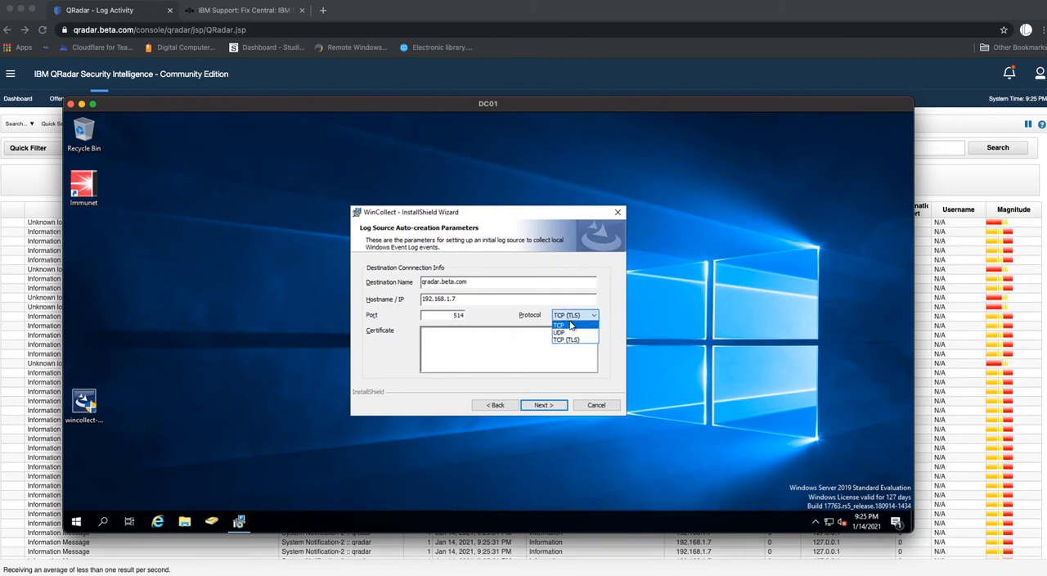
left_click(559, 324)
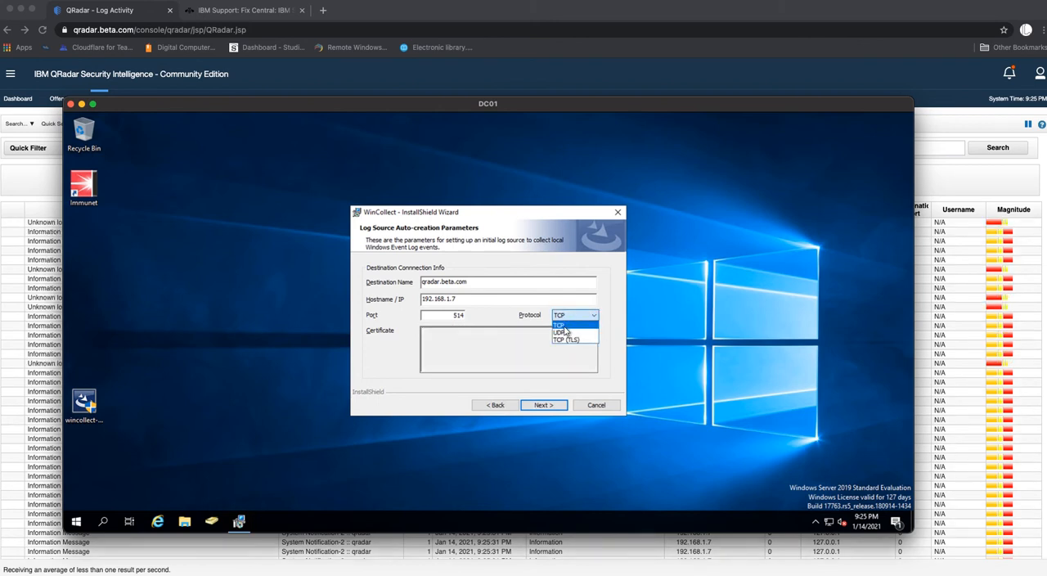
left_click(561, 332)
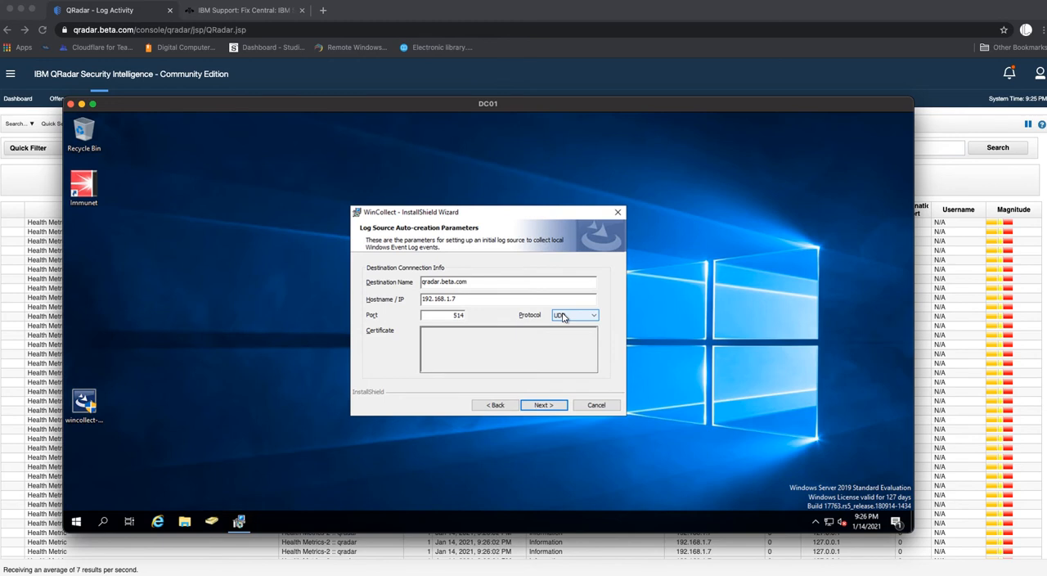
left_click(575, 315)
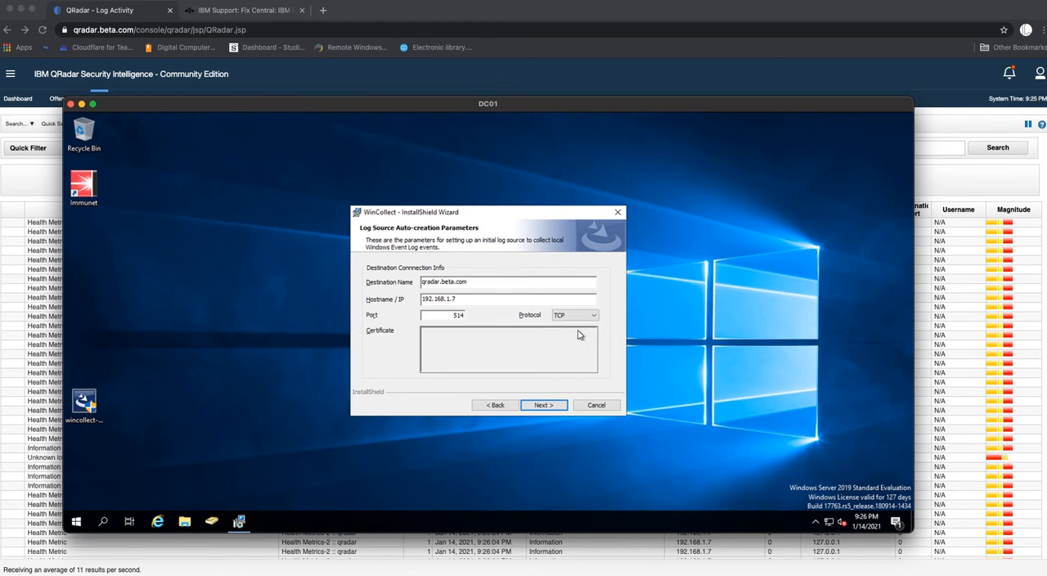
mouse_move(575, 315)
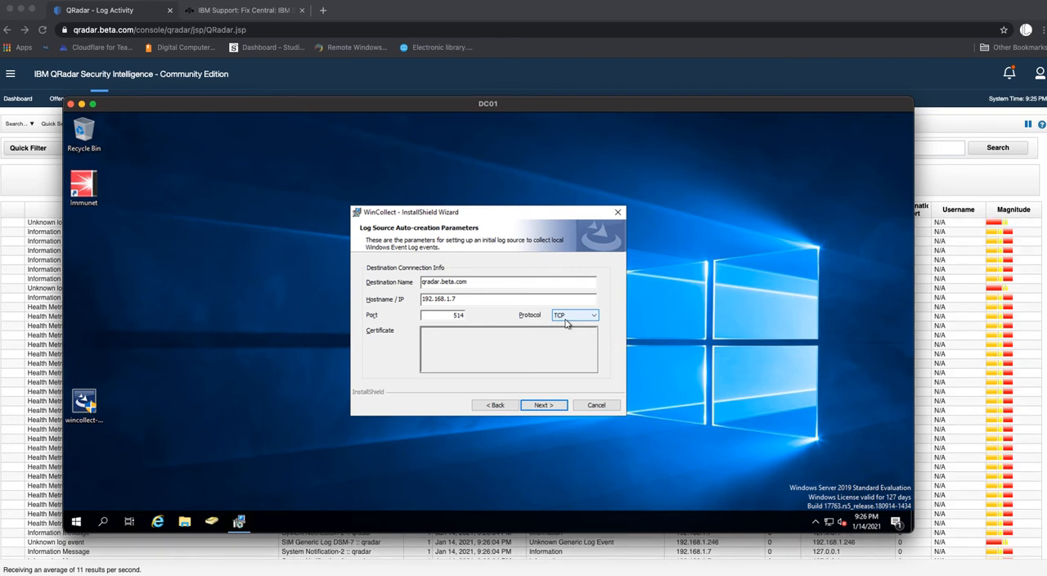
mouse_move(596, 423)
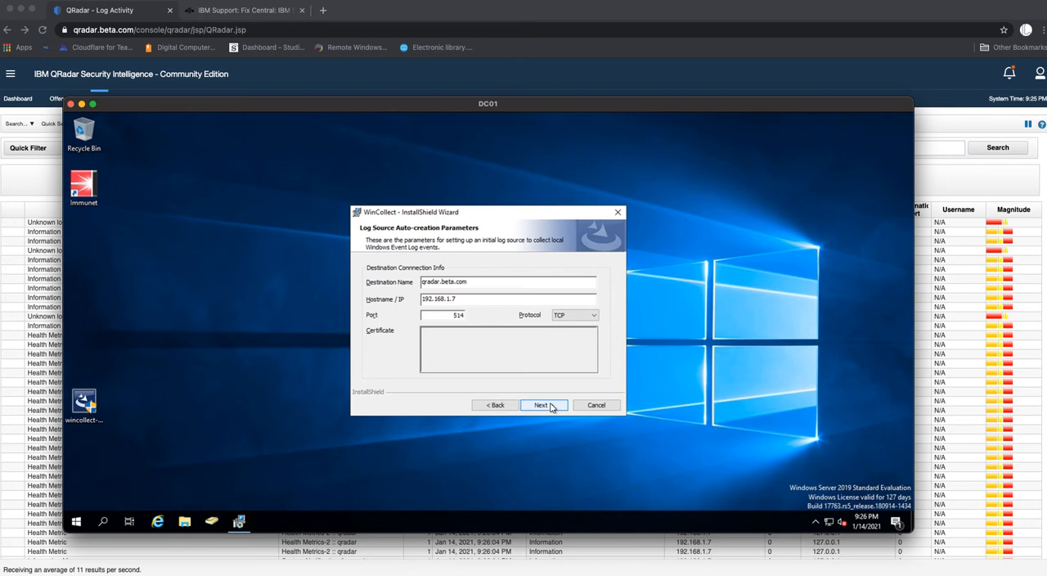
- Advance to advanced tuning and choose the Typical Server -- 500/750 event rate profile
left_click(541, 404)
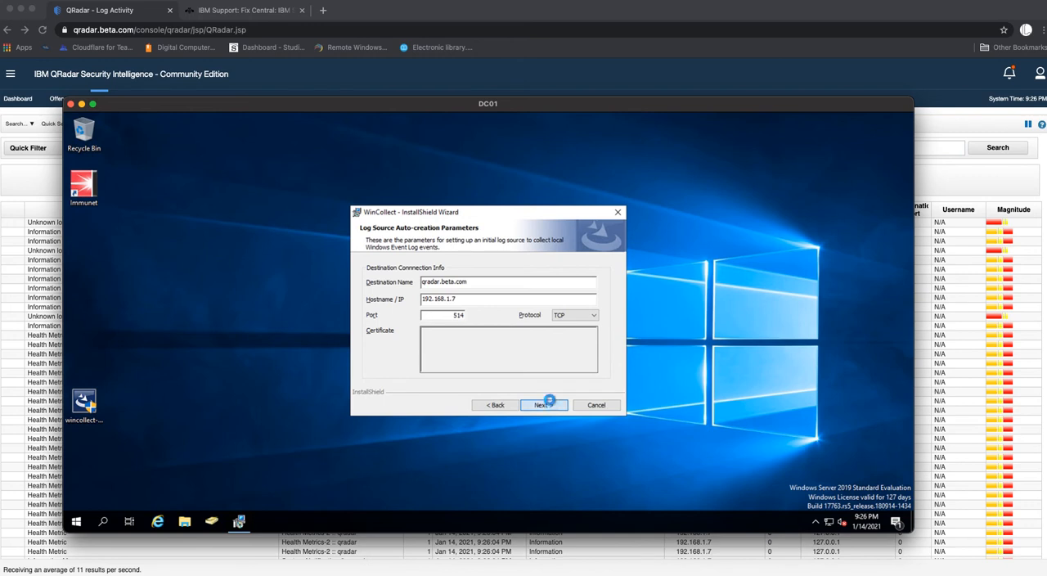
left_click(544, 405)
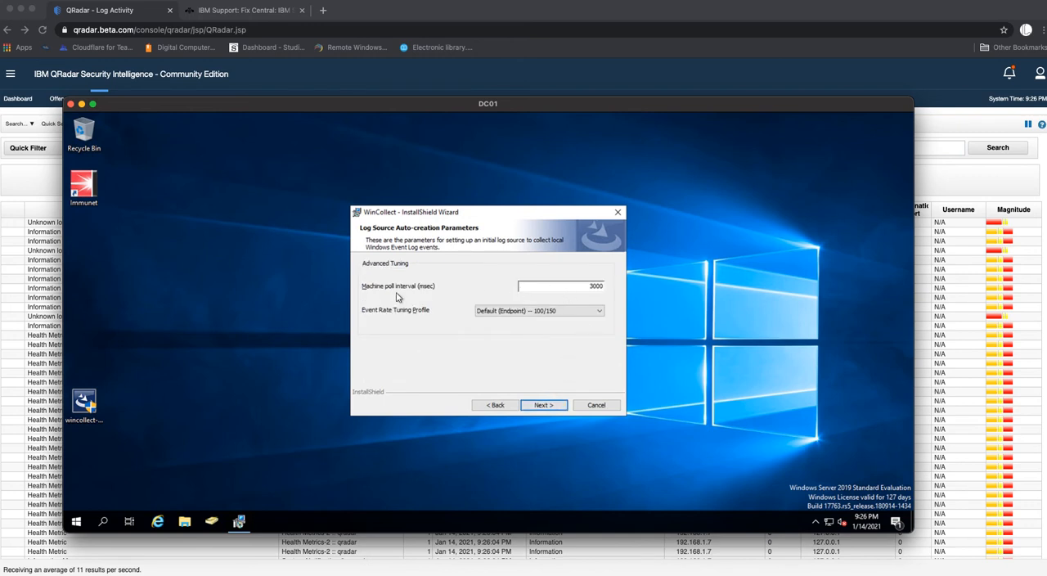
mouse_move(576, 286)
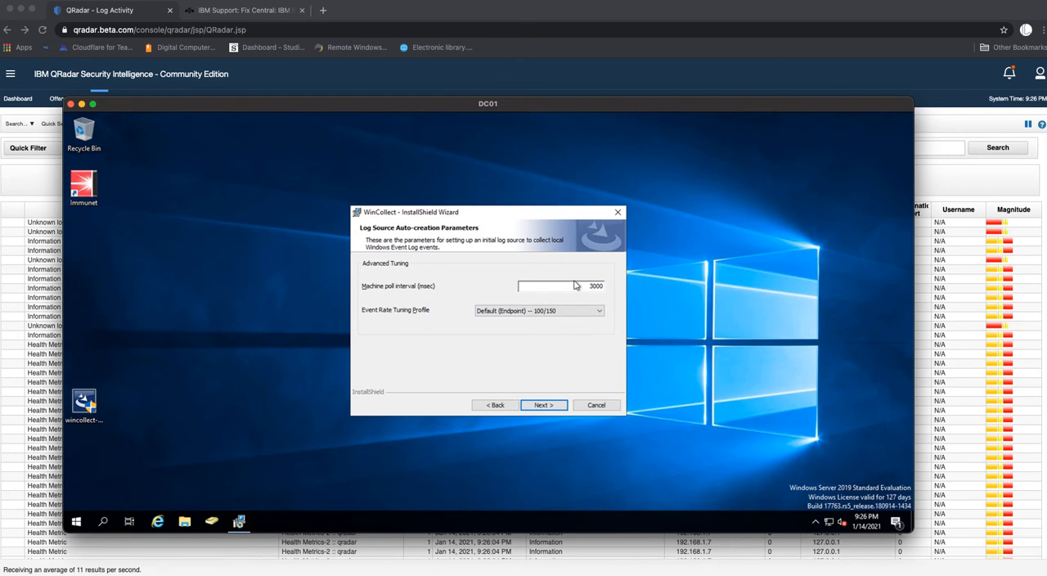
mouse_move(355, 311)
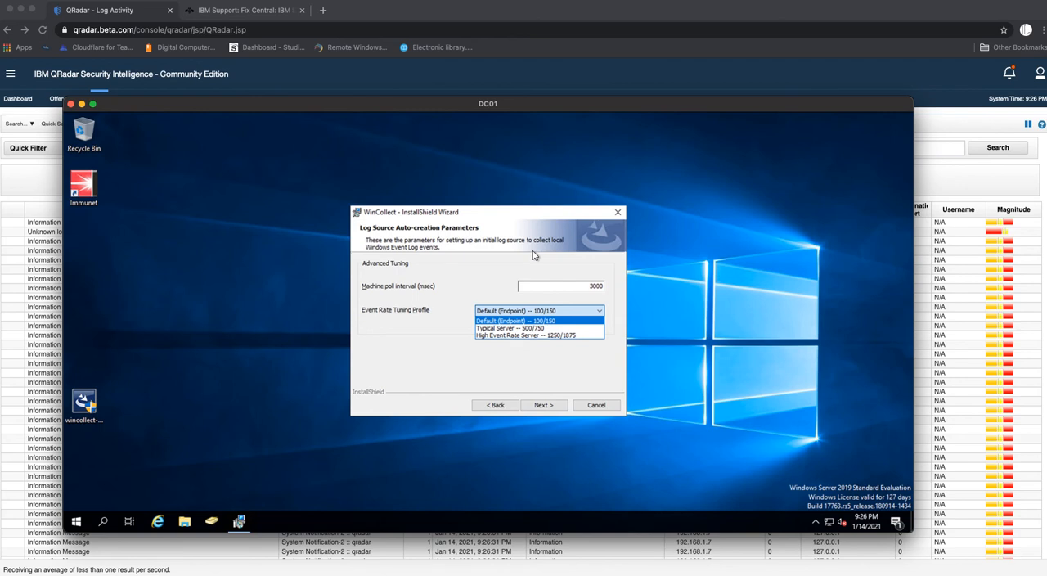
mouse_move(532, 328)
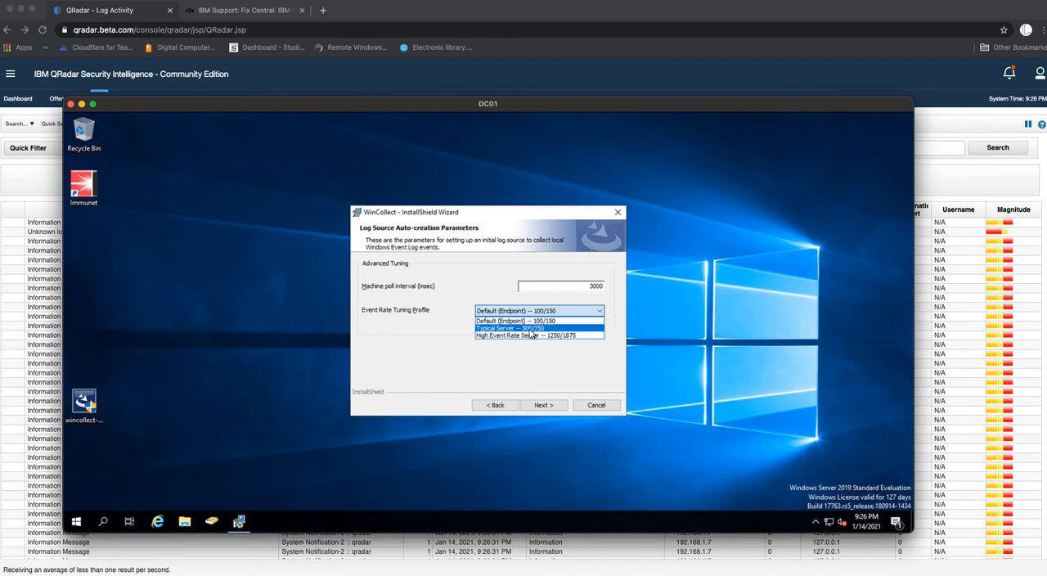
mouse_move(527, 335)
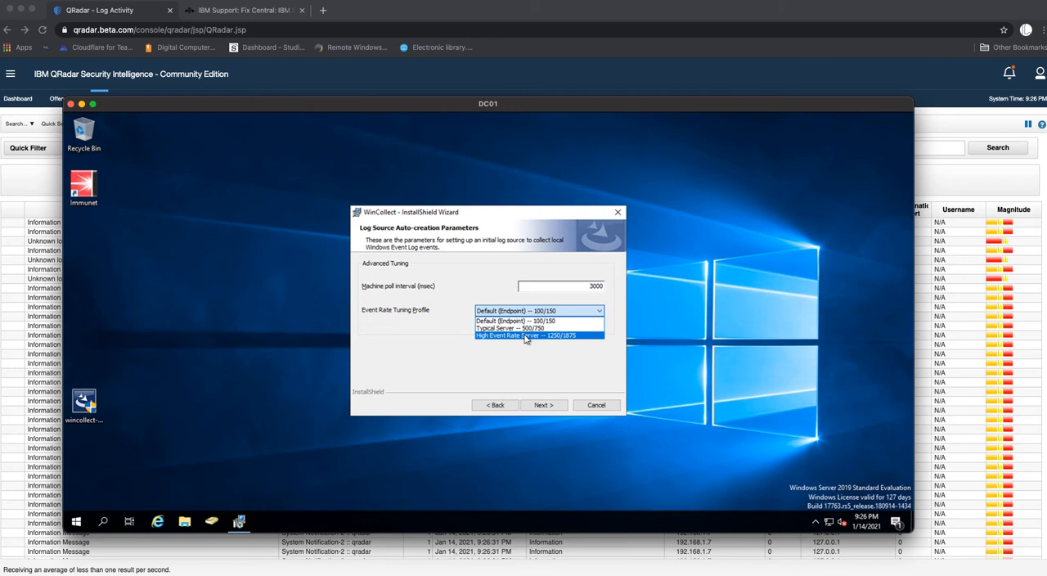
mouse_move(514, 329)
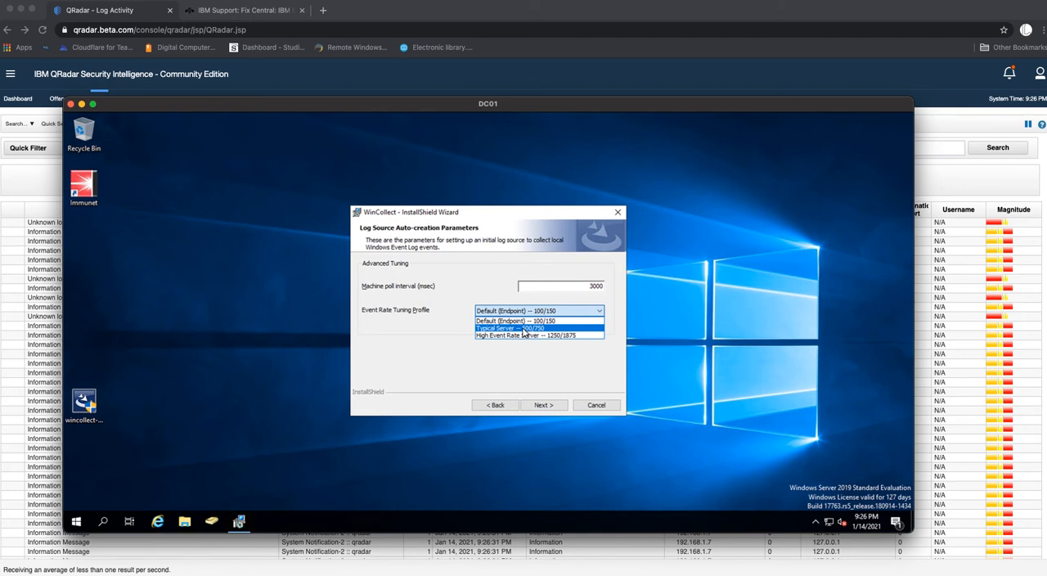
left_click(512, 328)
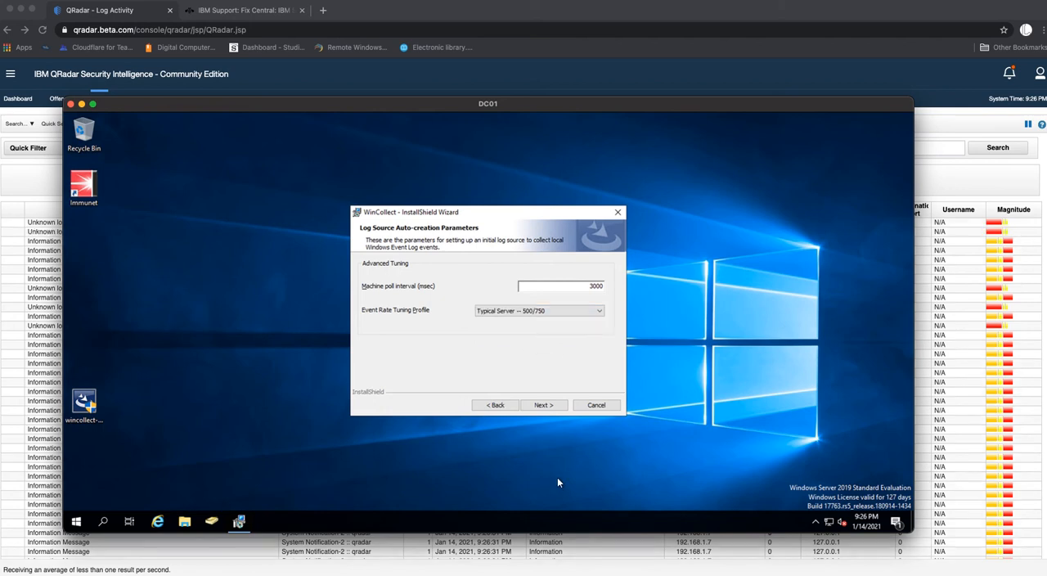
- Keep heartbeats to 192.168.1.7 every 5 minutes over UDP and continue
left_click(543, 405)
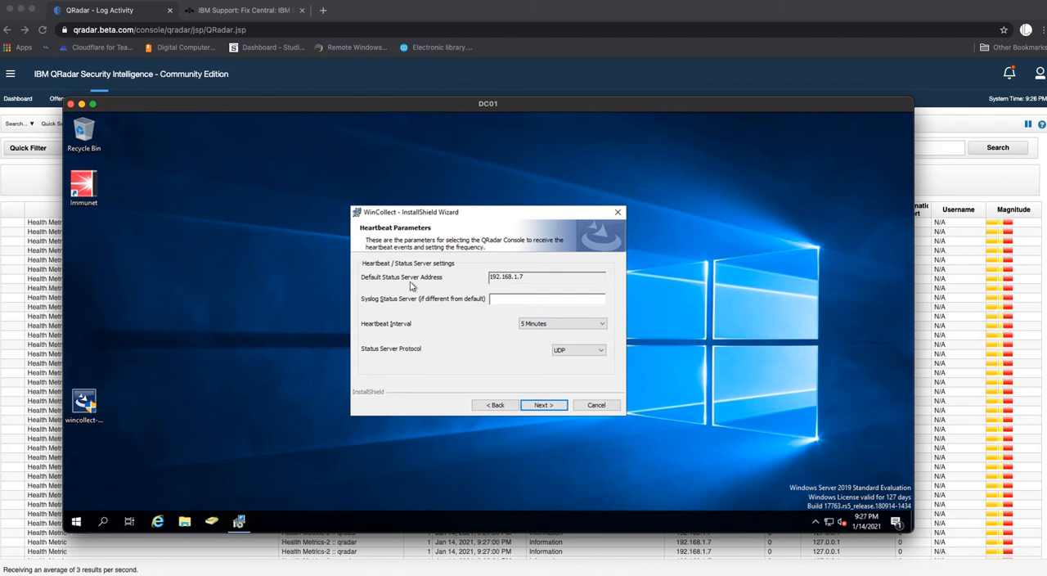
mouse_move(424, 264)
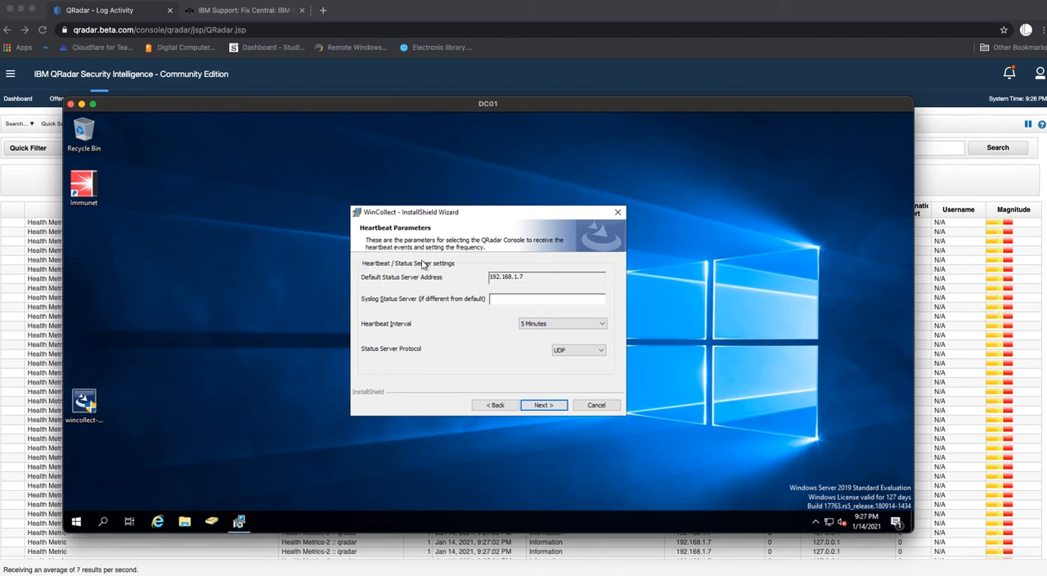
mouse_move(374, 253)
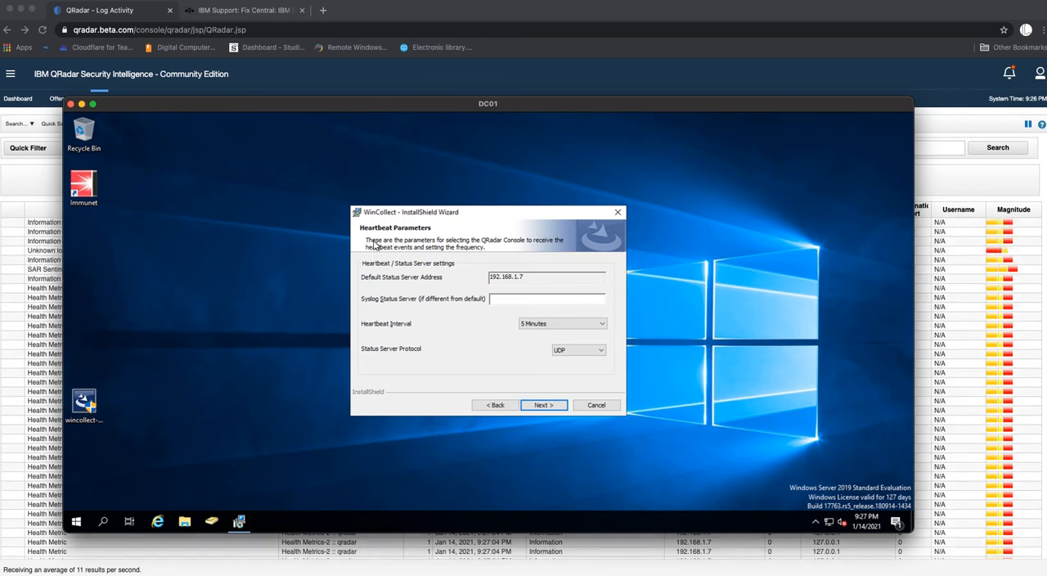
mouse_move(457, 276)
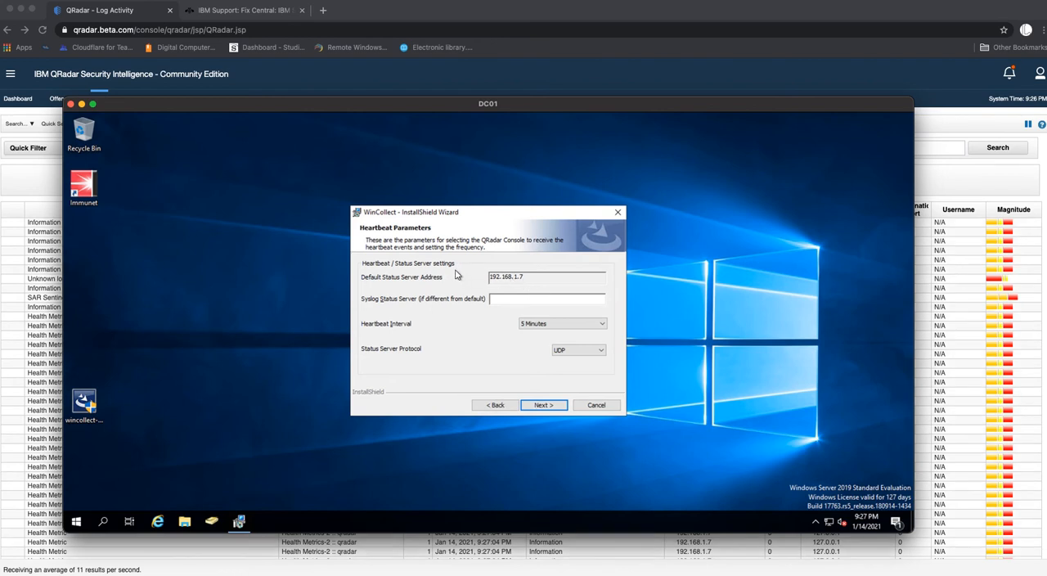
mouse_move(573, 362)
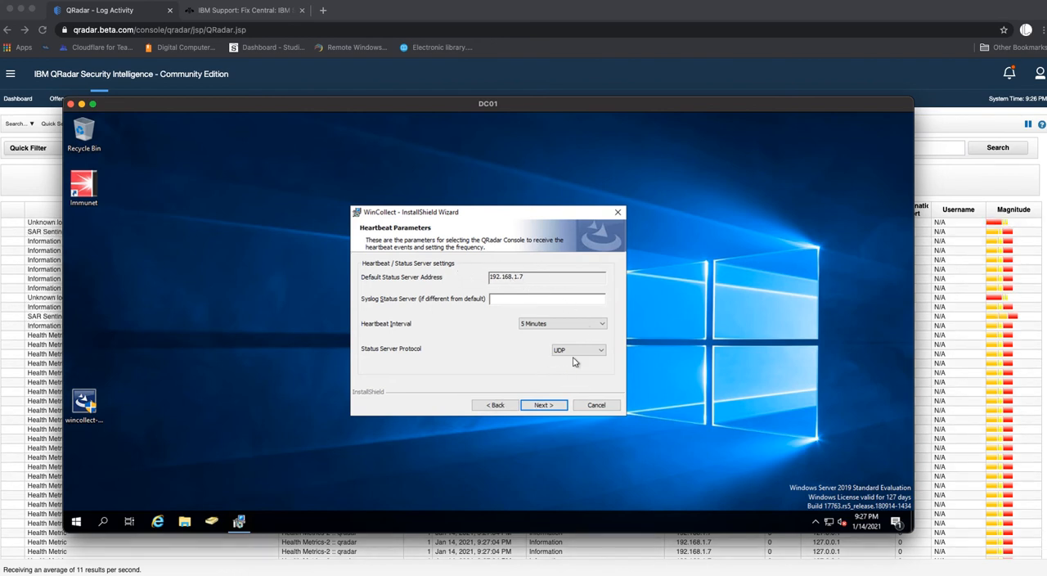
left_click(542, 405)
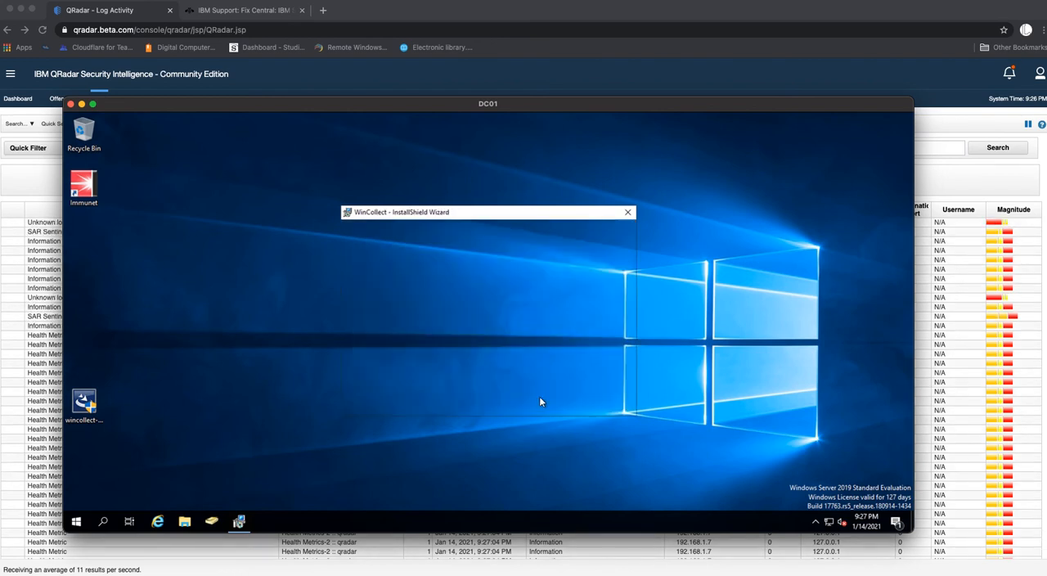
- Scroll through the installation parameters summary and advance to Ready to Install
left_click(537, 404)
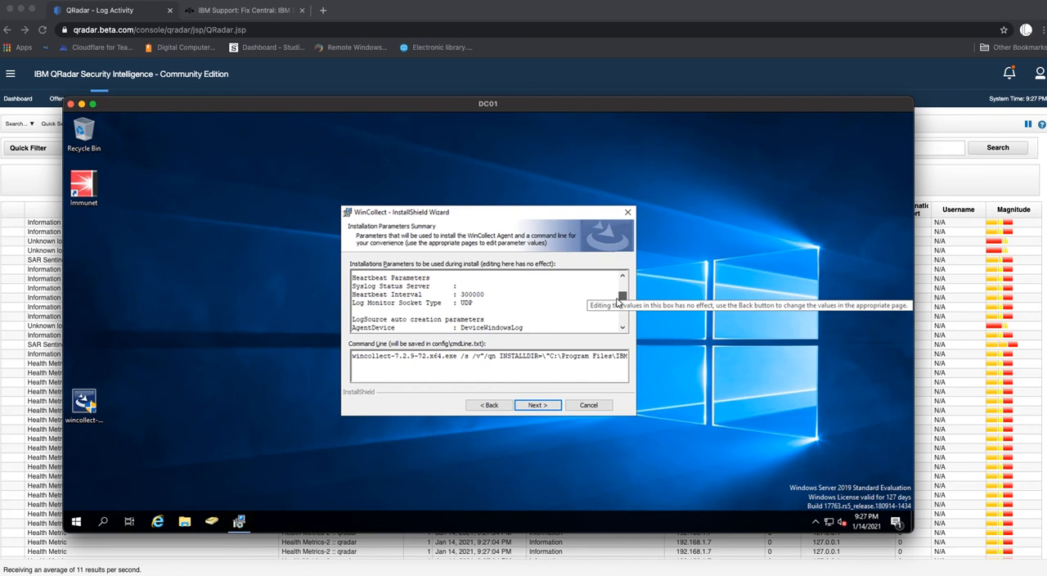
scroll("down", 3)
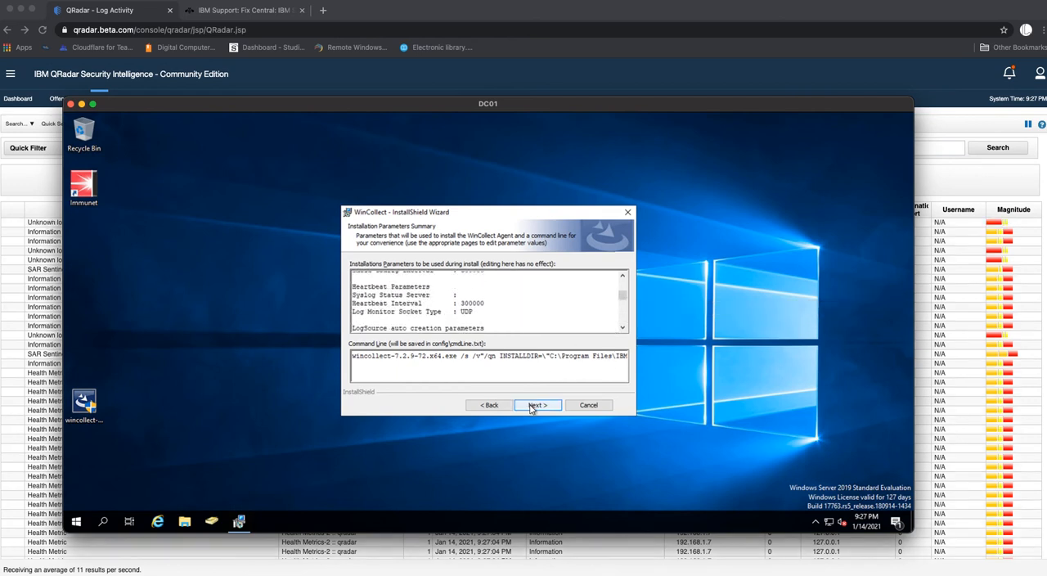
left_click(537, 405)
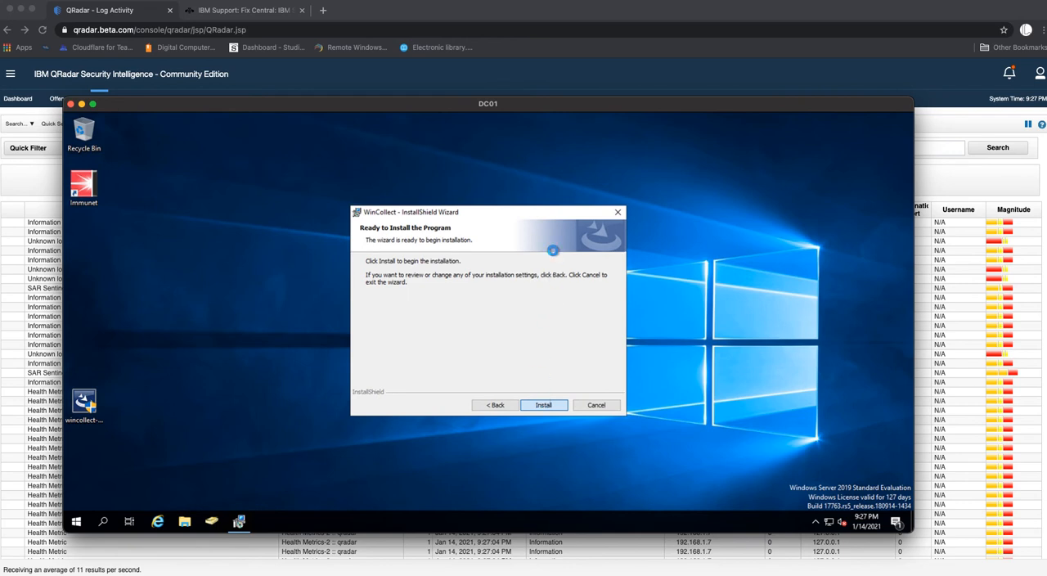
- Install WinCollect, finish the wizard, and set aside the remote desktop to reveal QRadar
left_click(543, 405)
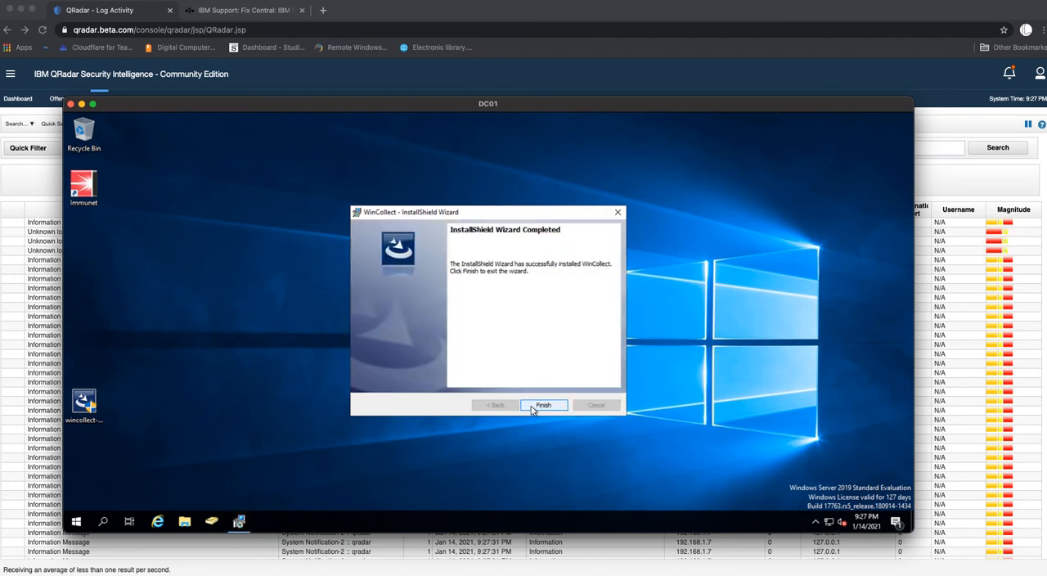
left_click(544, 405)
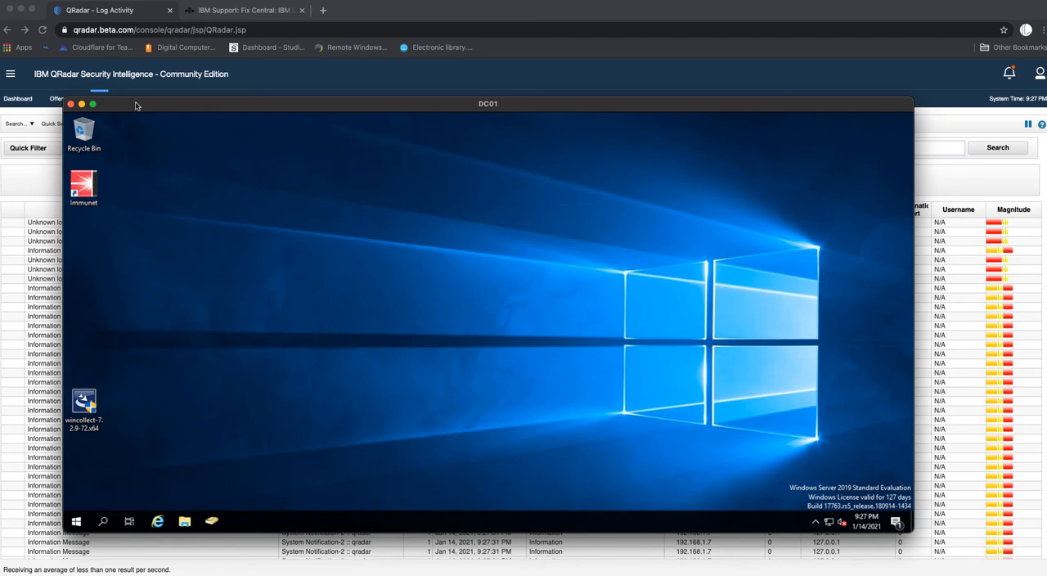
left_click(71, 104)
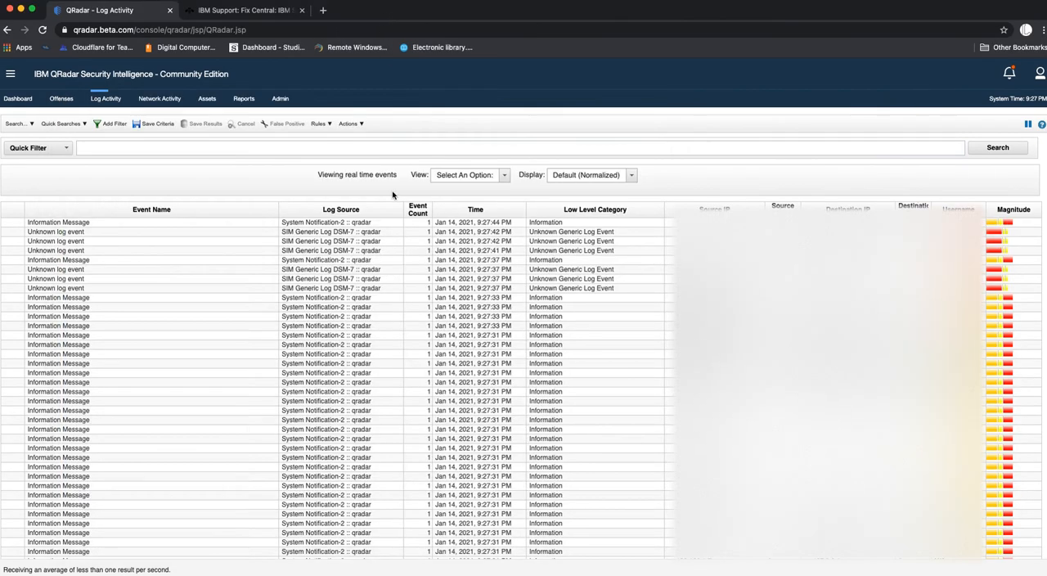
mouse_move(378, 182)
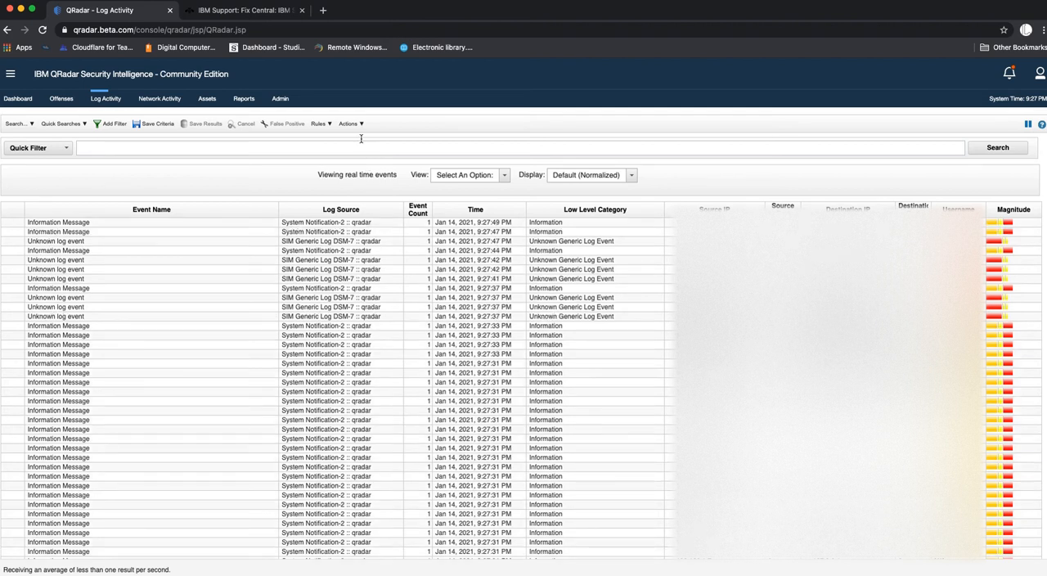
left_click(280, 99)
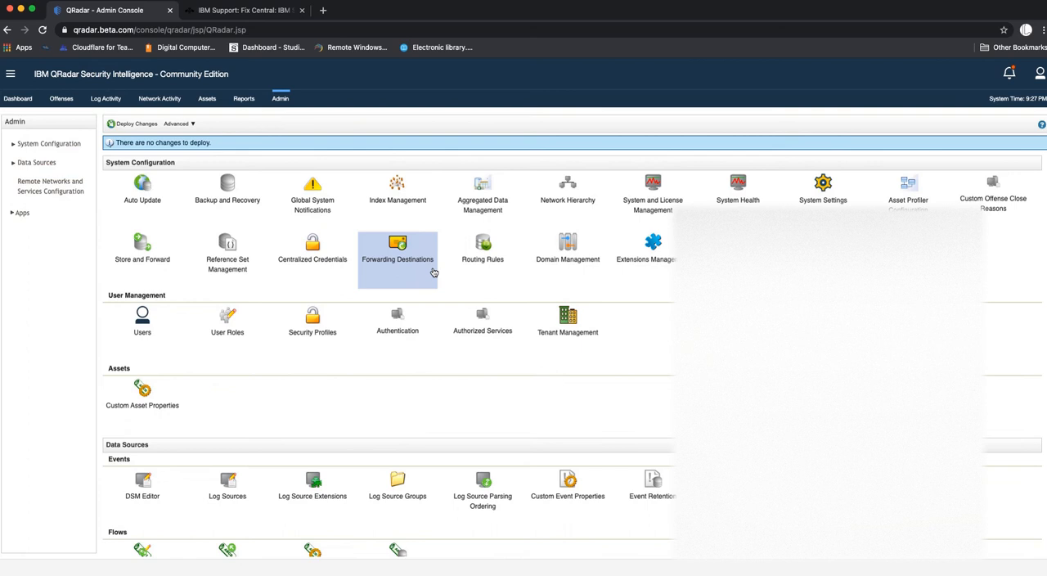
scroll("down", 3)
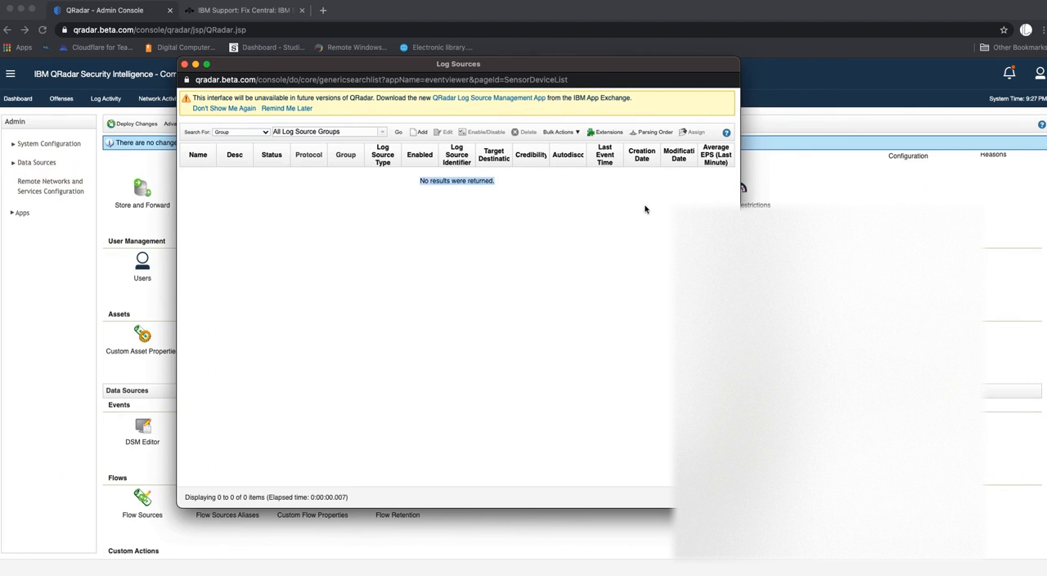
mouse_move(636, 178)
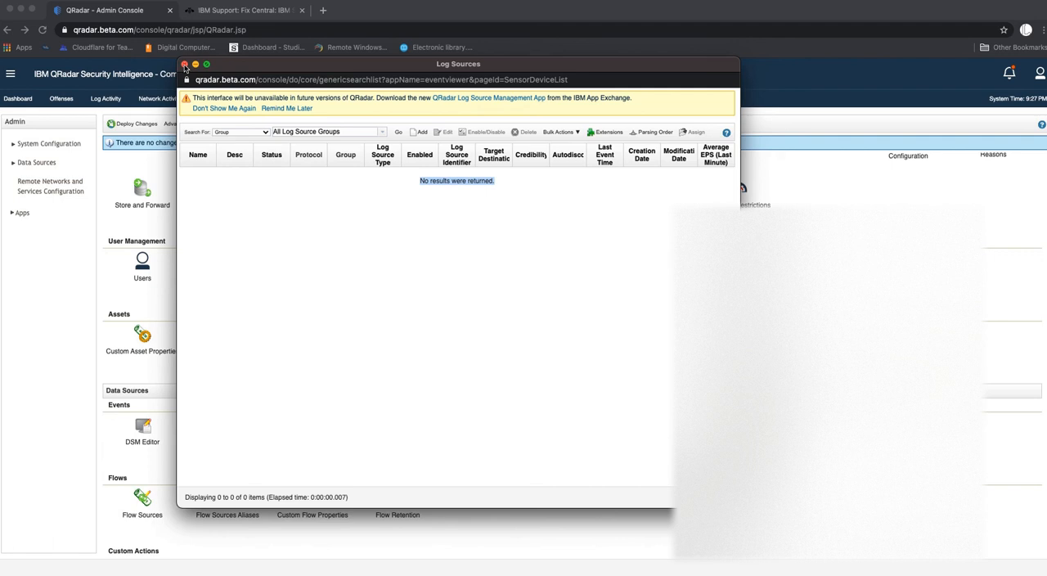
left_click(185, 65)
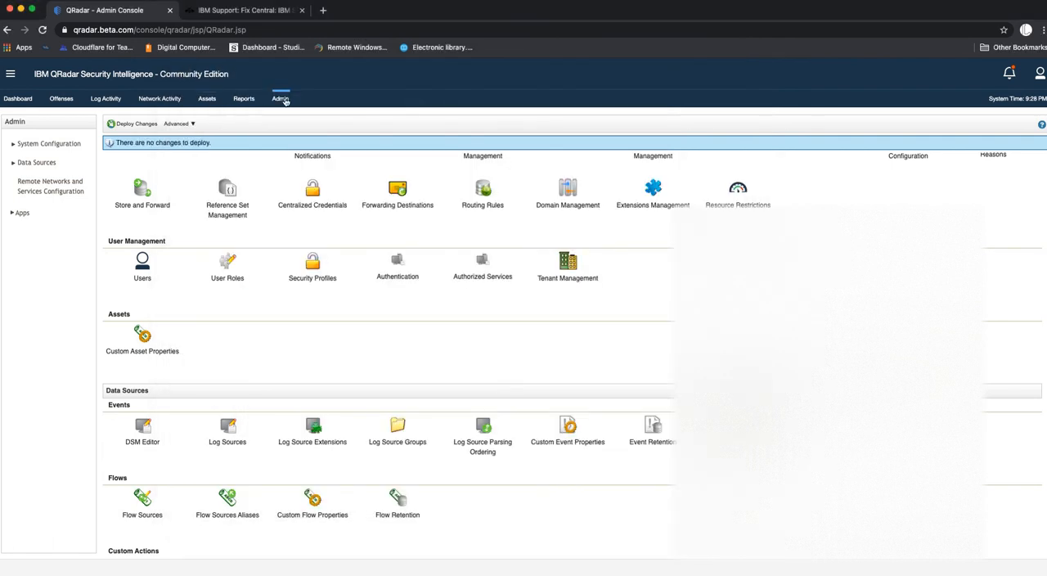
left_click(105, 98)
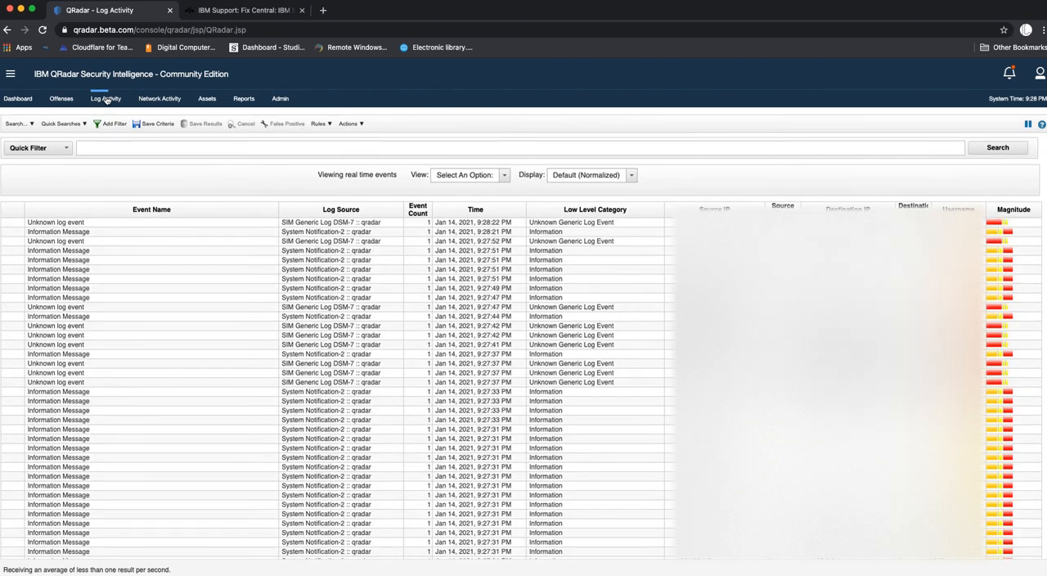
left_click(1006, 147)
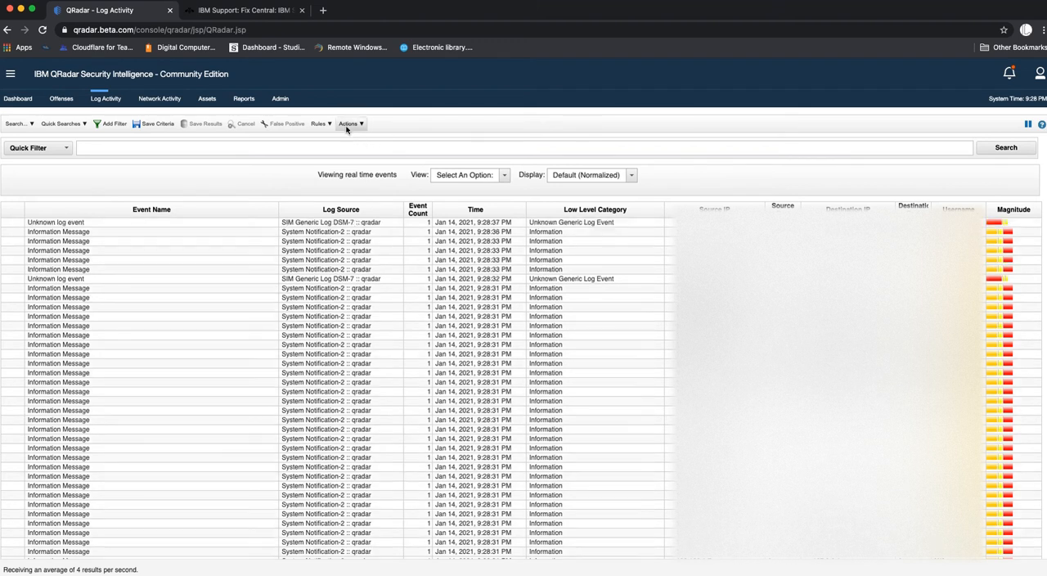
left_click(280, 98)
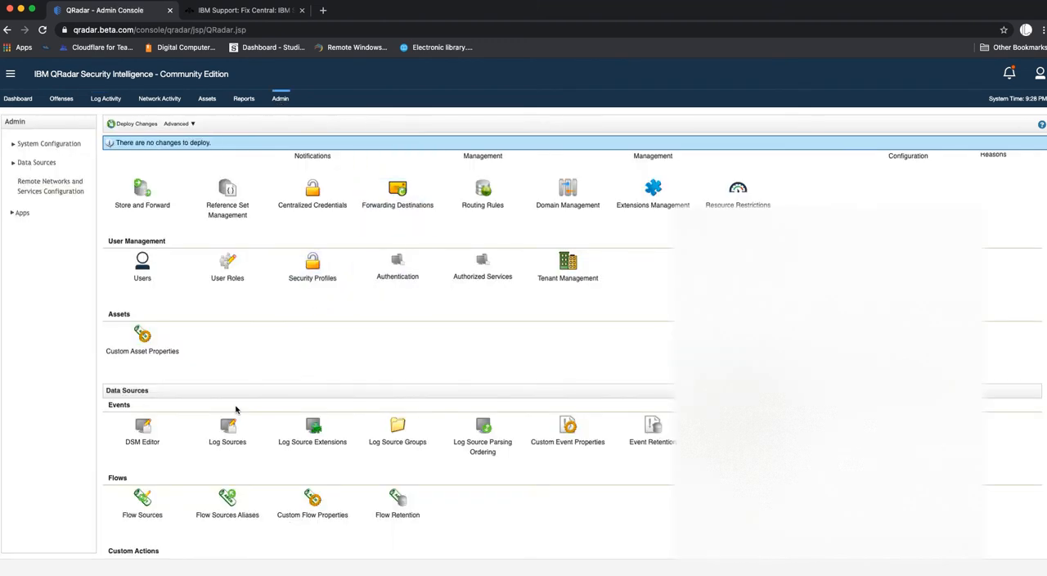
left_click(227, 432)
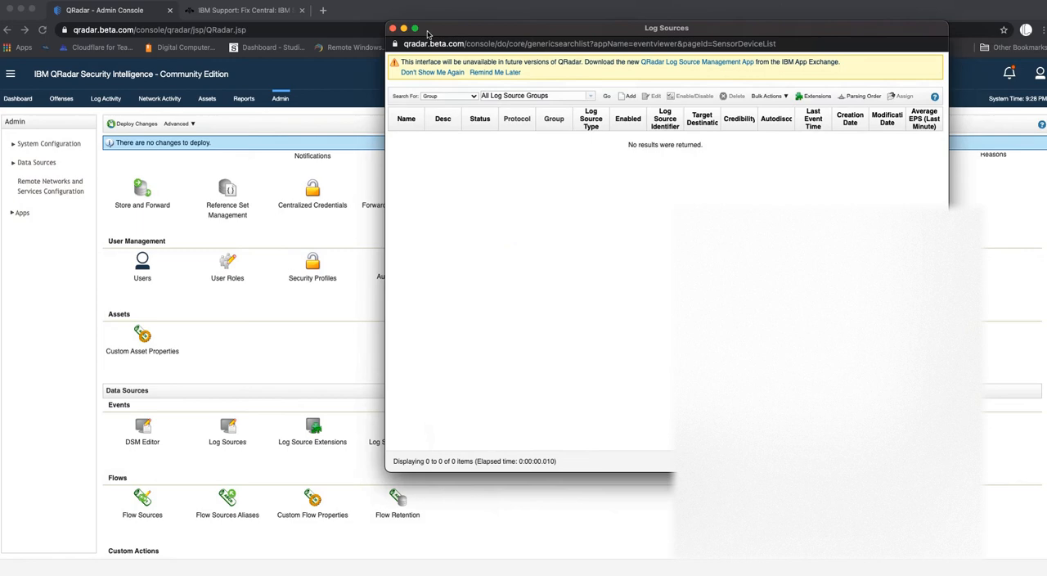
left_click(392, 28)
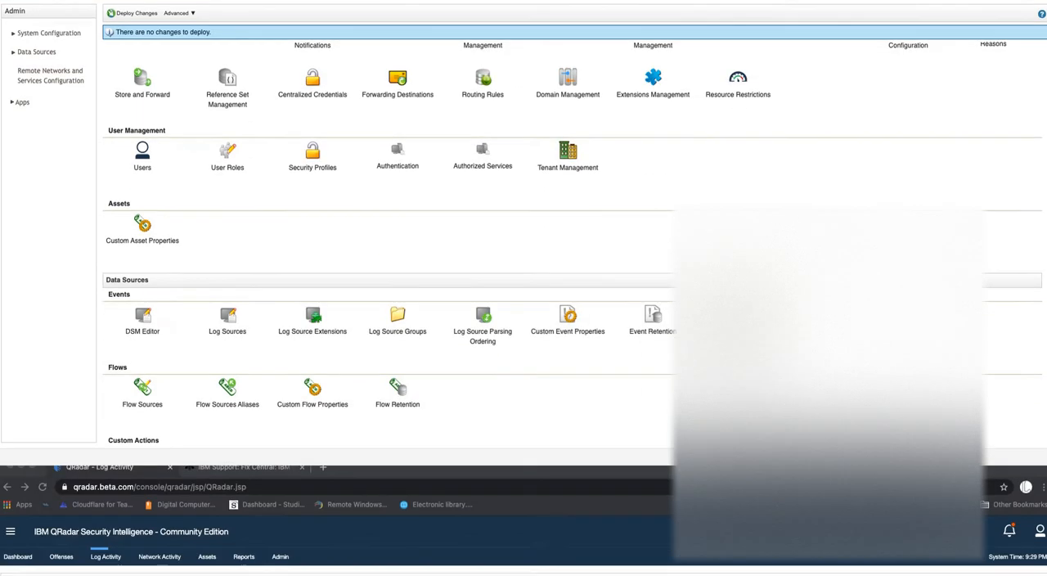
left_click(105, 91)
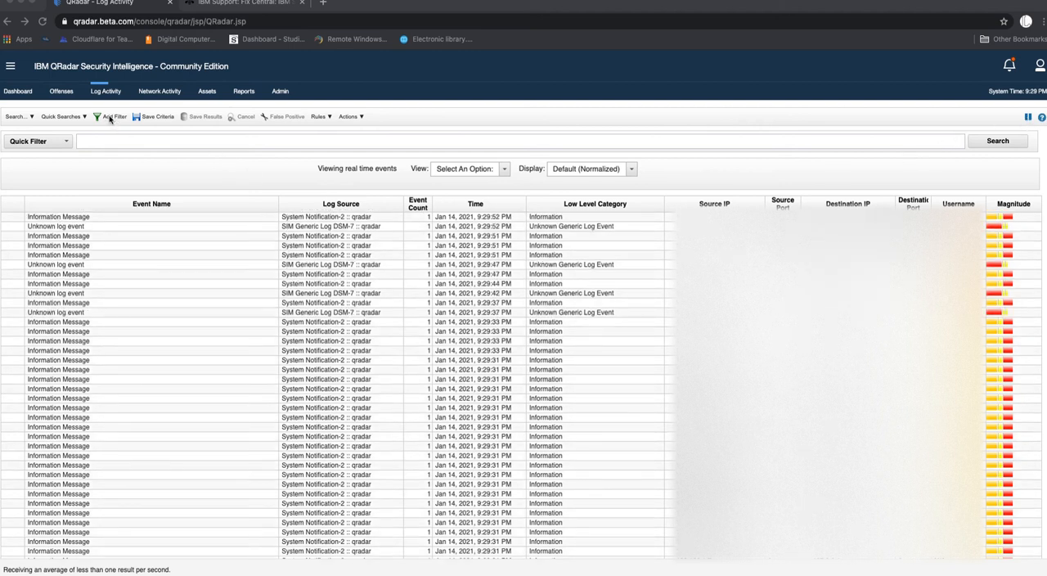
- Filter events on Source or Destination IP equals 192.168.1.13 and open a matching event
left_click(114, 116)
type("log")
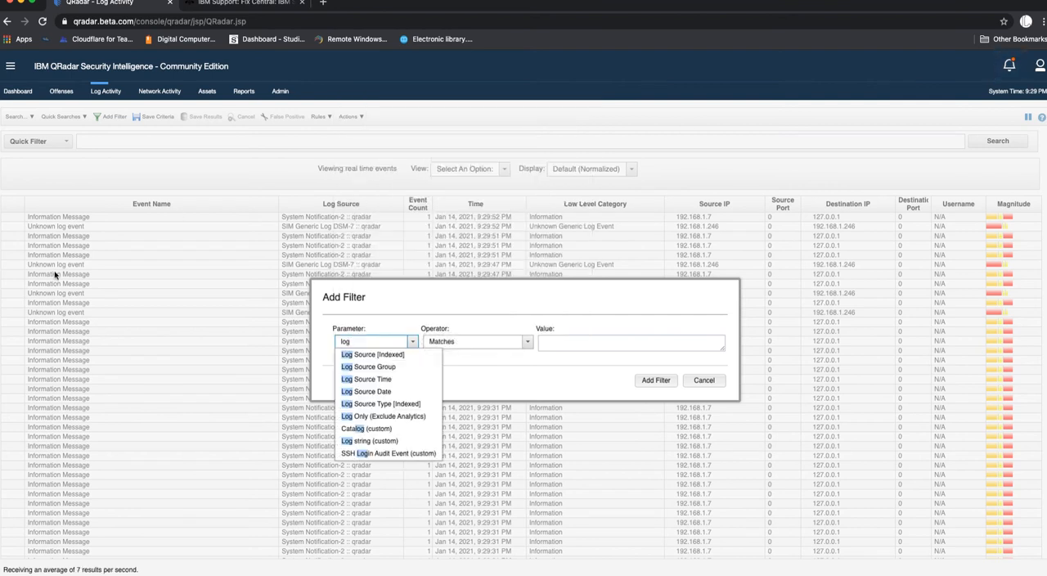
left_click(372, 354)
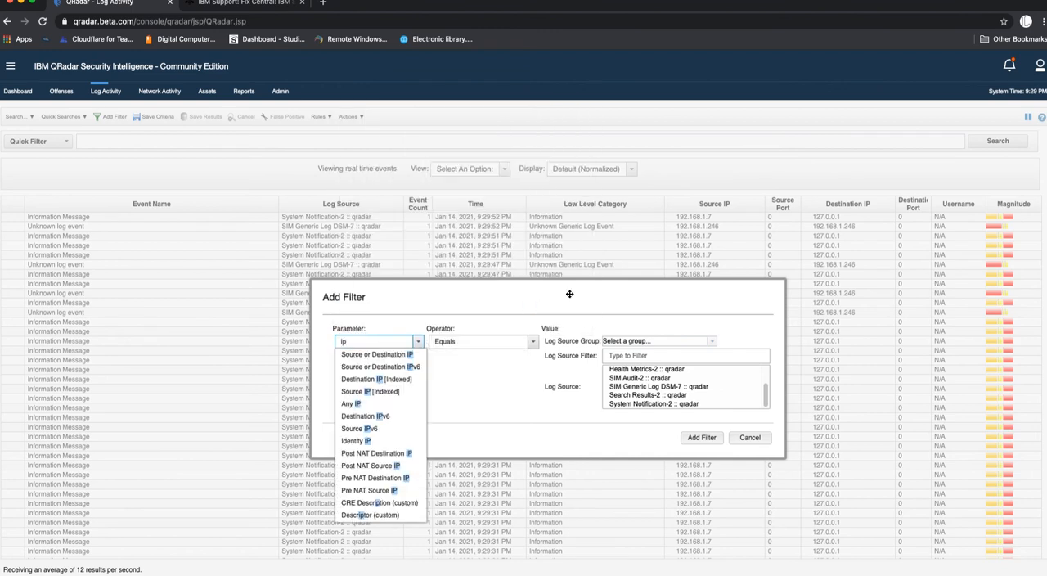
mouse_move(377, 354)
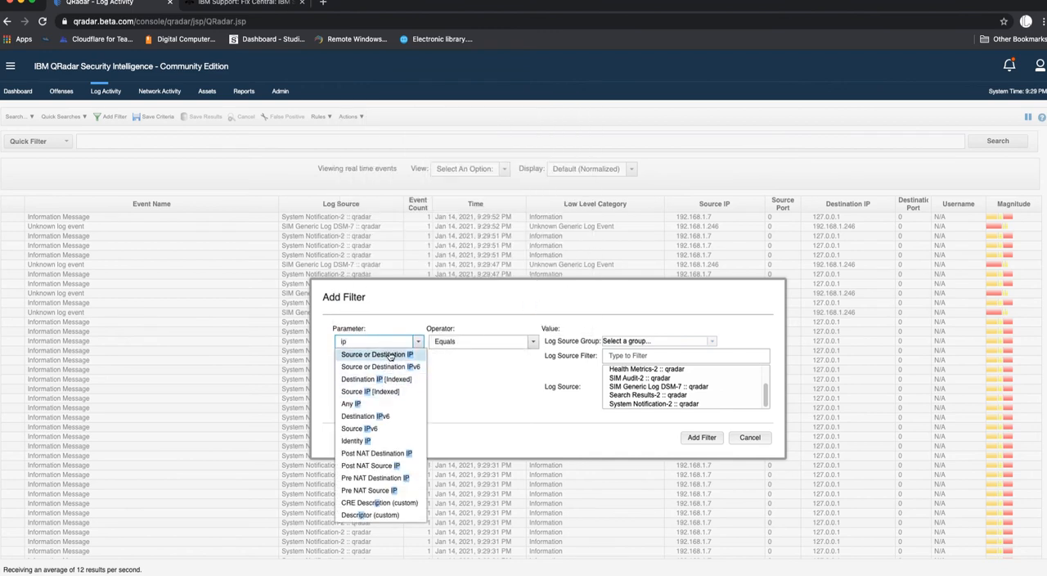
left_click(377, 355)
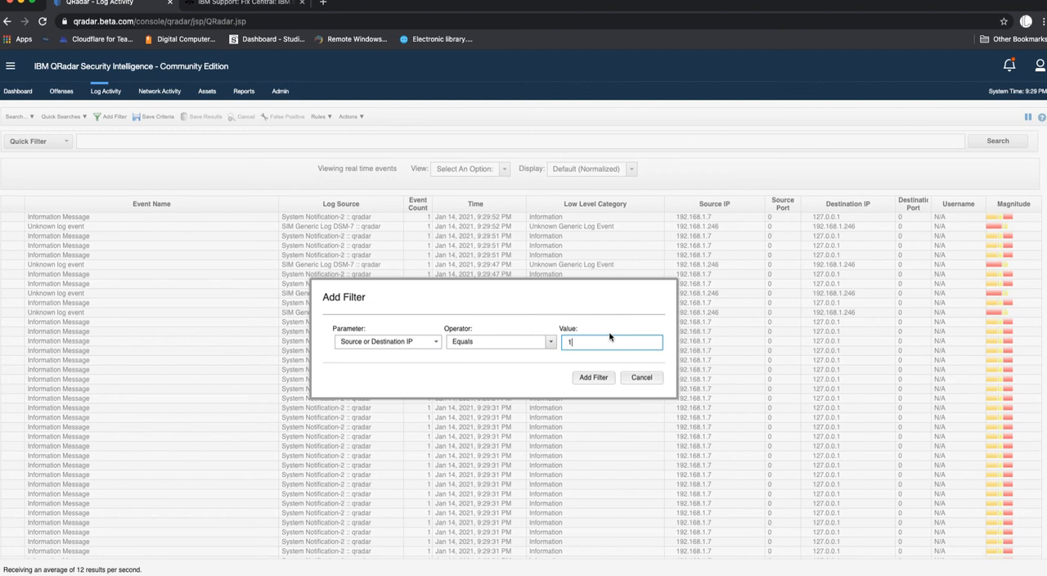
type("92.168.1.")
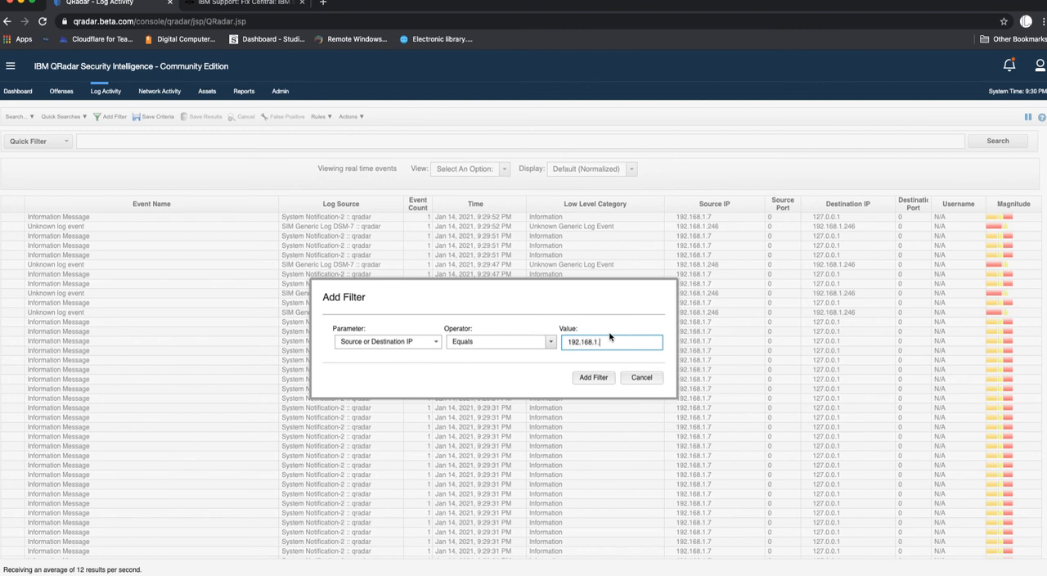
type("13")
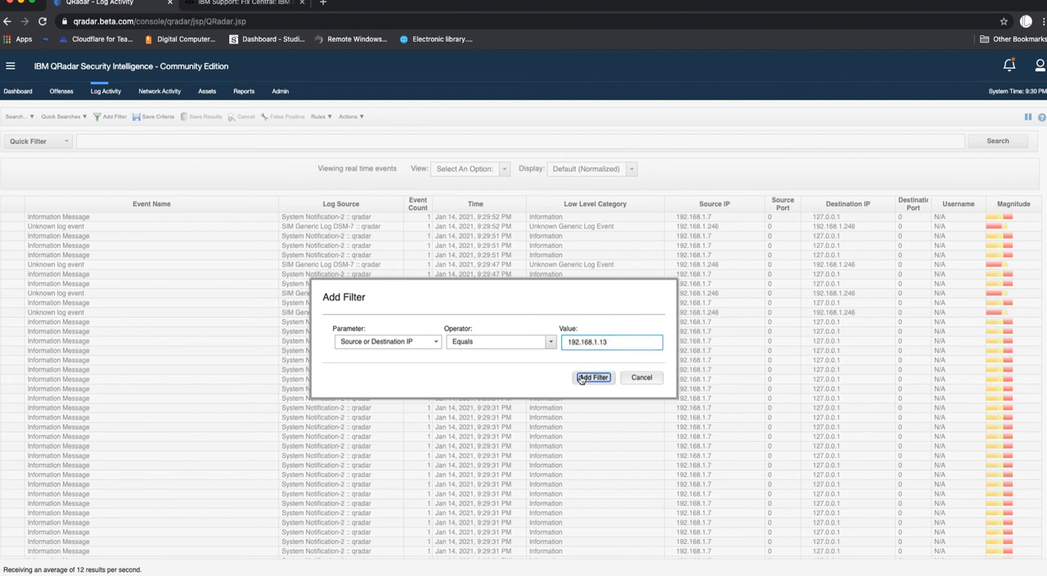
left_click(504, 169)
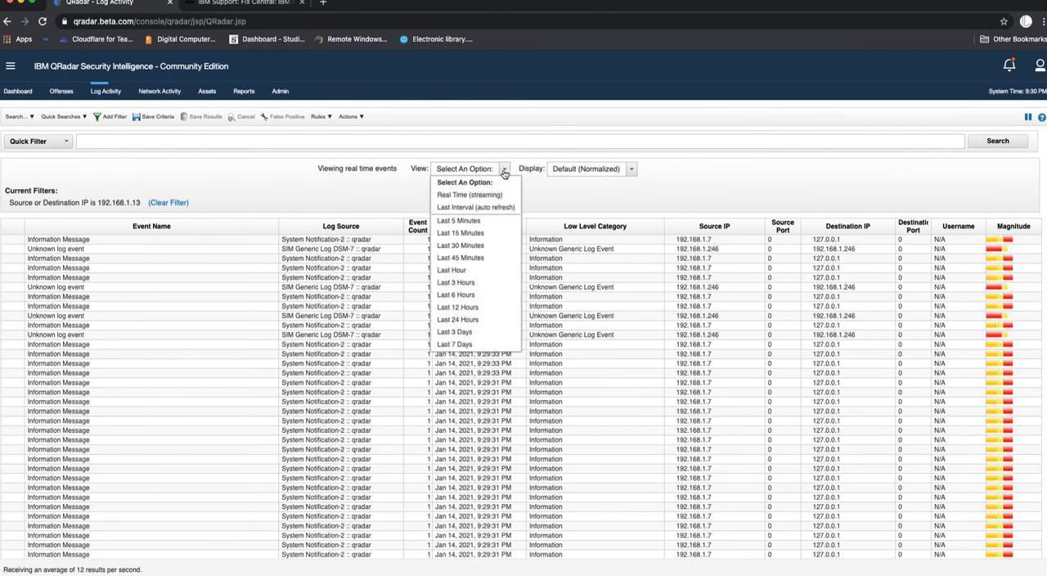
left_click(459, 220)
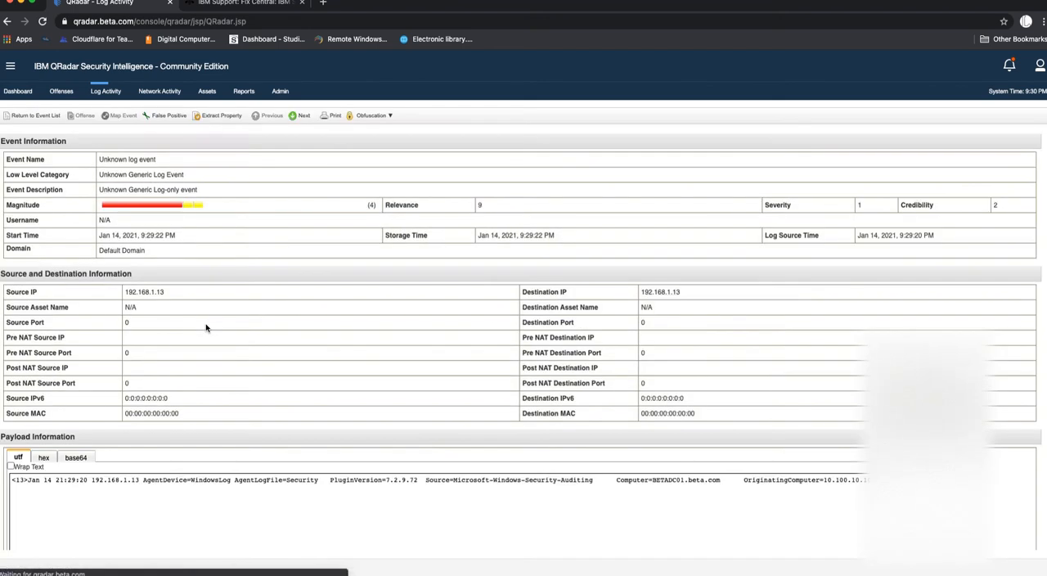
- Open the 192.168.1.13 event's details to inspect its Windows Security-Auditing payload
double_click(127, 159)
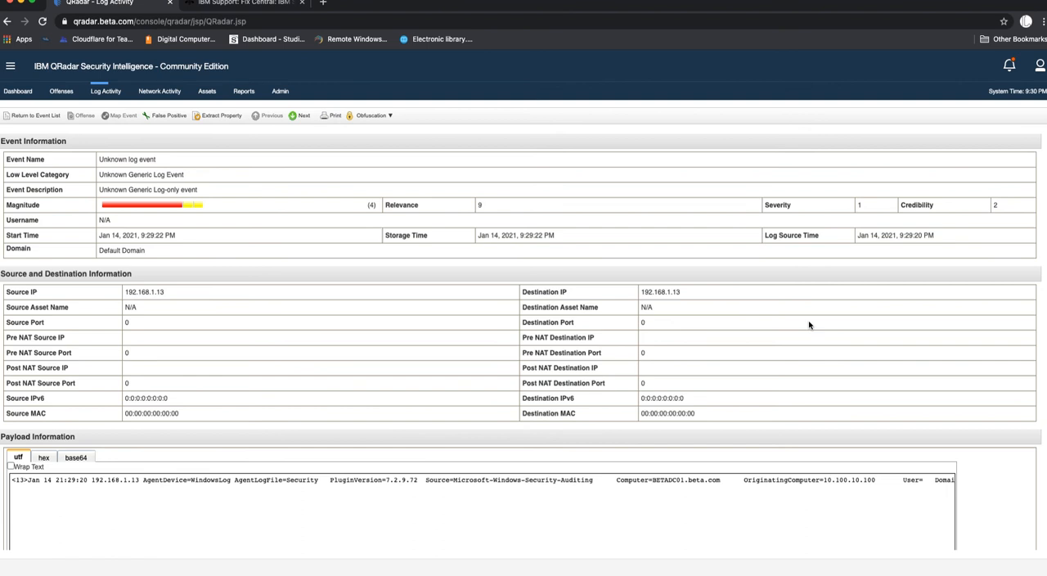
mouse_move(519, 287)
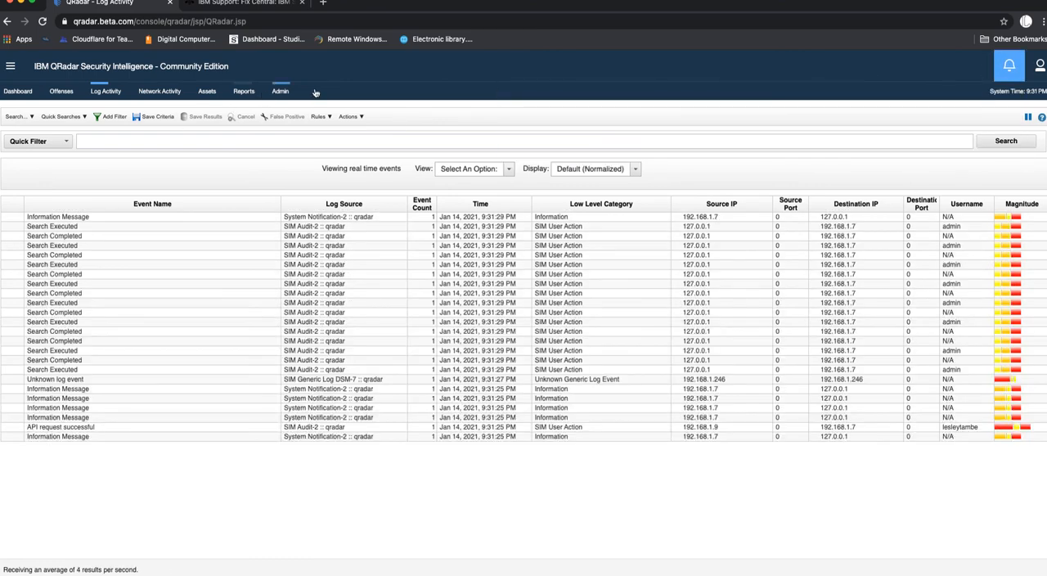
- Visit the Admin console, then go back to the live Log Activity feed
left_click(280, 91)
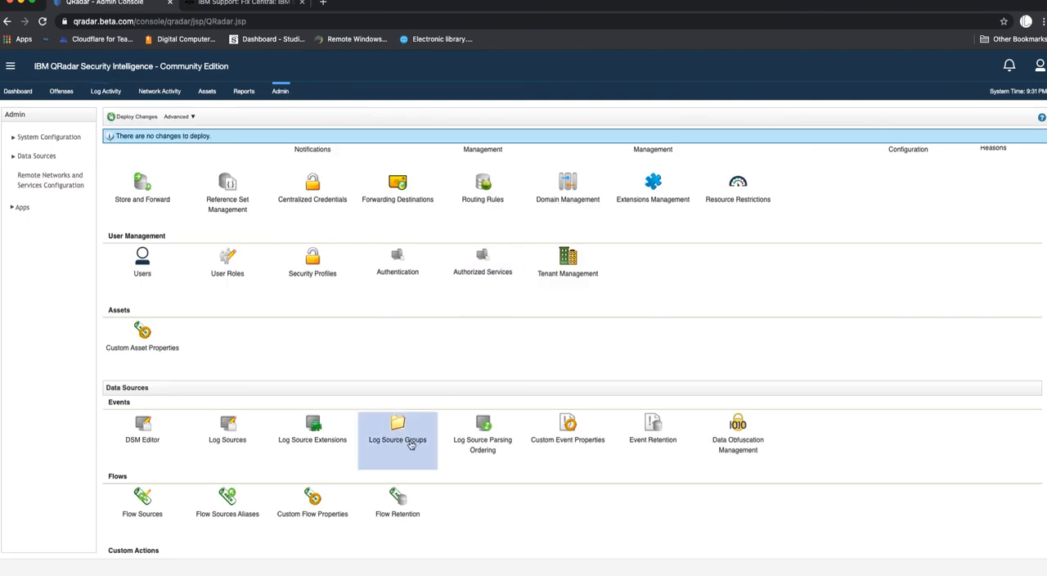
left_click(397, 429)
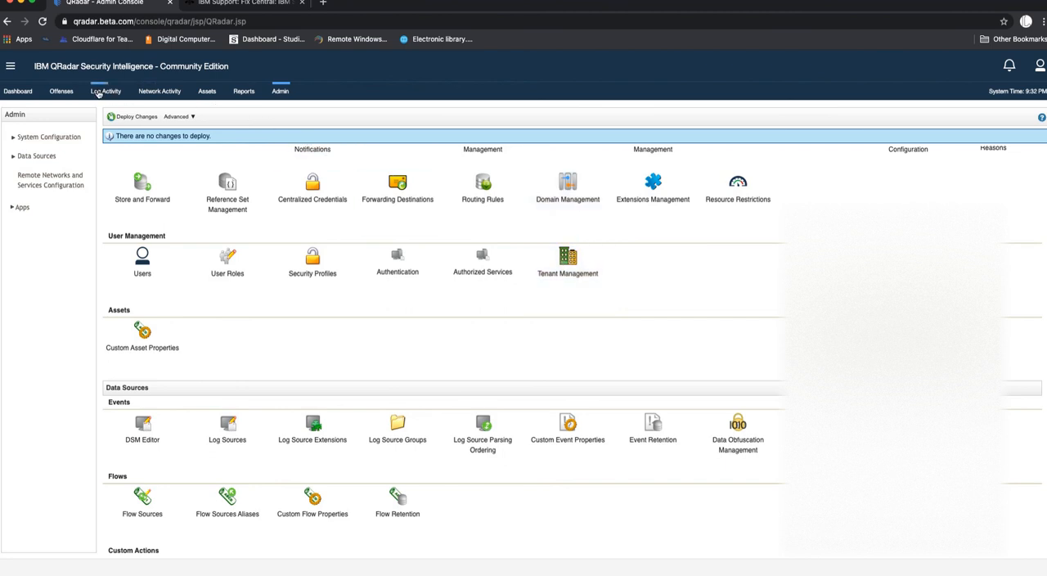
left_click(105, 91)
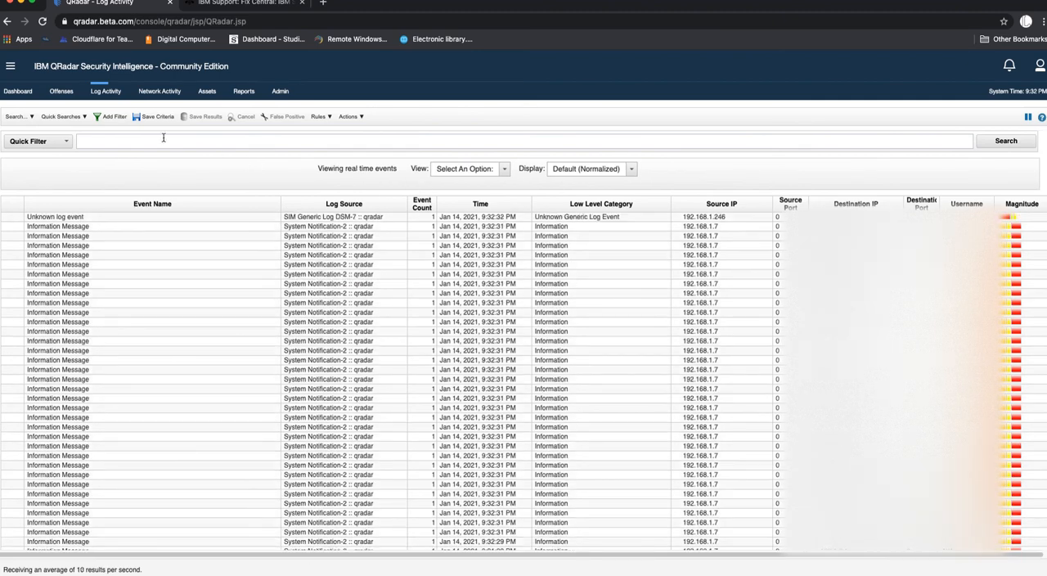
- Add a Log Source [Indexed] filter for WindowsAuthServer @ 192.168.1.13
left_click(112, 116)
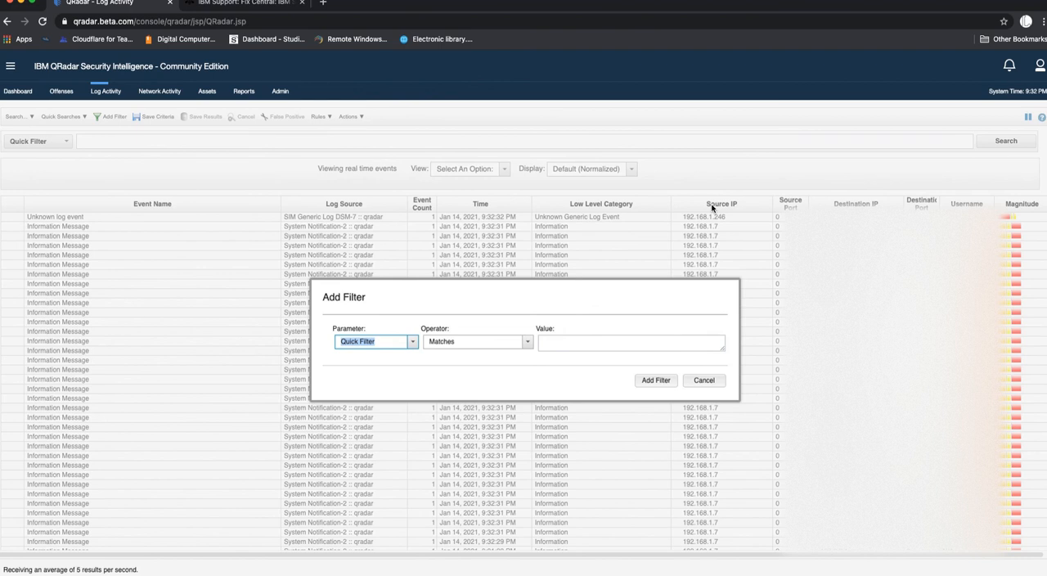
type("log")
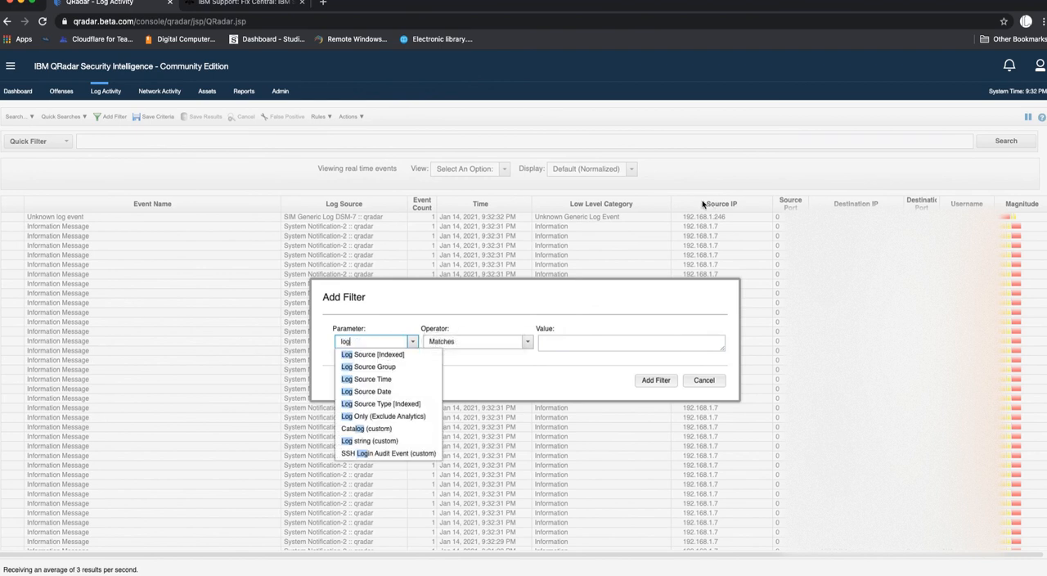
left_click(372, 354)
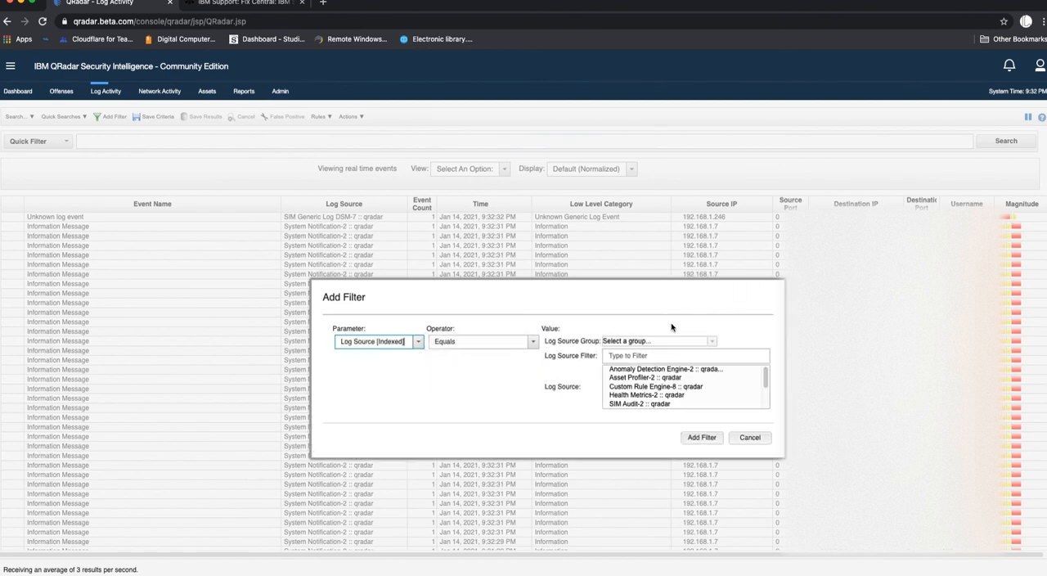
scroll("down", 3)
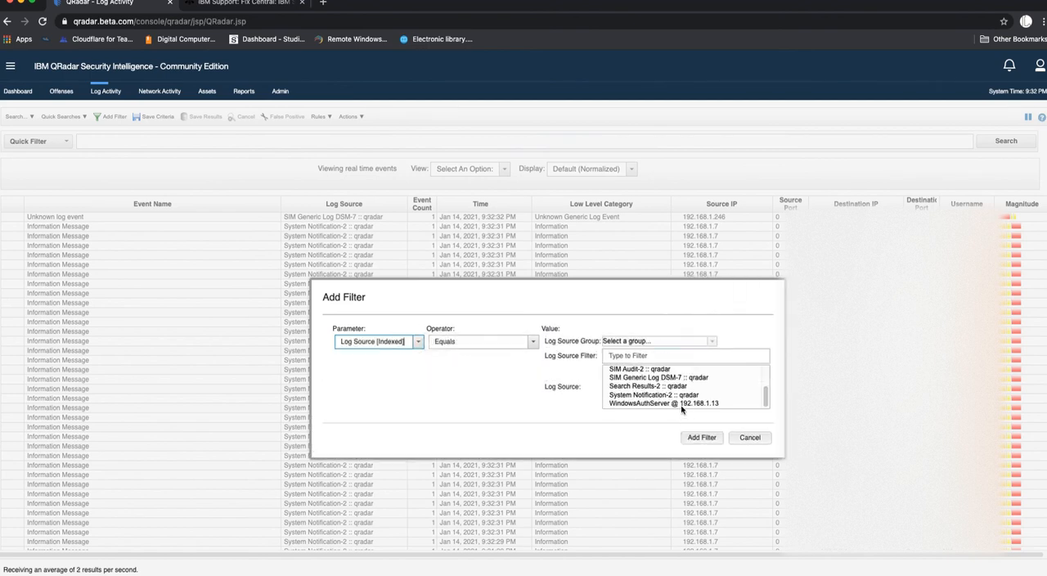
left_click(702, 437)
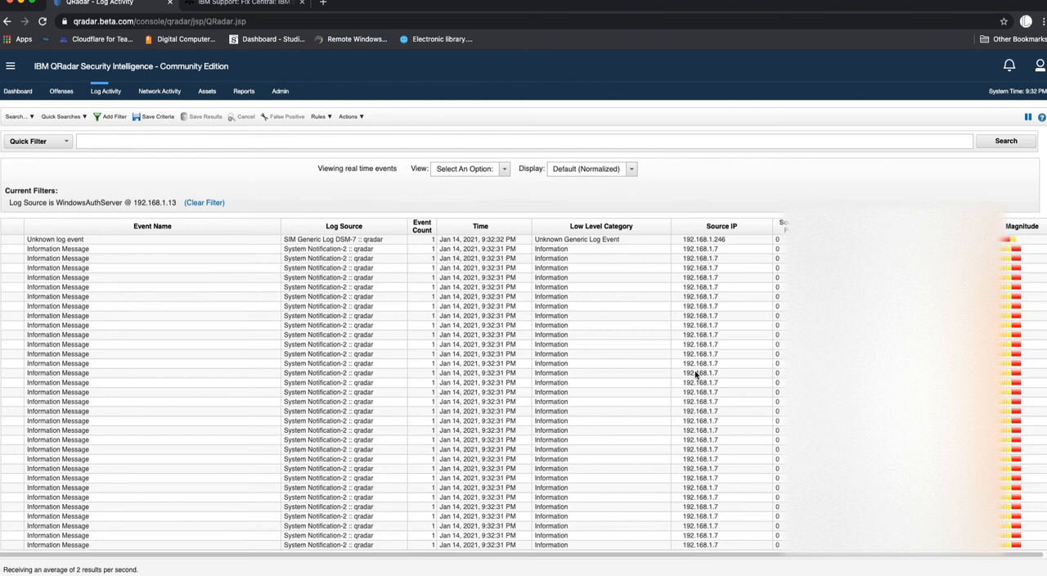
- Change the view time range, ending on the last 5 minutes
left_click(504, 169)
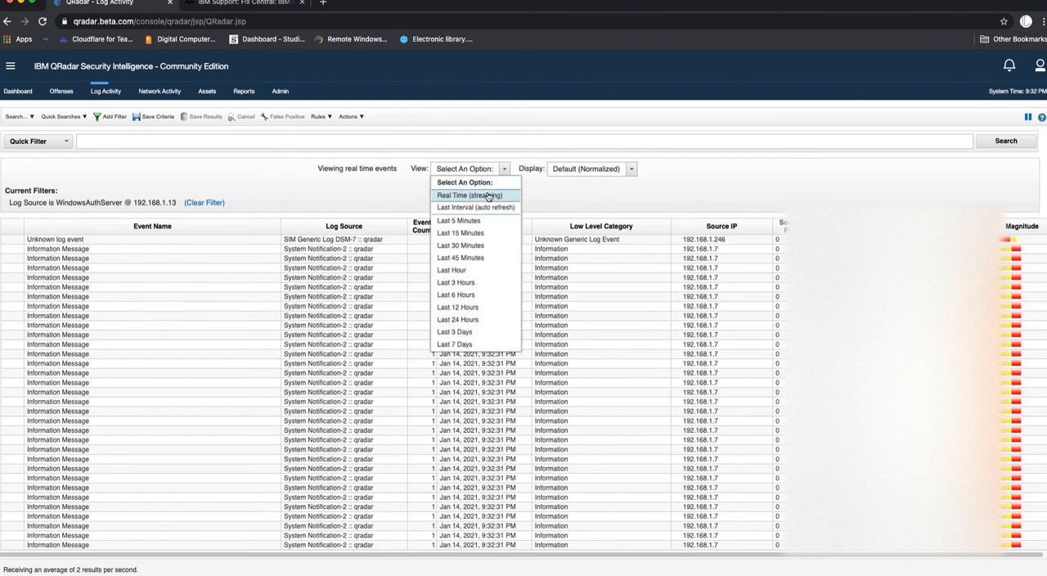
left_click(468, 195)
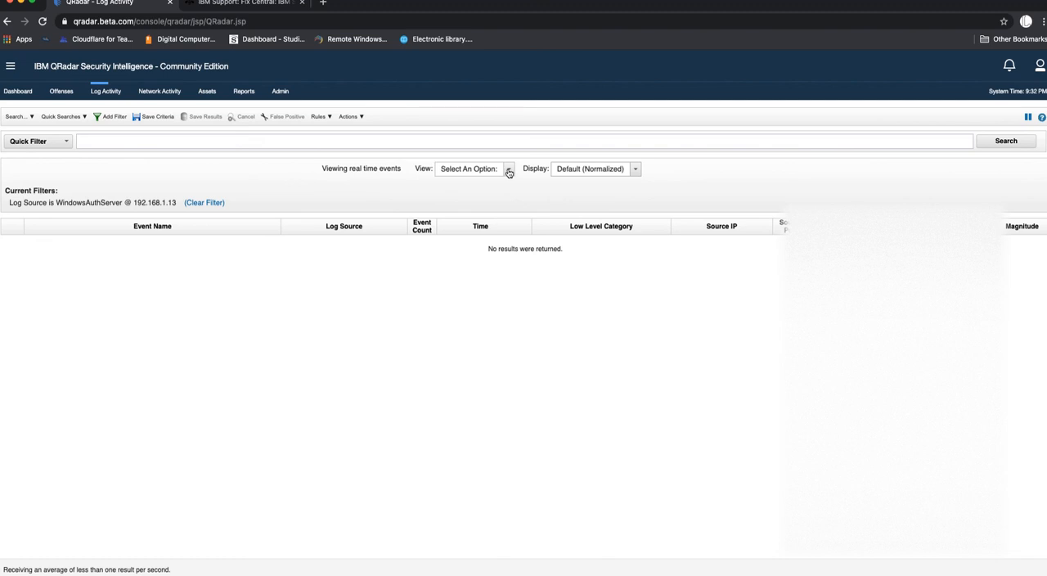
left_click(508, 169)
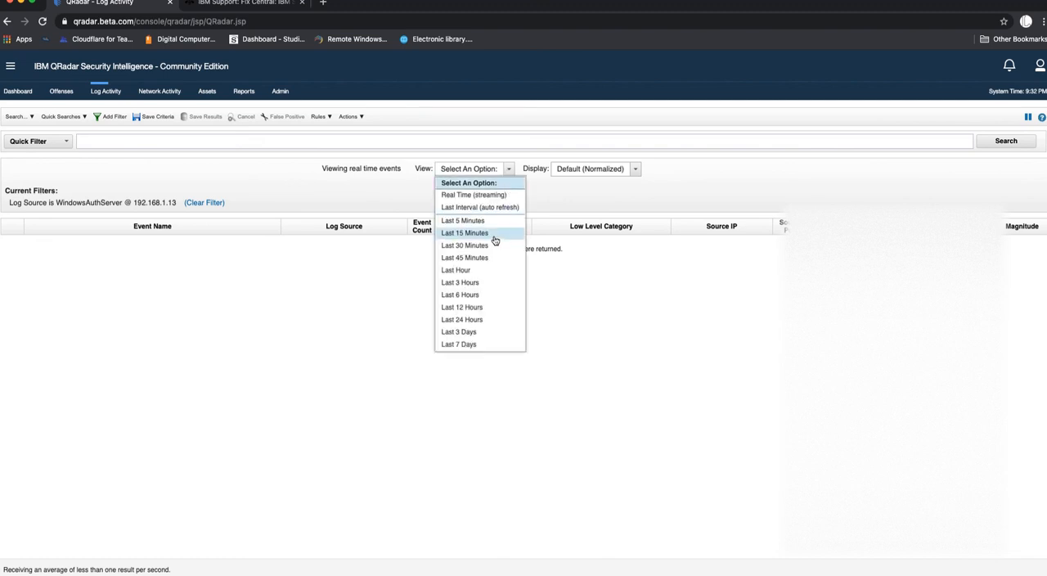
left_click(464, 233)
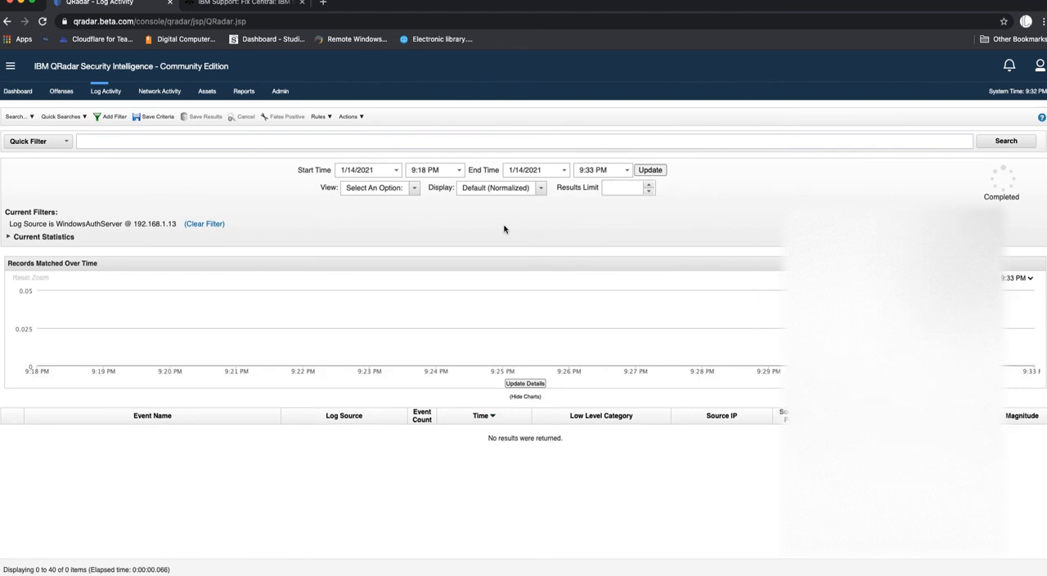
mouse_move(413, 210)
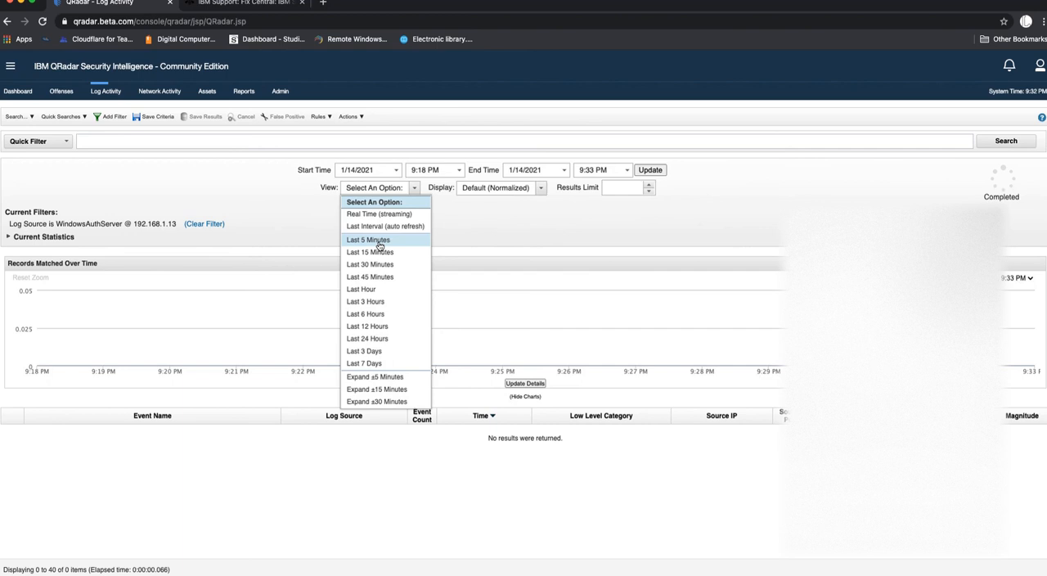
left_click(368, 240)
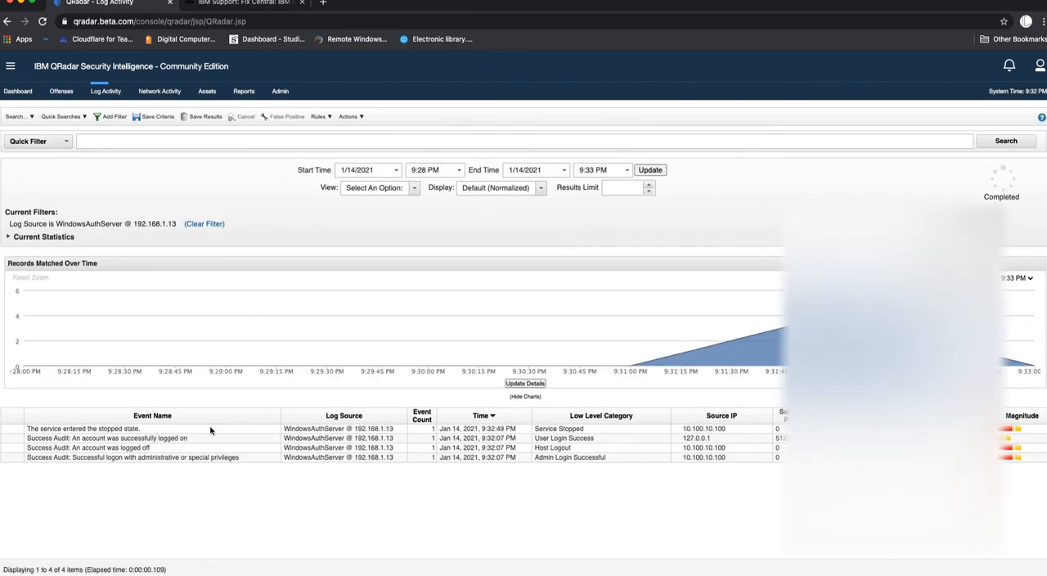
mouse_move(161, 443)
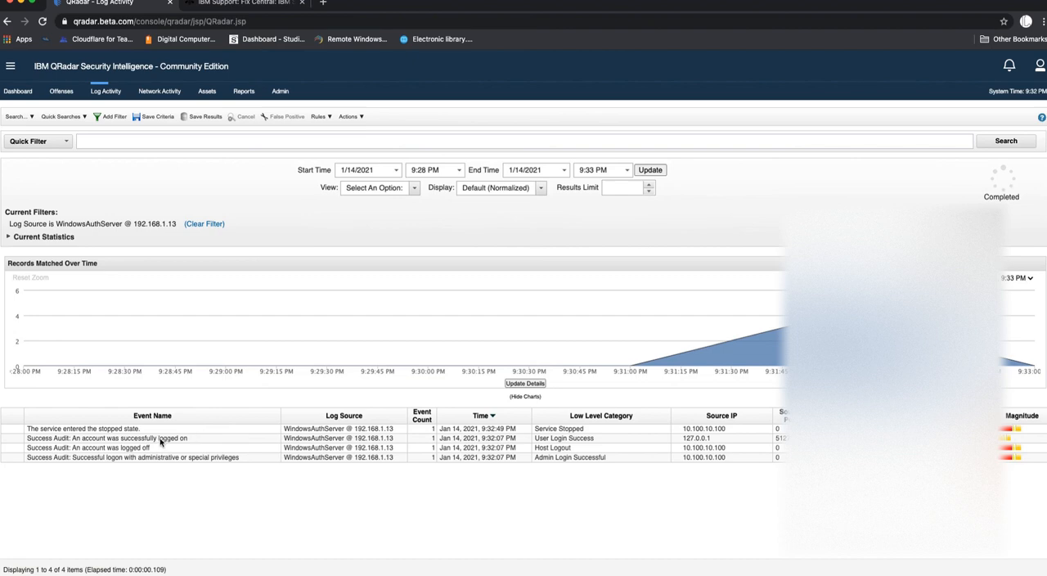
mouse_move(509, 440)
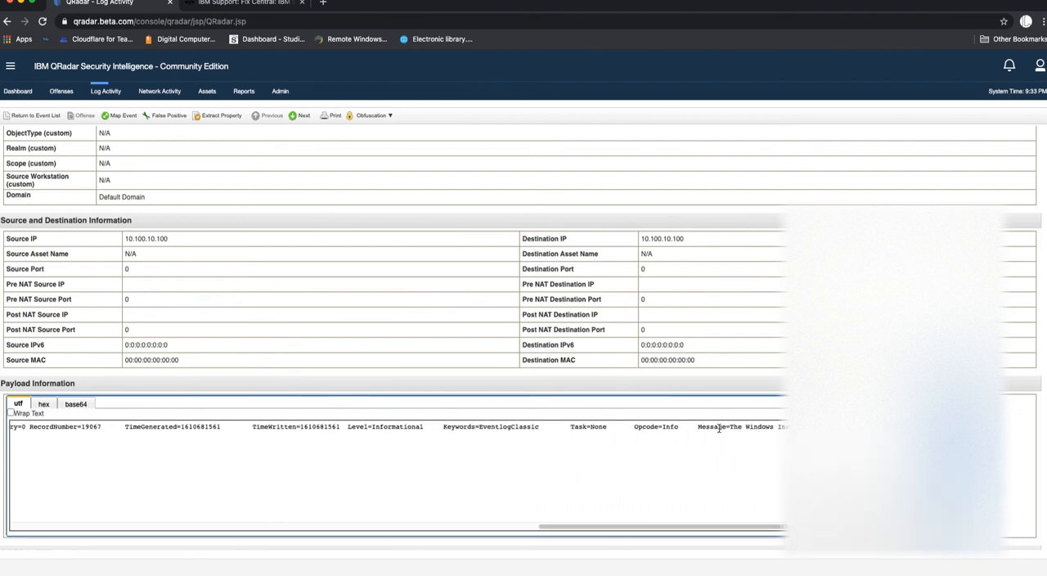
- Review the service-stopped event's Message field and payload, then leave the details page
double_click(737, 427)
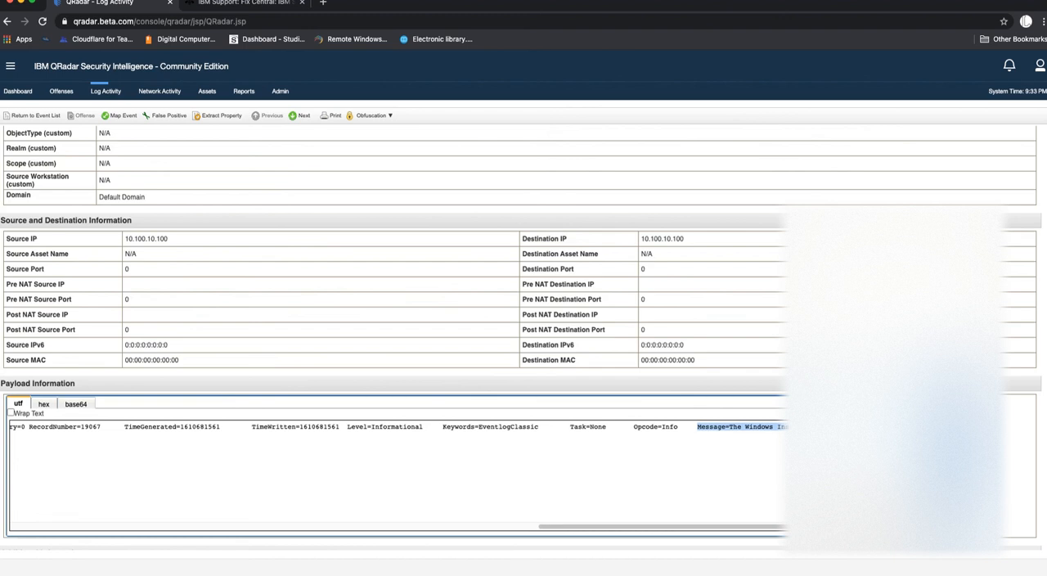
scroll("up", 3)
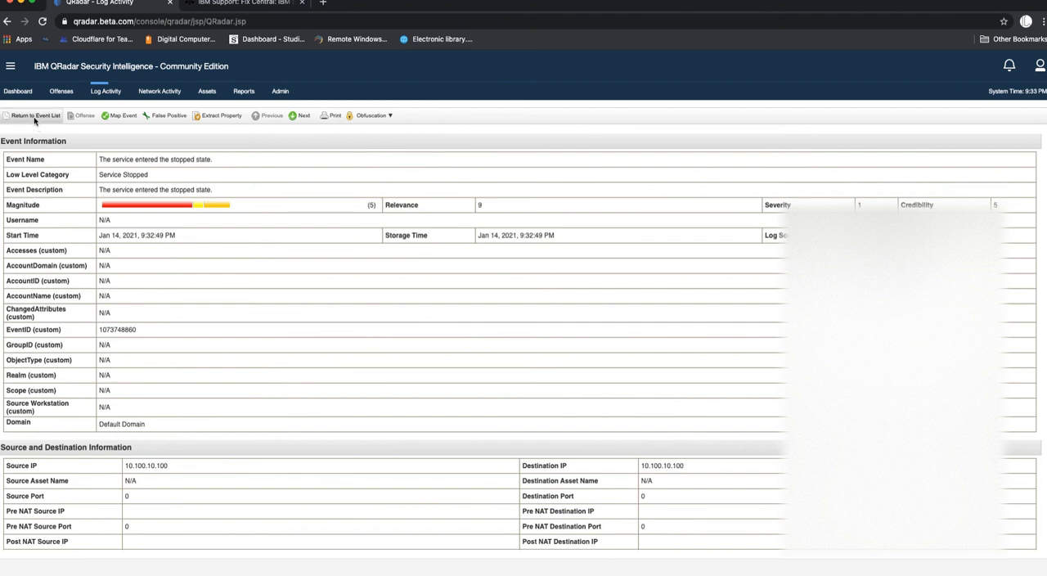
left_click(35, 116)
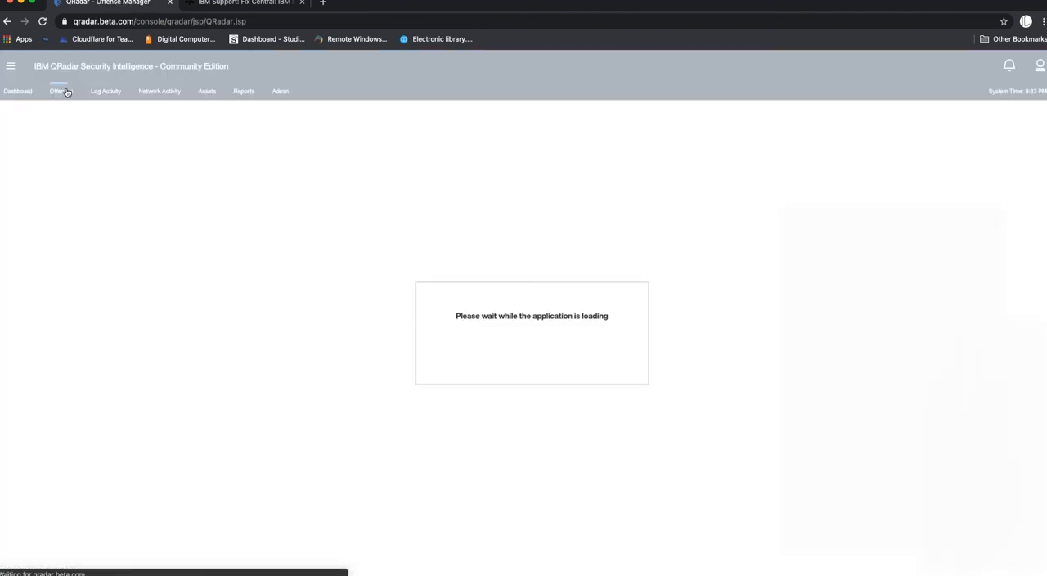
- Return briefly to Log Activity, then open the All Offenses list
left_click(105, 91)
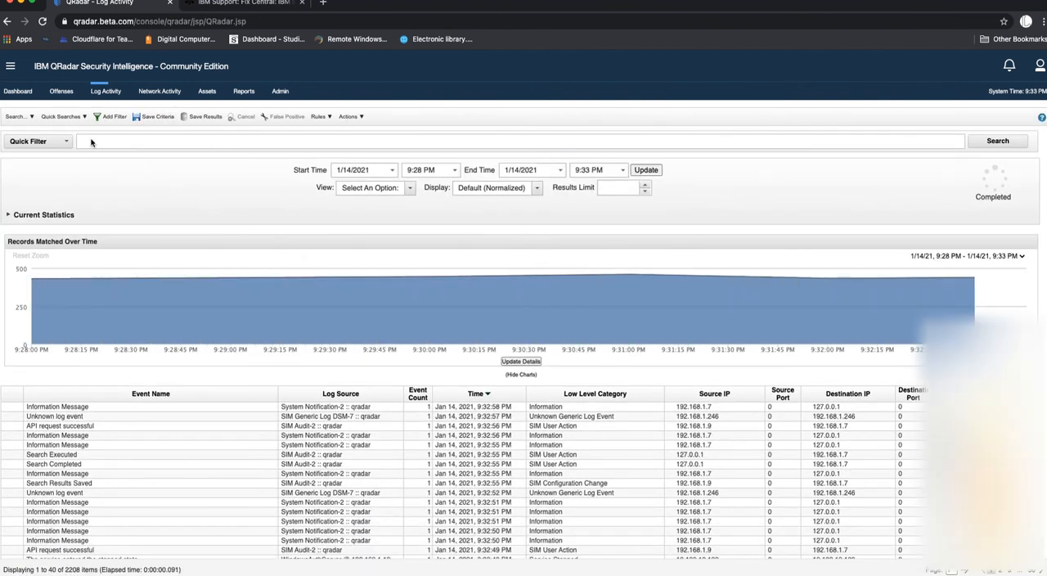
left_click(60, 91)
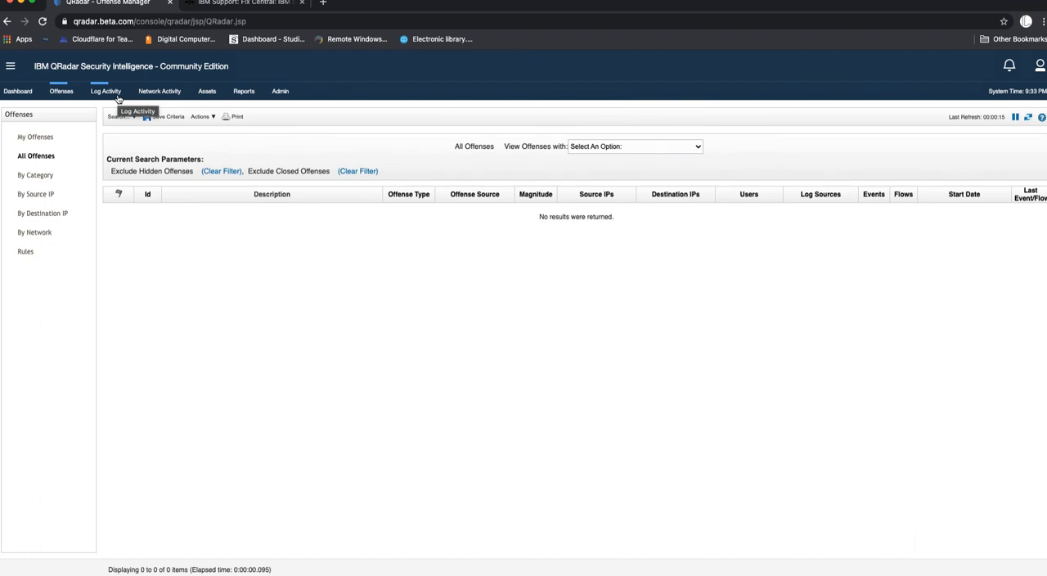
mouse_move(199, 206)
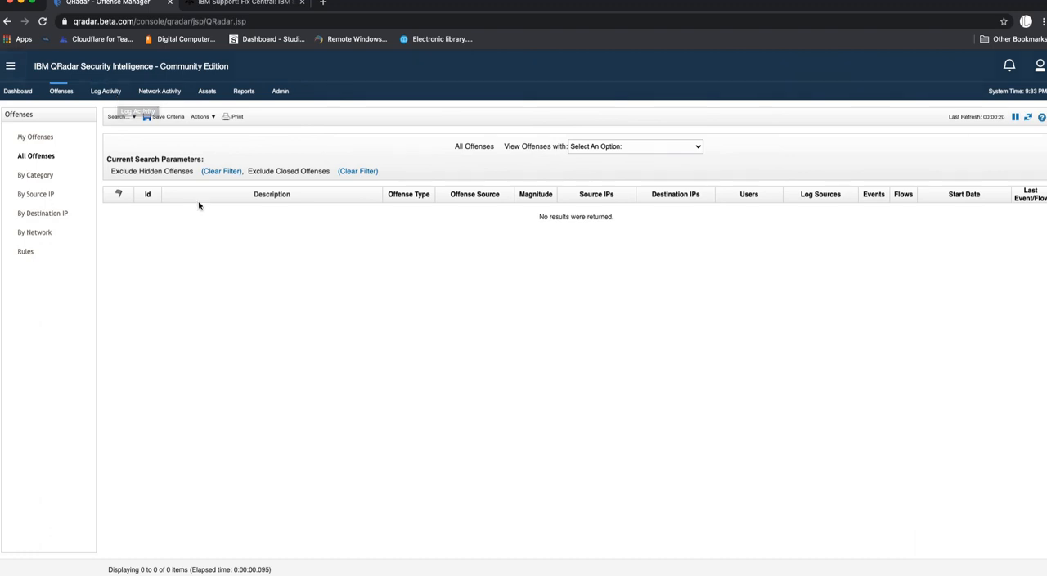
mouse_move(427, 267)
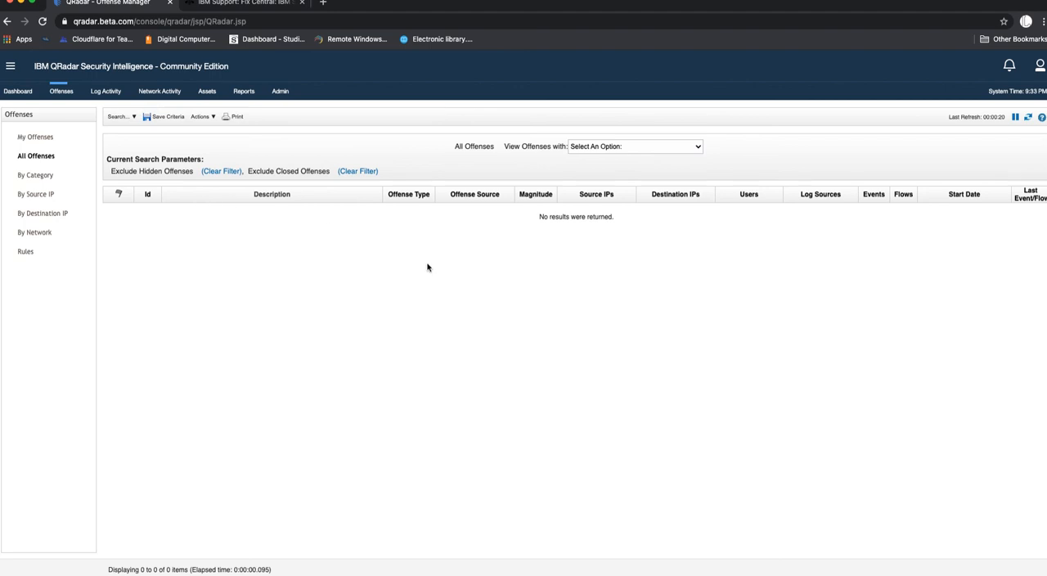
mouse_move(433, 257)
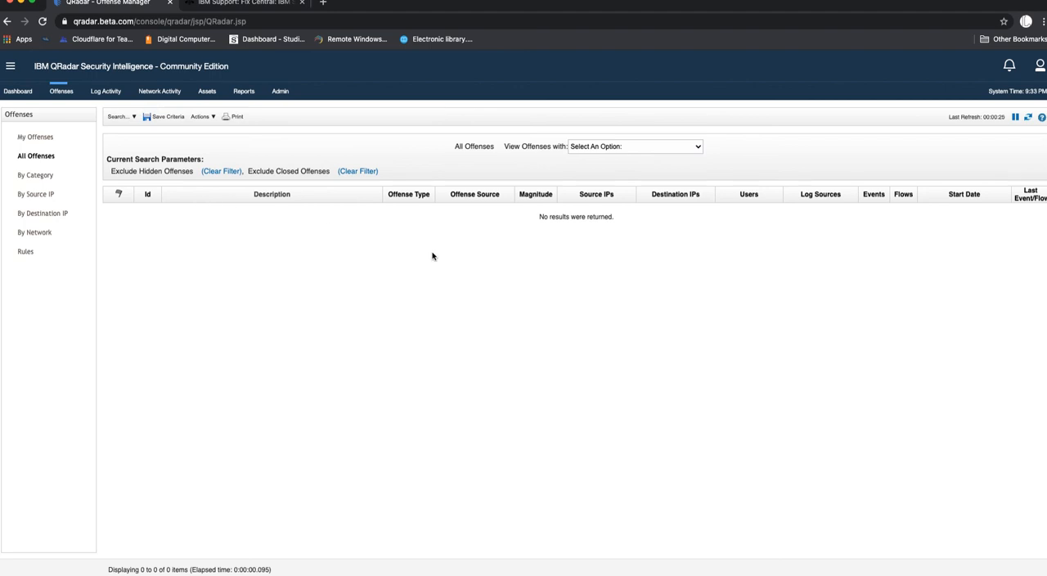
mouse_move(366, 129)
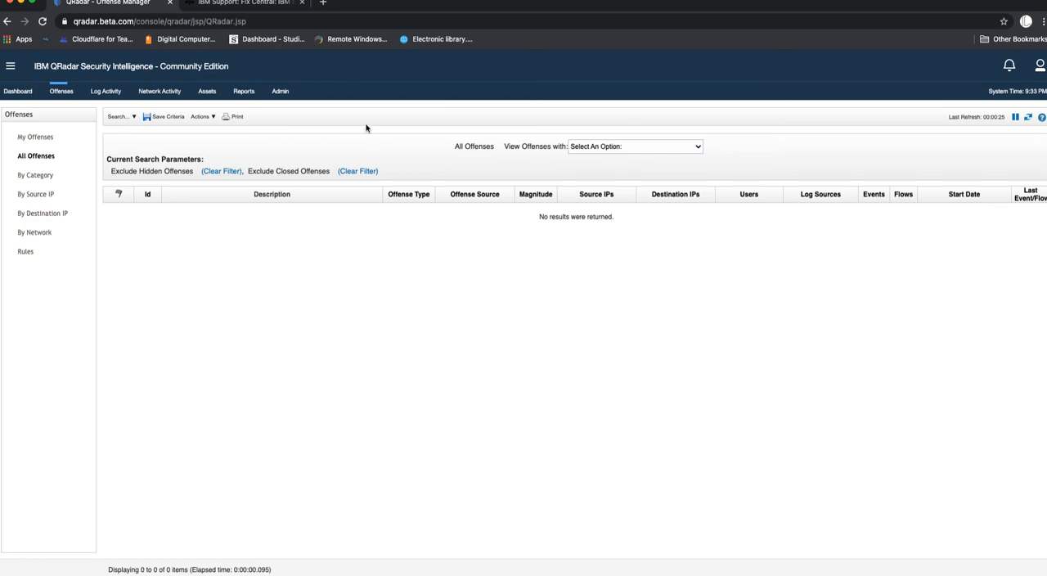